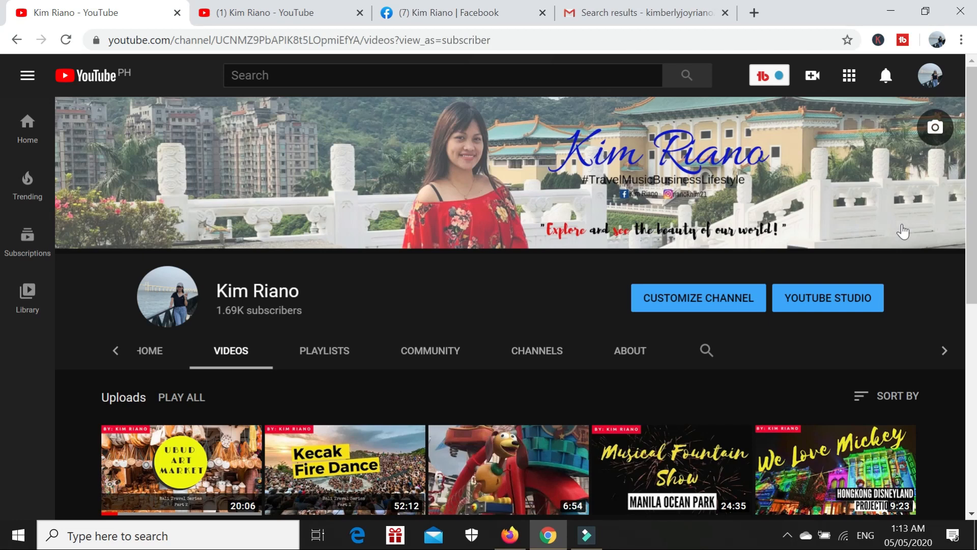
pyautogui.moveTo(98, 17)
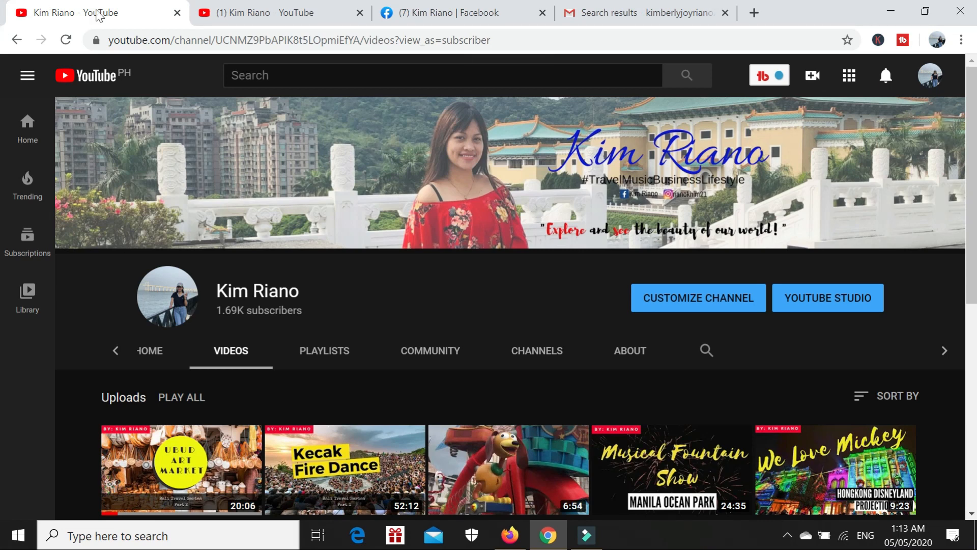
pyautogui.moveTo(433, 282)
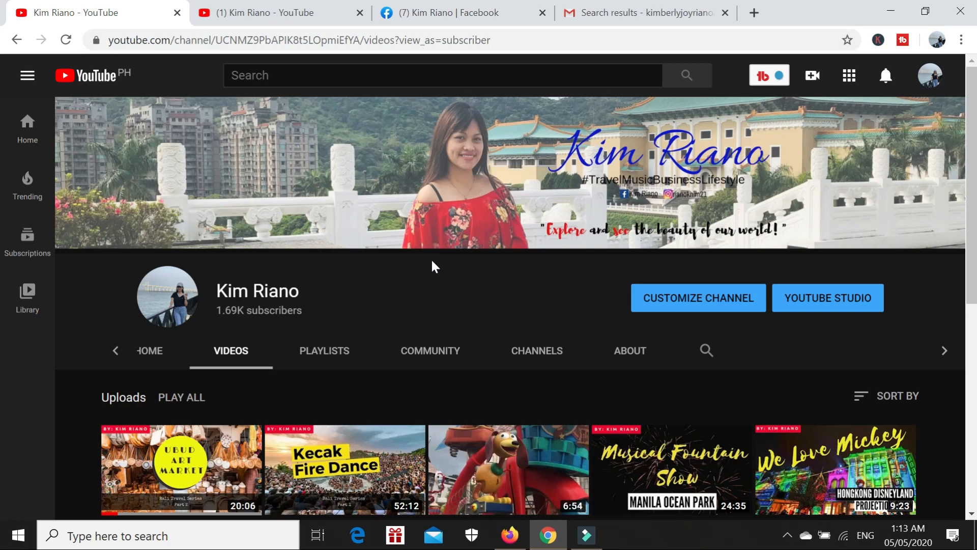
# Open the YouTube Help panel from the account menu and side guide.
pyautogui.scroll(-3)
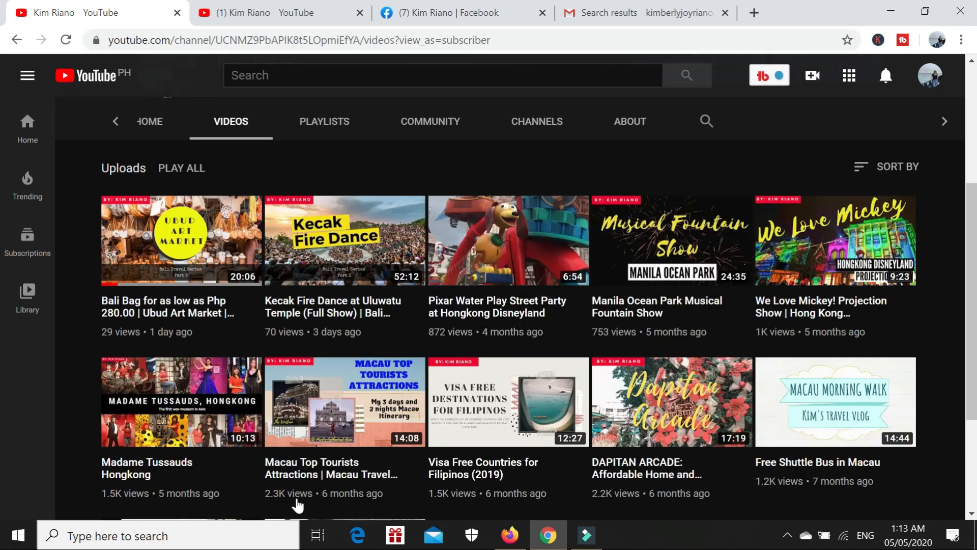
pyautogui.moveTo(435, 425)
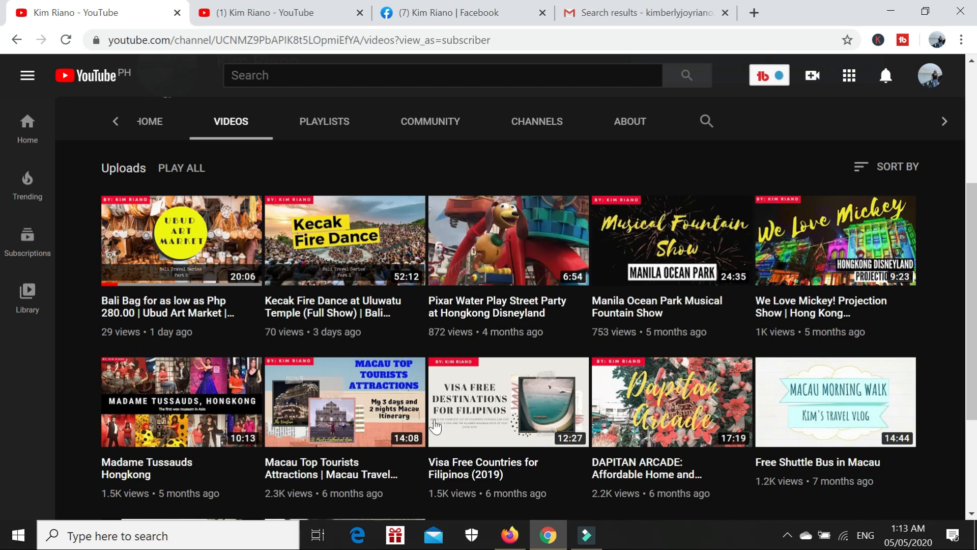
pyautogui.moveTo(360, 498)
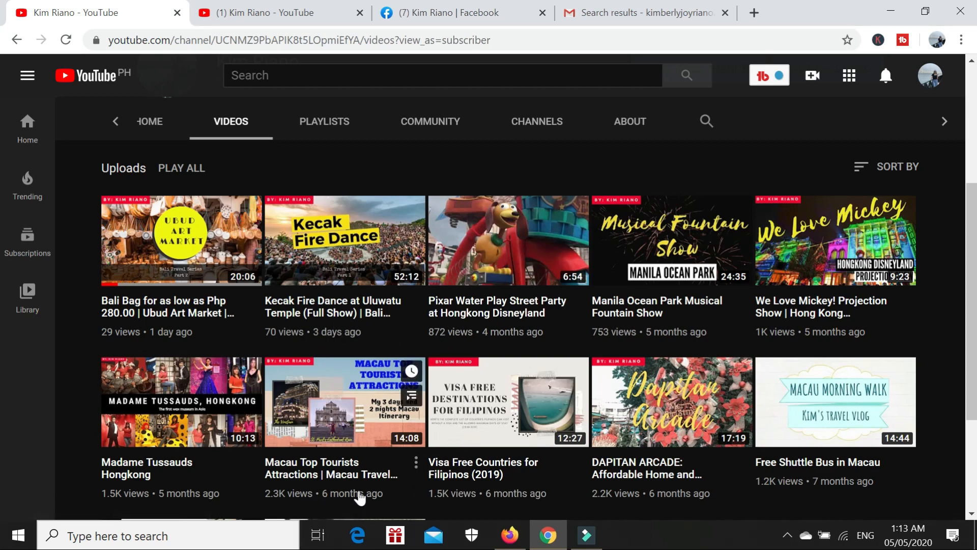
pyautogui.moveTo(460, 449)
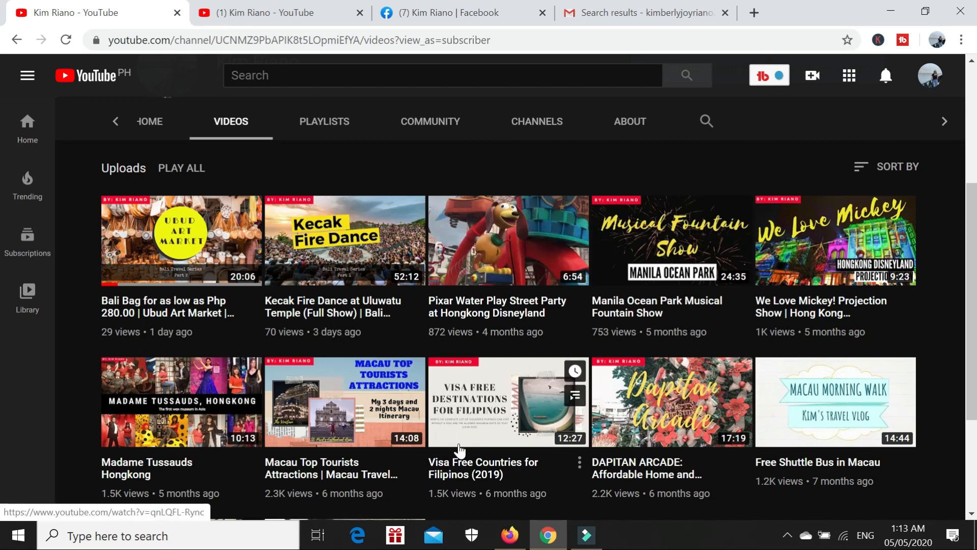
pyautogui.scroll(-3)
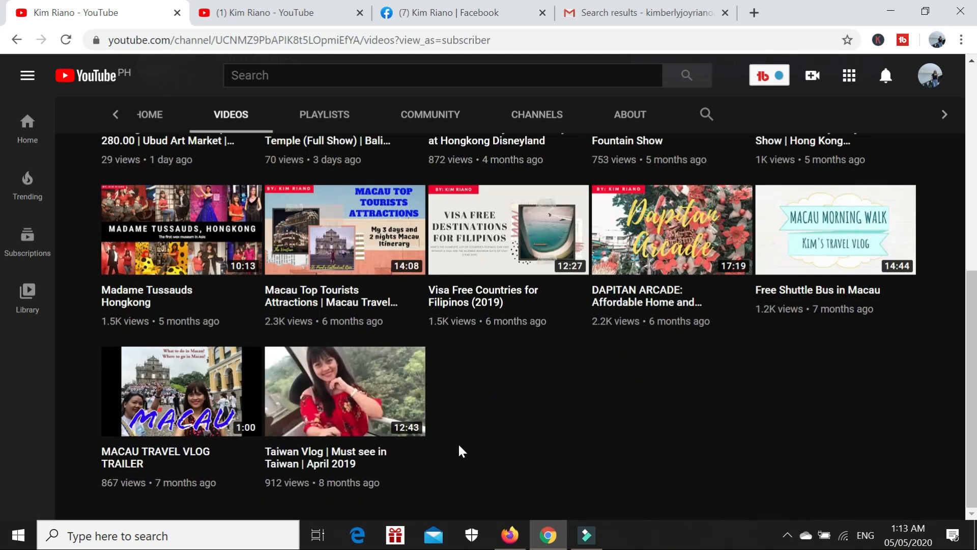
pyautogui.moveTo(467, 466)
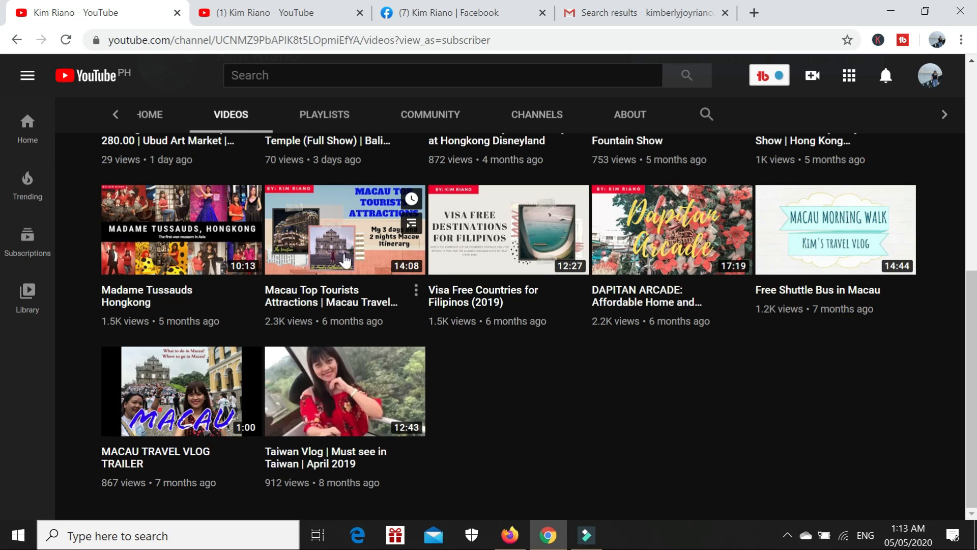
pyautogui.moveTo(299, 324)
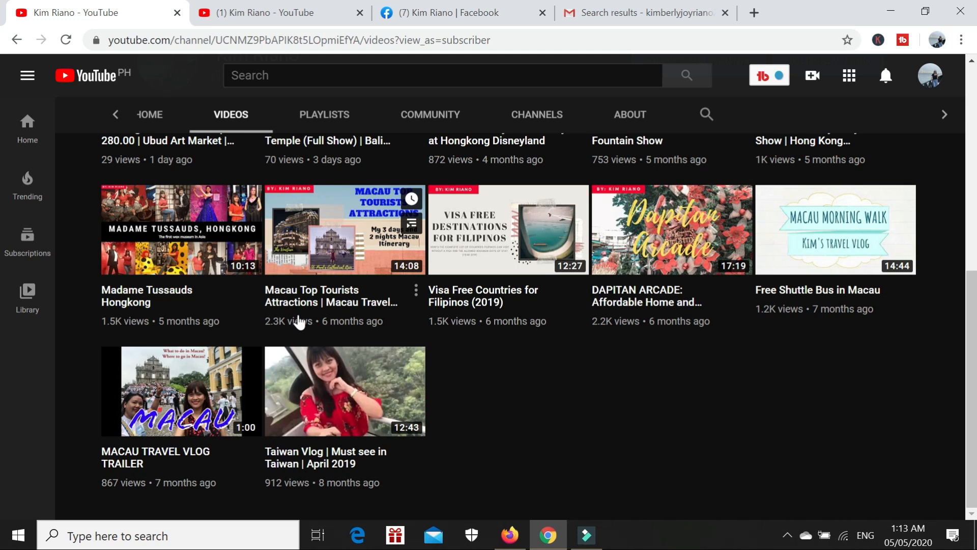
pyautogui.moveTo(306, 331)
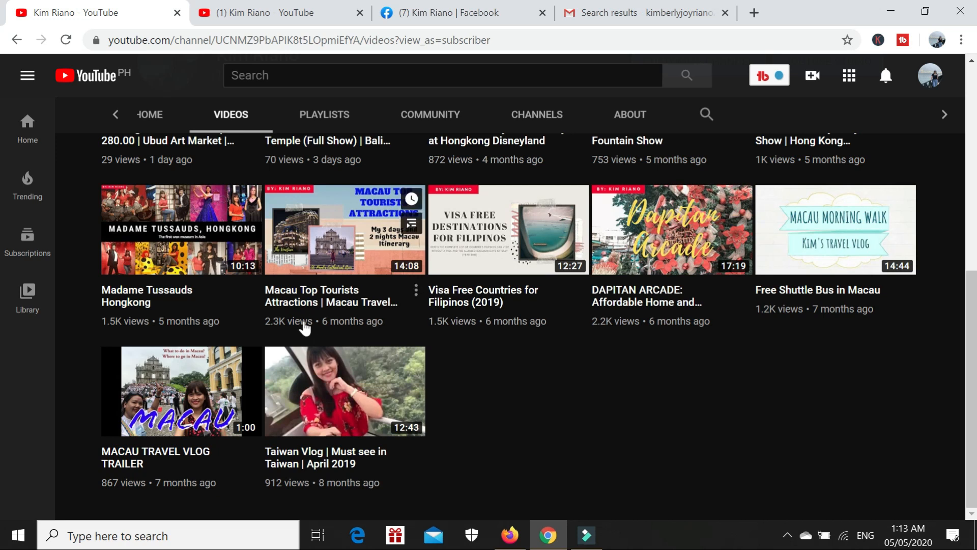
pyautogui.moveTo(417, 218)
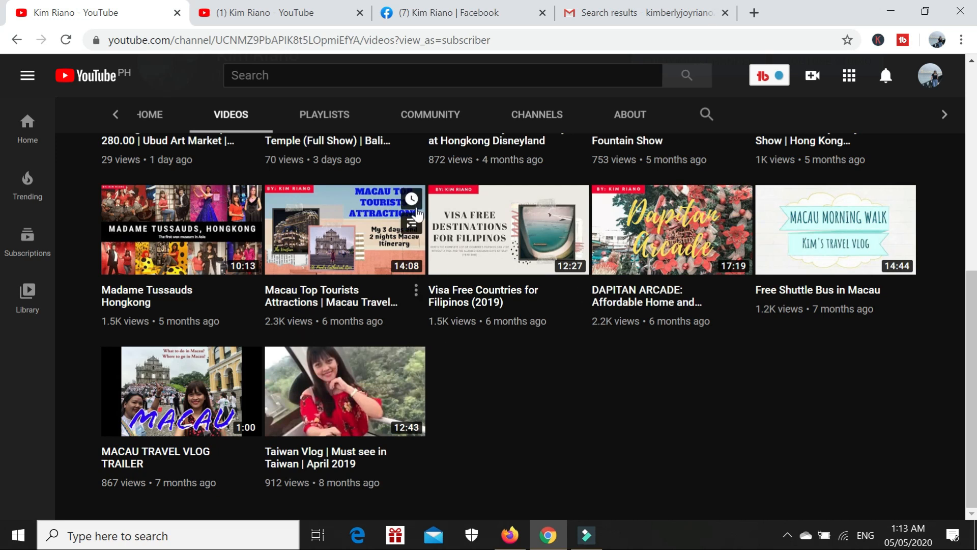
pyautogui.moveTo(308, 175)
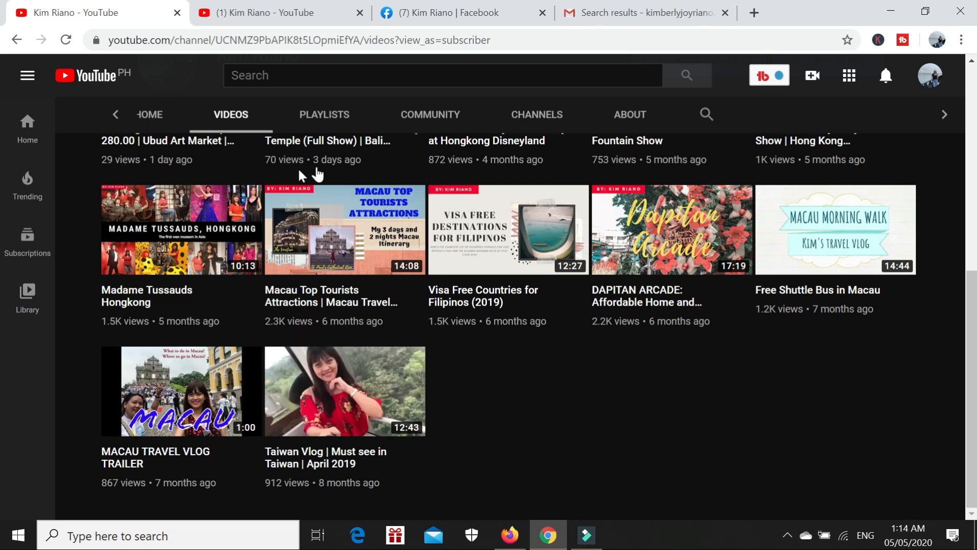
pyautogui.moveTo(632, 426)
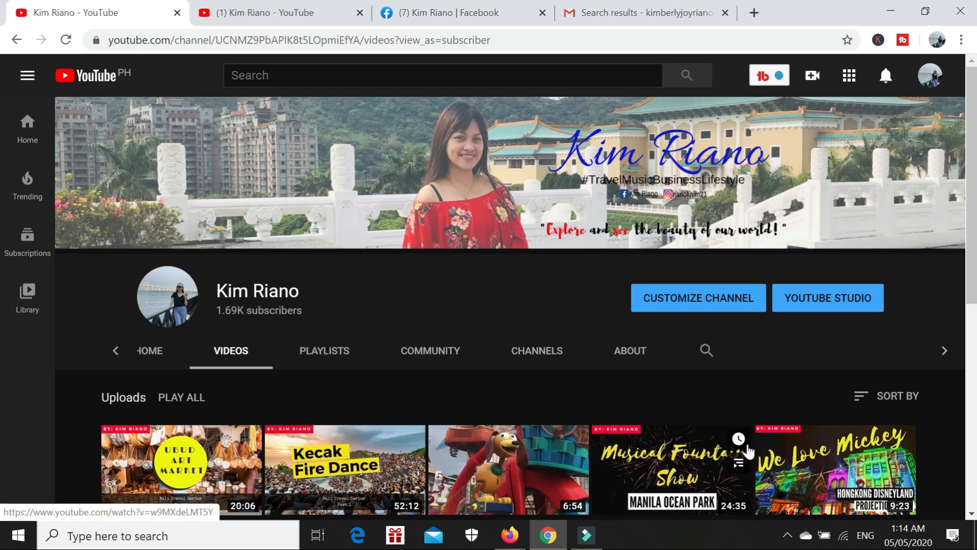
pyautogui.moveTo(932, 285)
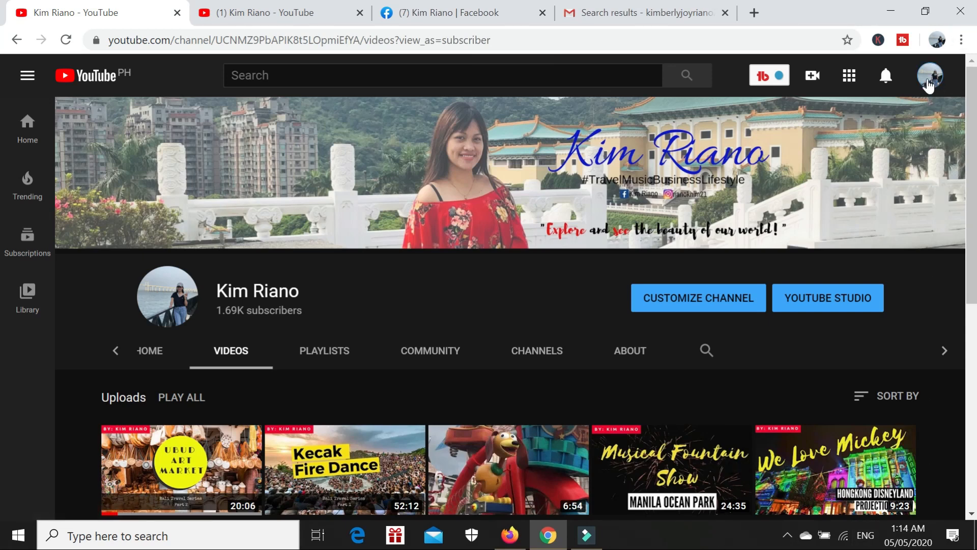
pyautogui.click(930, 75)
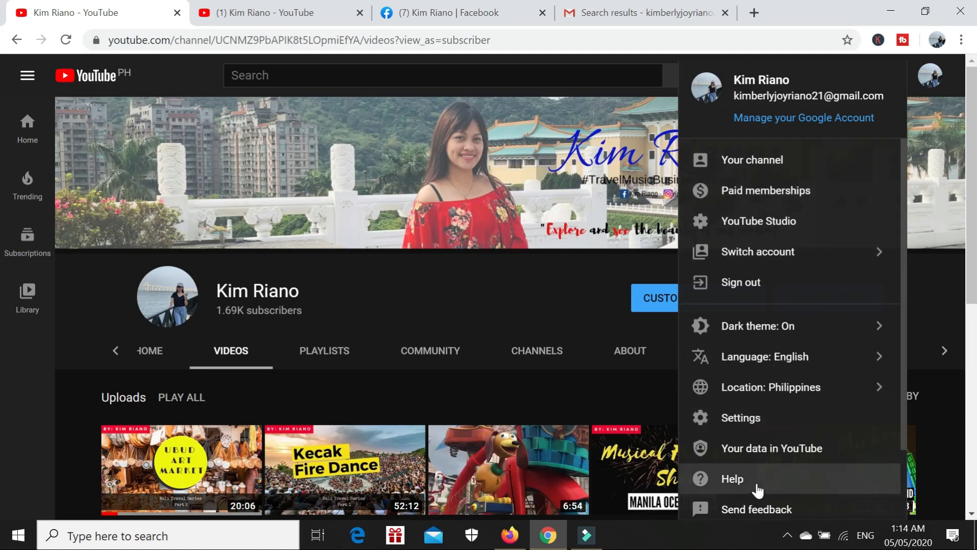
pyautogui.click(27, 76)
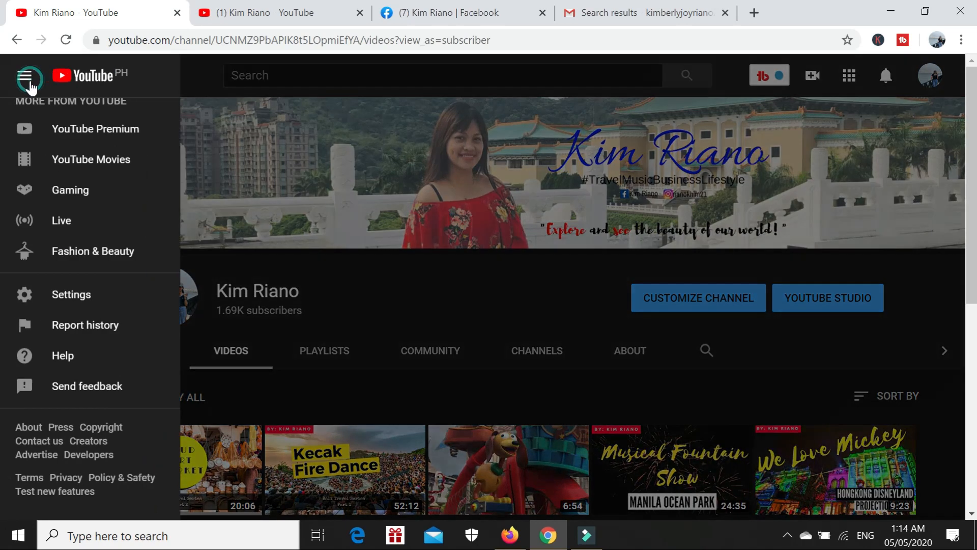
pyautogui.moveTo(65, 355)
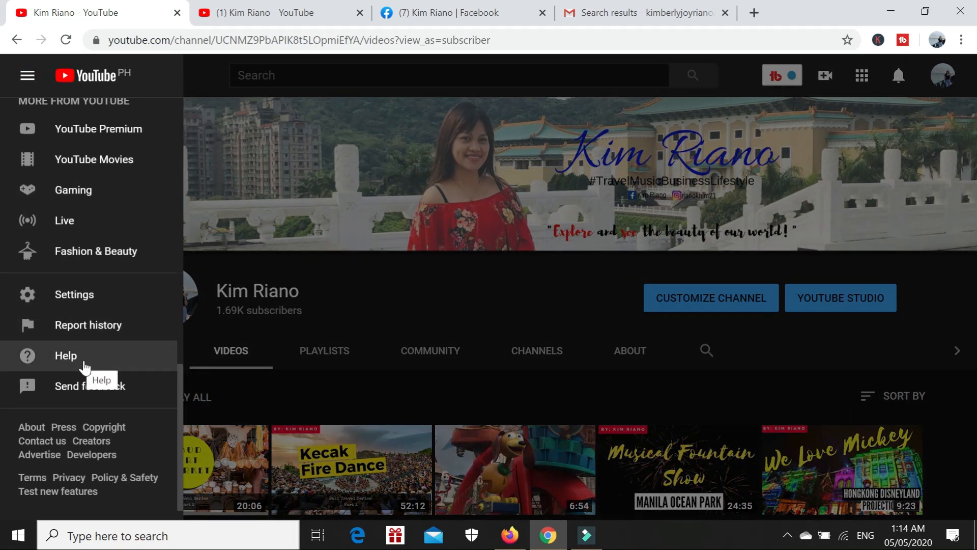
pyautogui.click(66, 355)
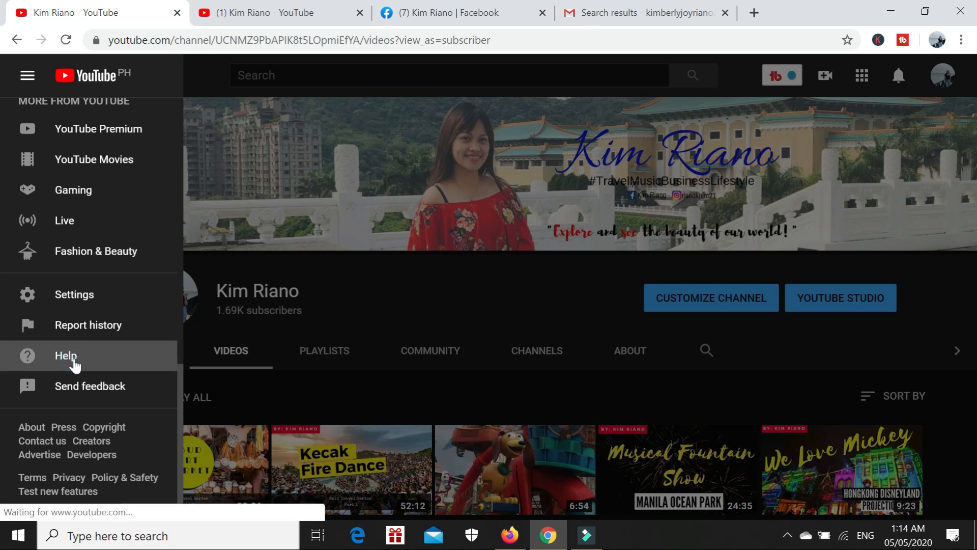
pyautogui.click(65, 355)
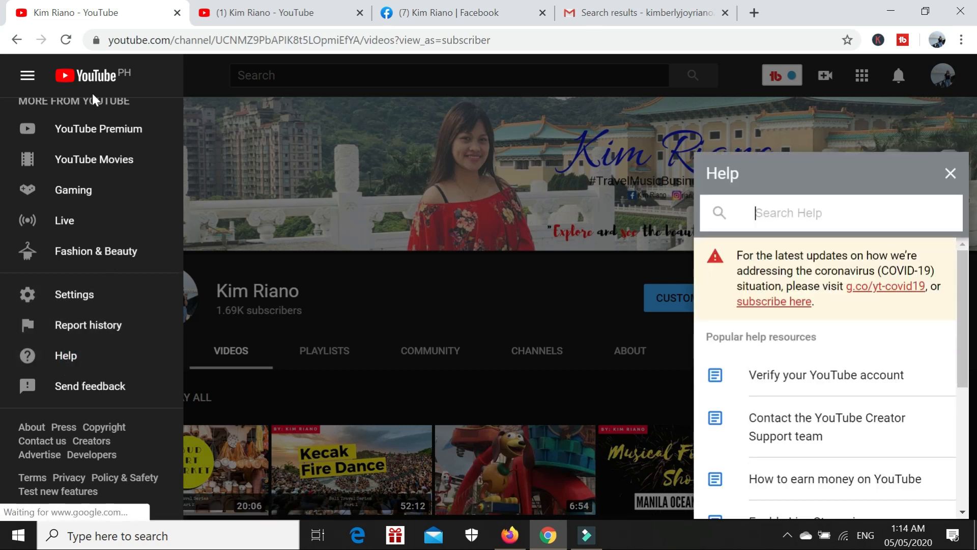
pyautogui.moveTo(78, 372)
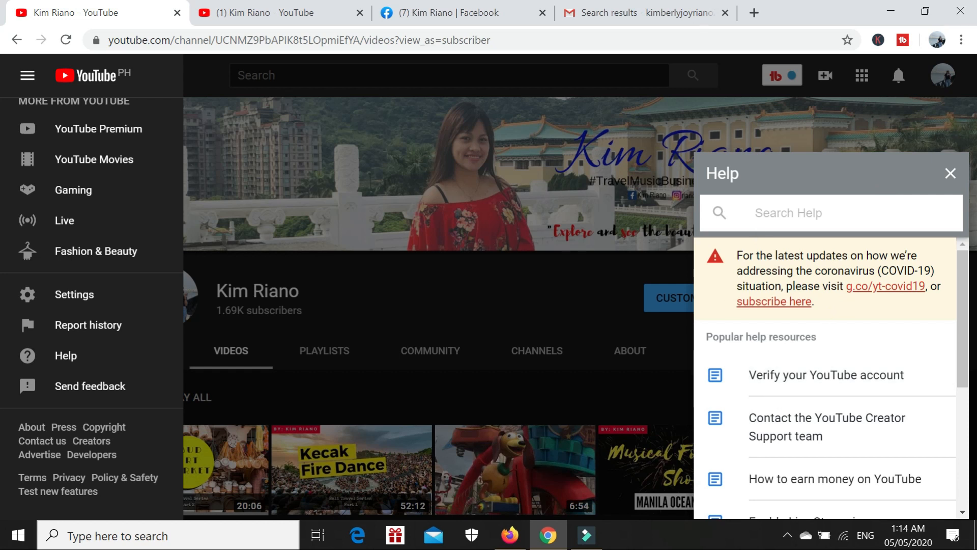
# Search YouTube Help for 'nonprofit'.
pyautogui.write('nonprofit')
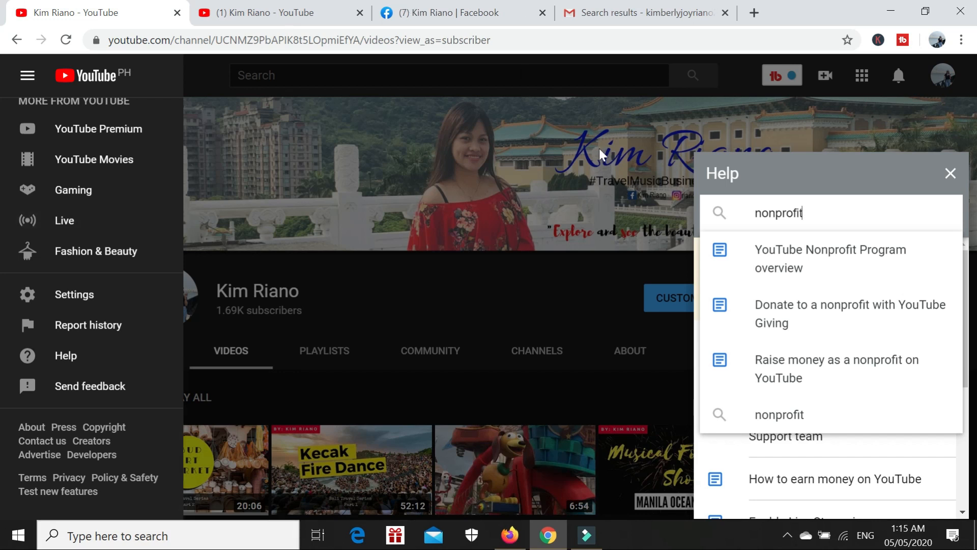
pyautogui.moveTo(767, 156)
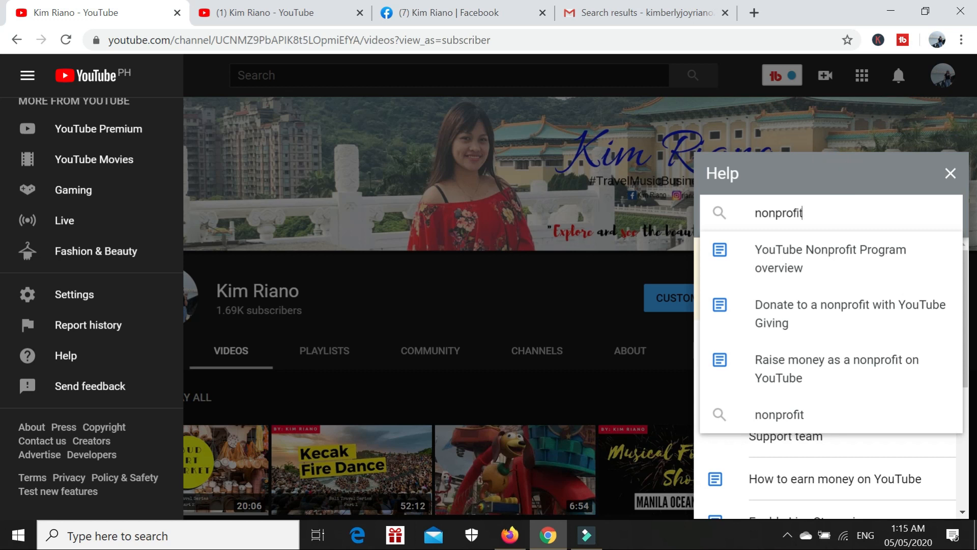
pyautogui.moveTo(871, 251)
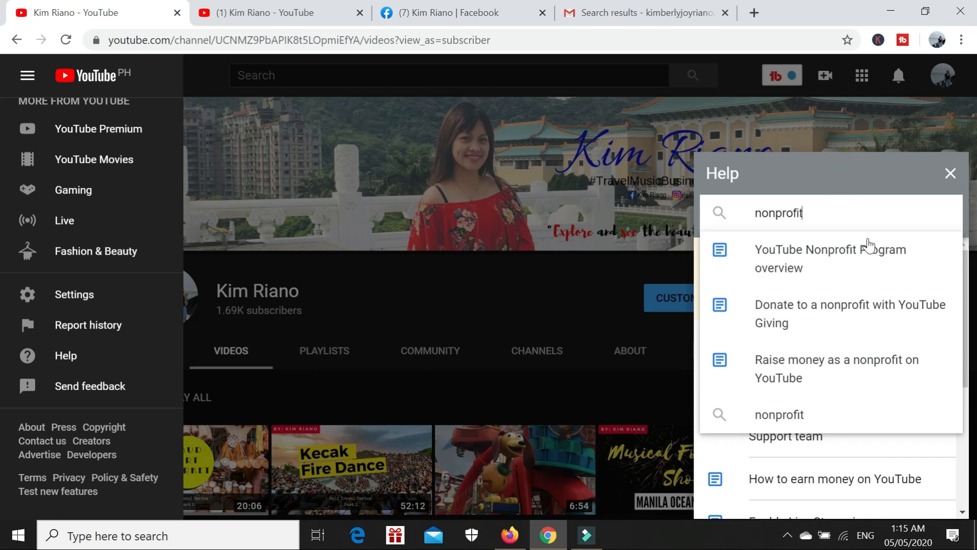
pyautogui.moveTo(915, 255)
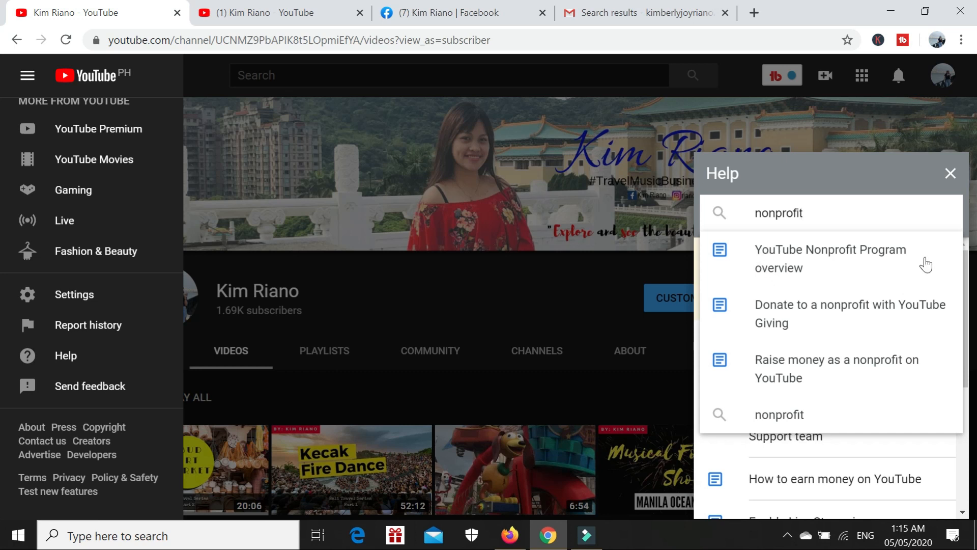
# Open the YouTube Nonprofit Program article and expand its Dedicated technical support feature.
pyautogui.click(830, 258)
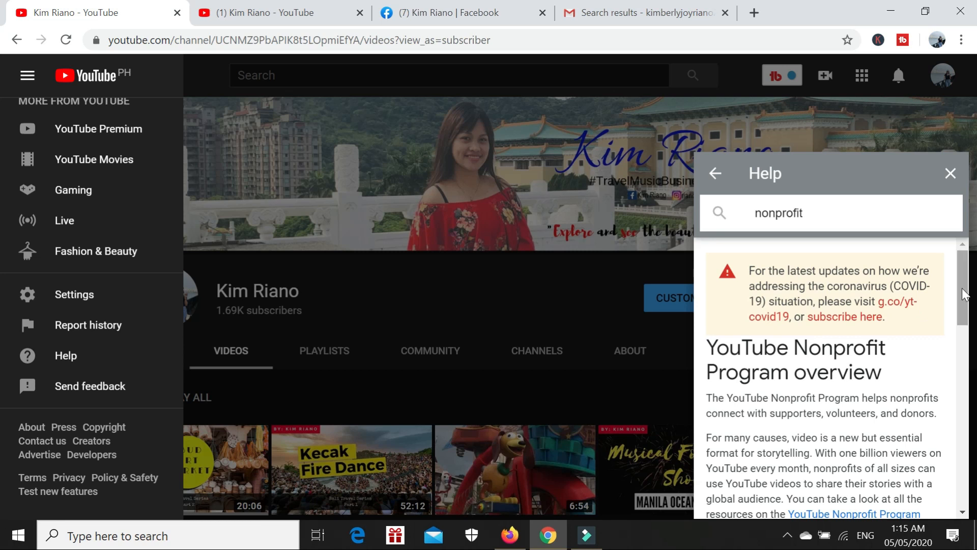
pyautogui.scroll(-3)
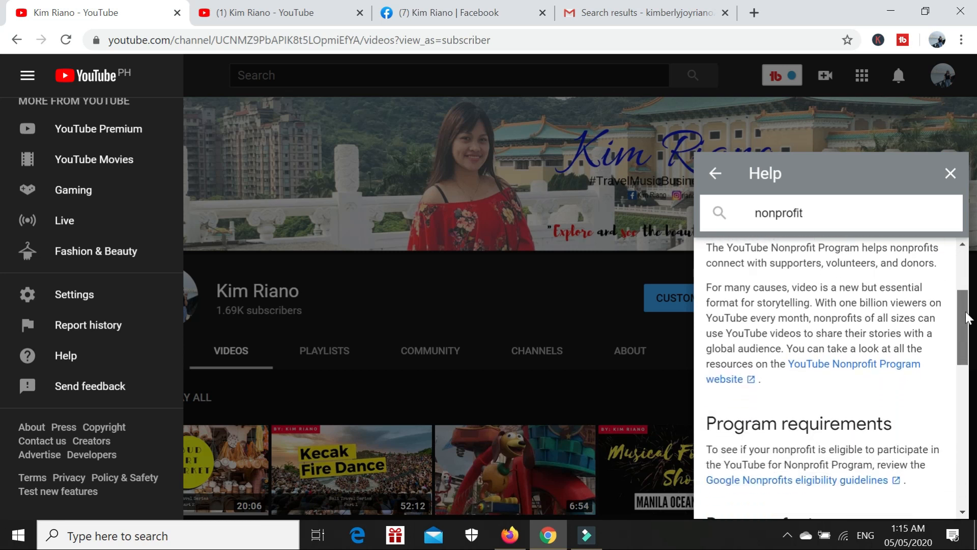
pyautogui.scroll(-3)
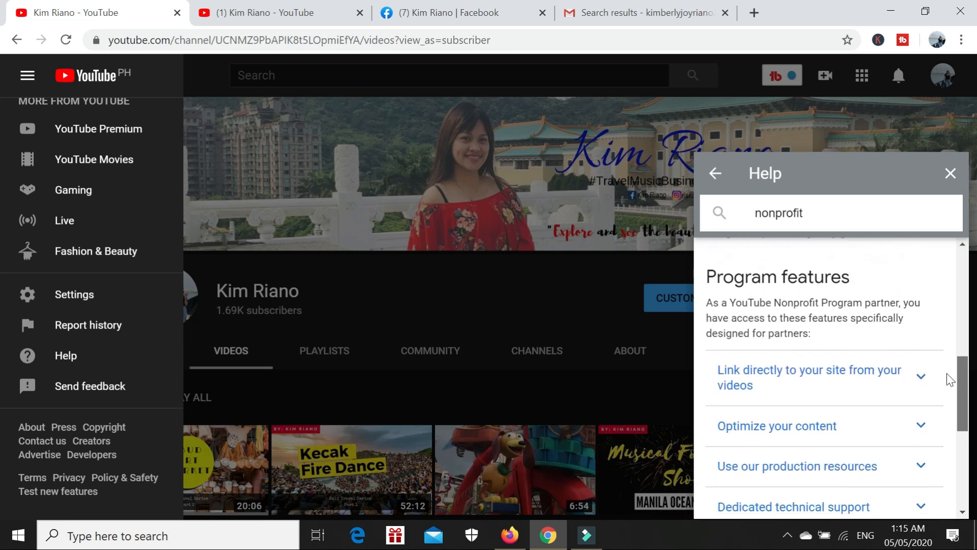
pyautogui.scroll(-3)
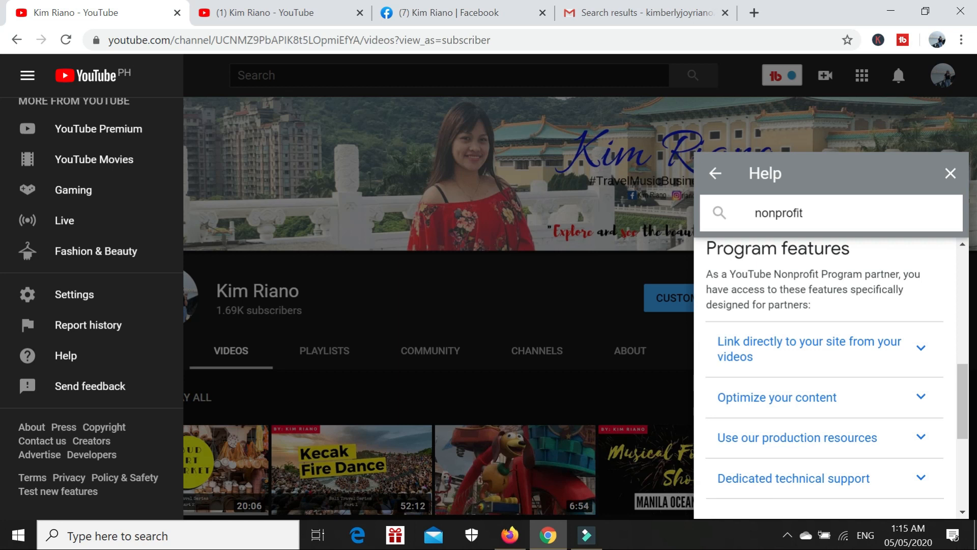
pyautogui.moveTo(851, 493)
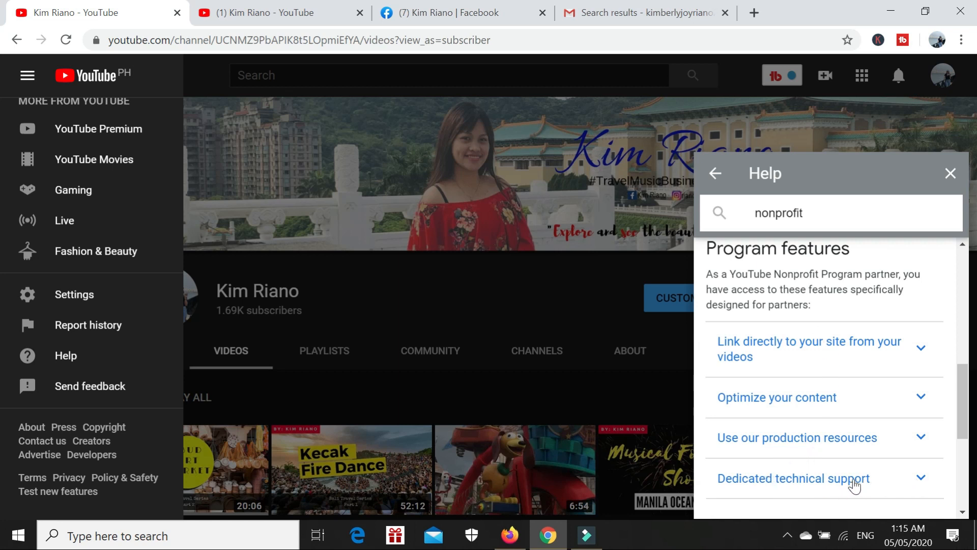
pyautogui.moveTo(843, 489)
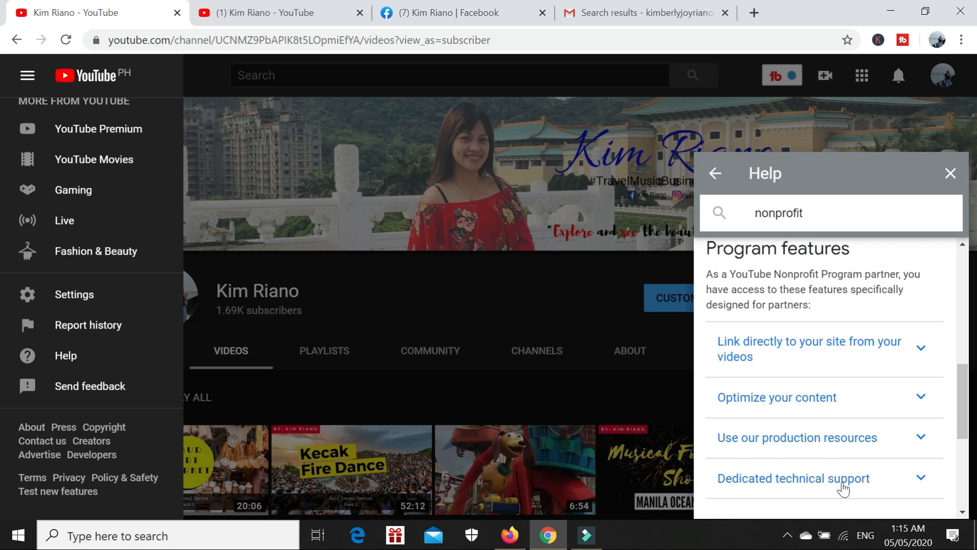
pyautogui.moveTo(918, 503)
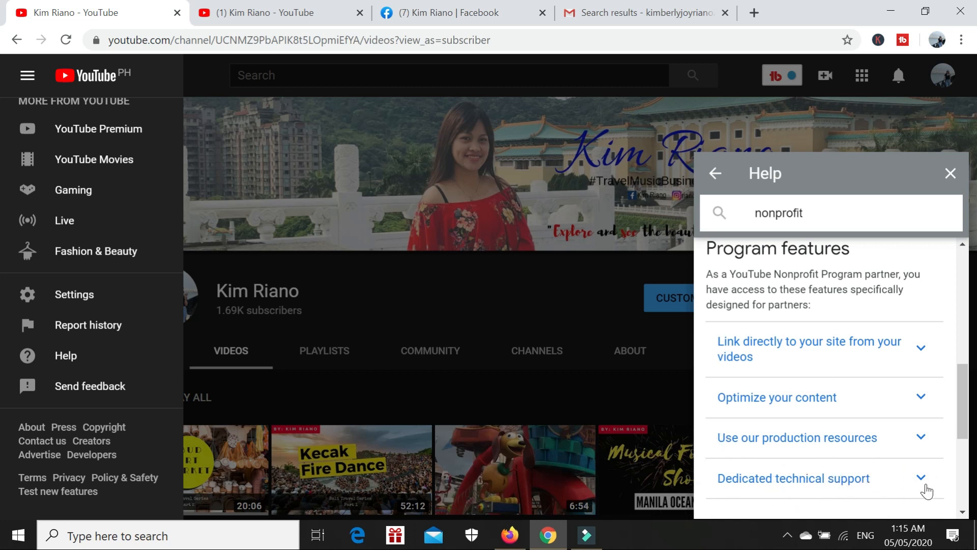
pyautogui.click(794, 477)
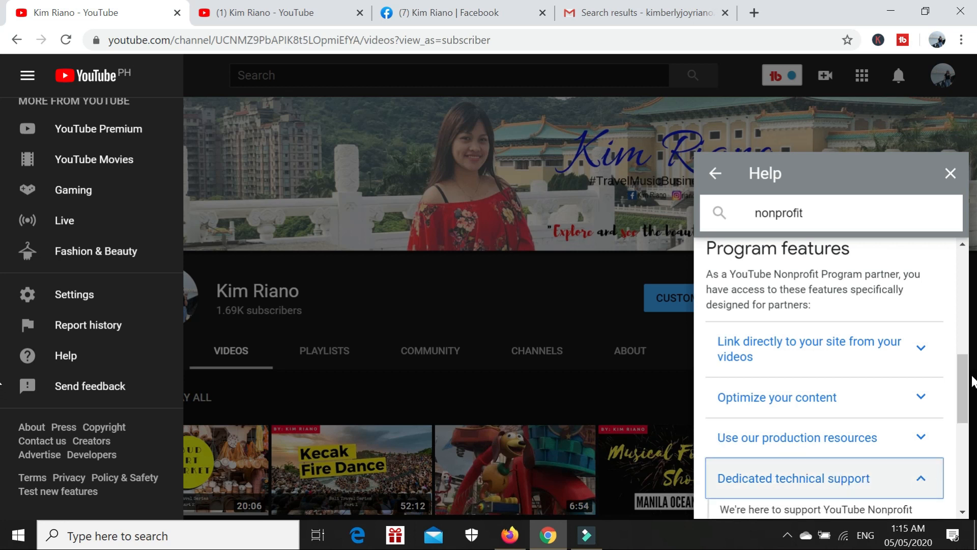
pyautogui.scroll(-3)
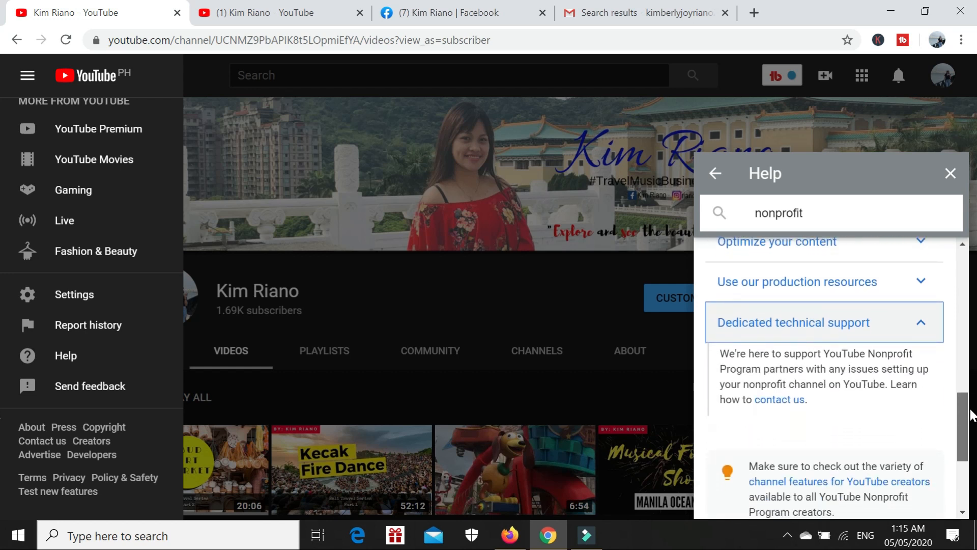
pyautogui.scroll(-3)
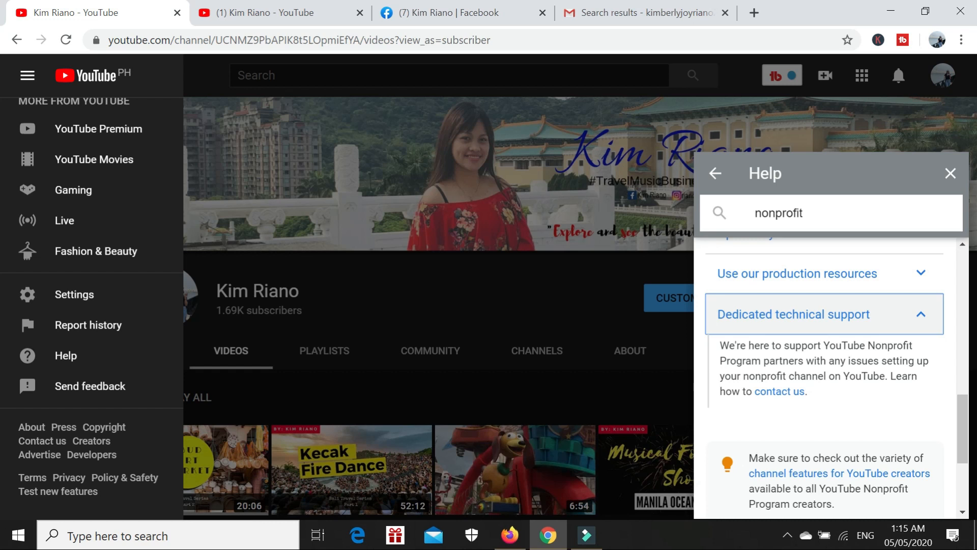
pyautogui.moveTo(910, 393)
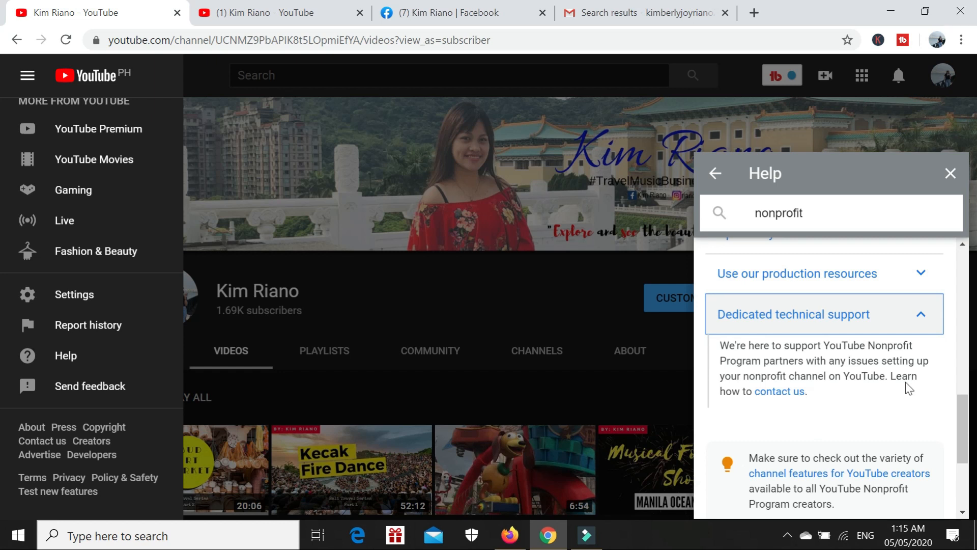
pyautogui.moveTo(742, 412)
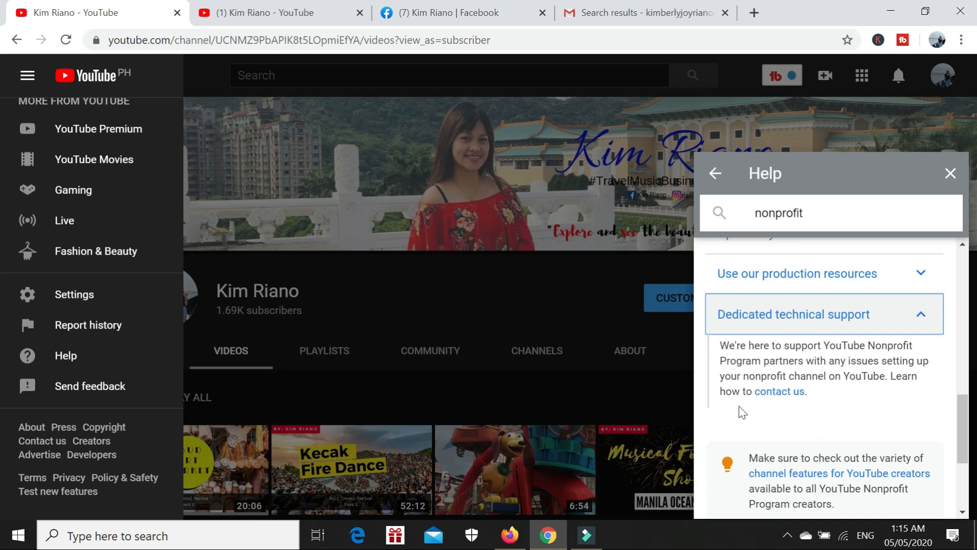
pyautogui.moveTo(773, 395)
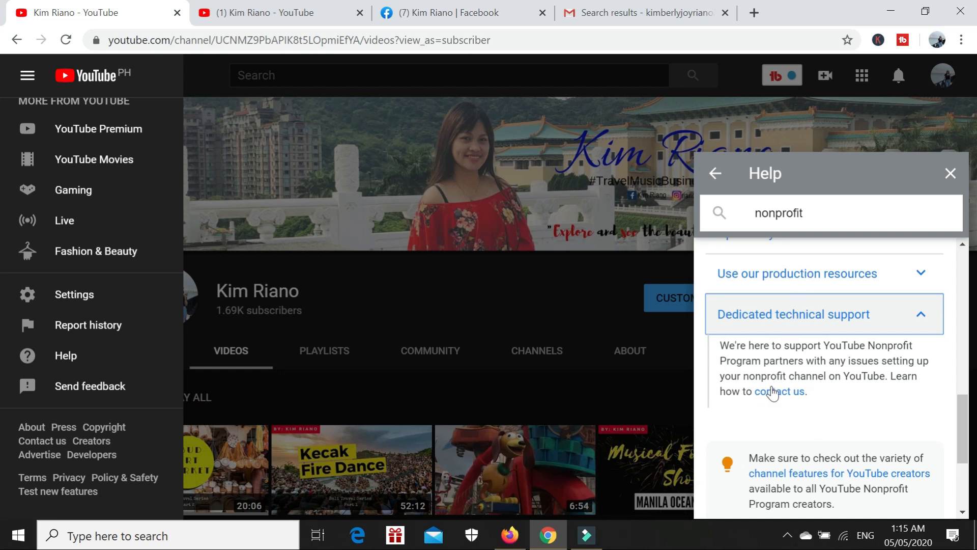
# Follow the contact us link to the 'Get help as a YouTube Nonprofit Creator' article.
pyautogui.click(779, 391)
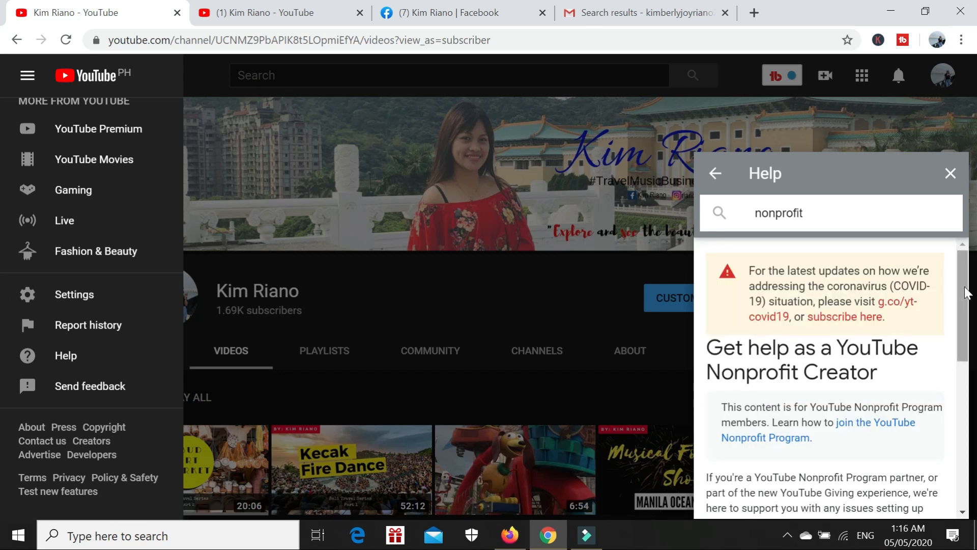
pyautogui.scroll(-3)
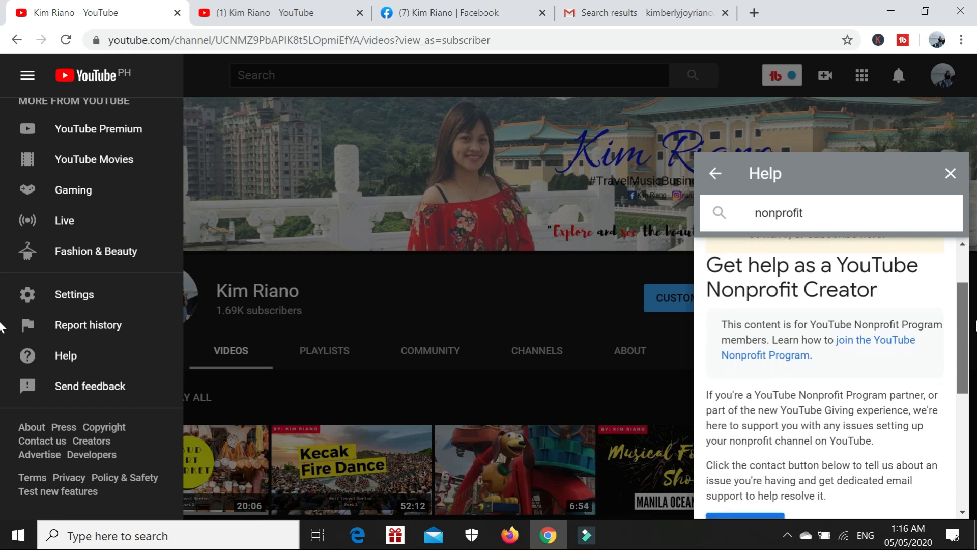
pyautogui.scroll(-3)
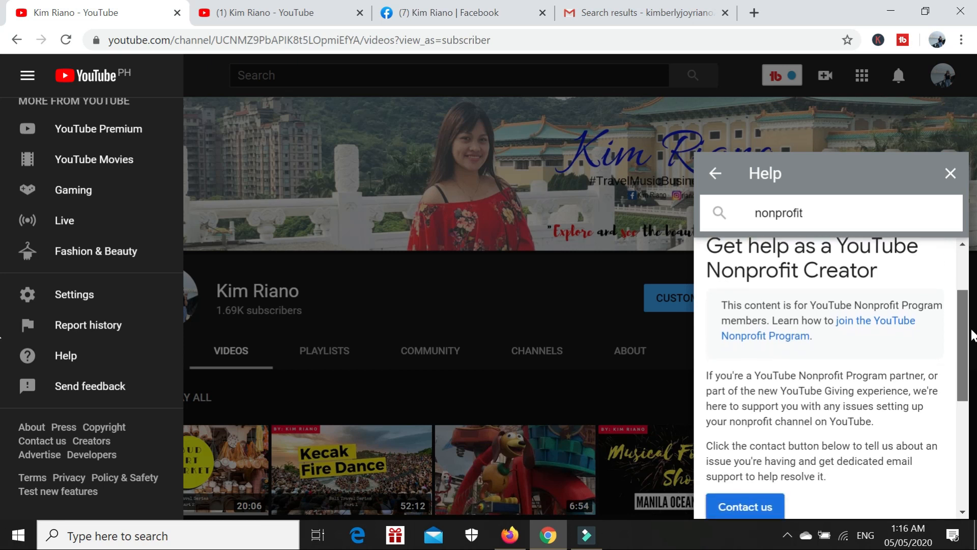
pyautogui.scroll(-3)
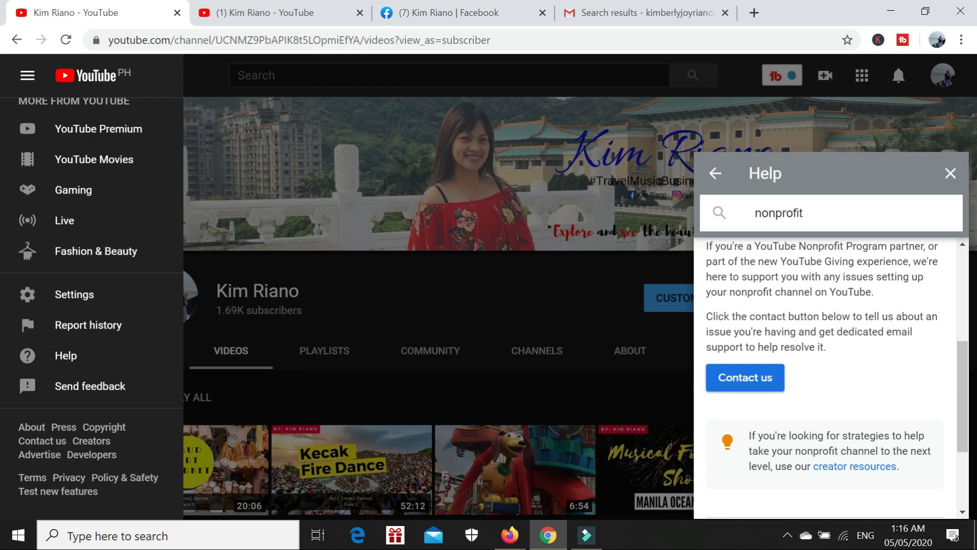
pyautogui.moveTo(749, 387)
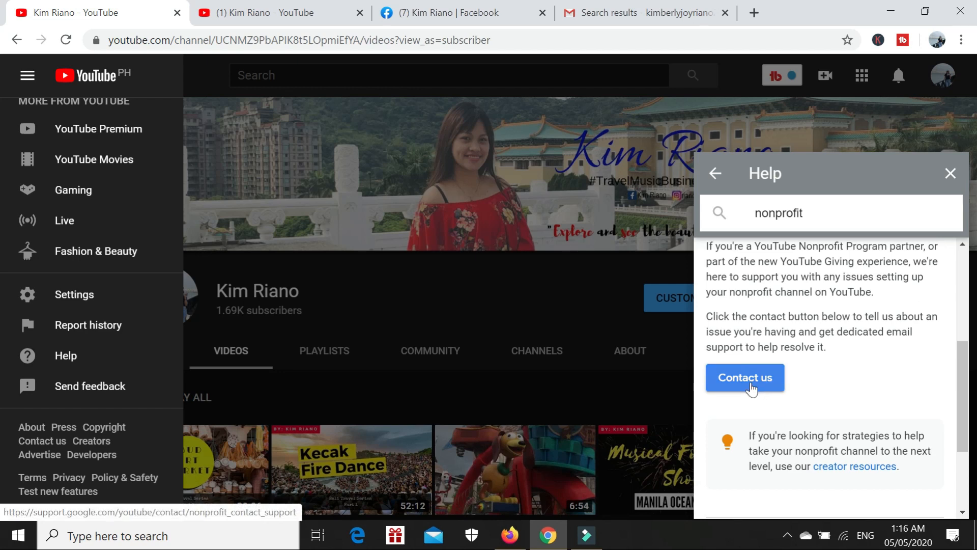
# Open the Contact YouTube Nonprofit Support form and scroll to its required fields.
pyautogui.click(745, 378)
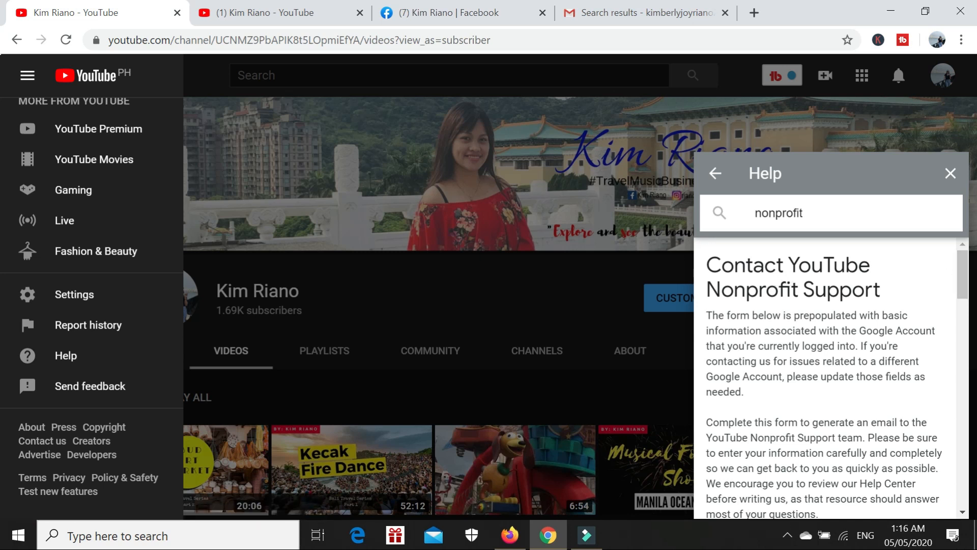
pyautogui.moveTo(963, 285)
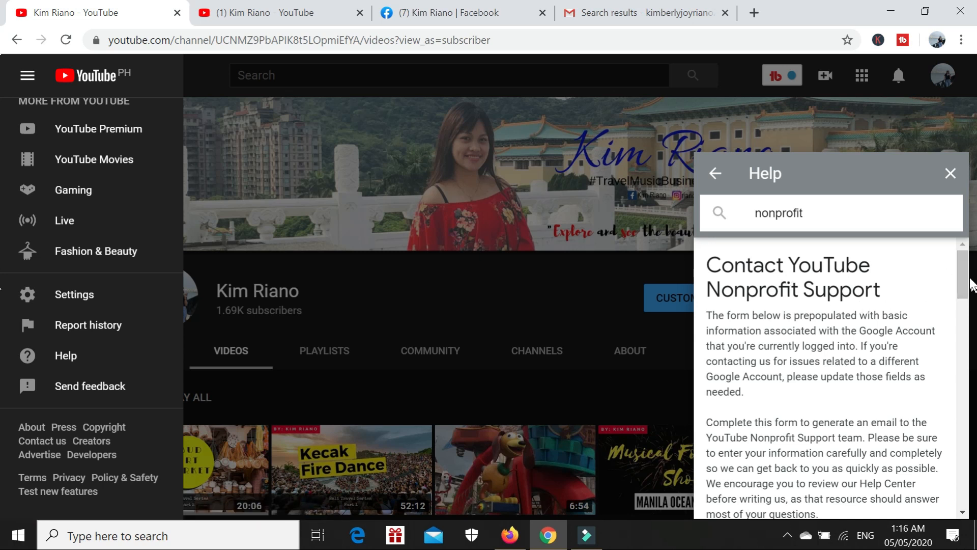
pyautogui.scroll(-3)
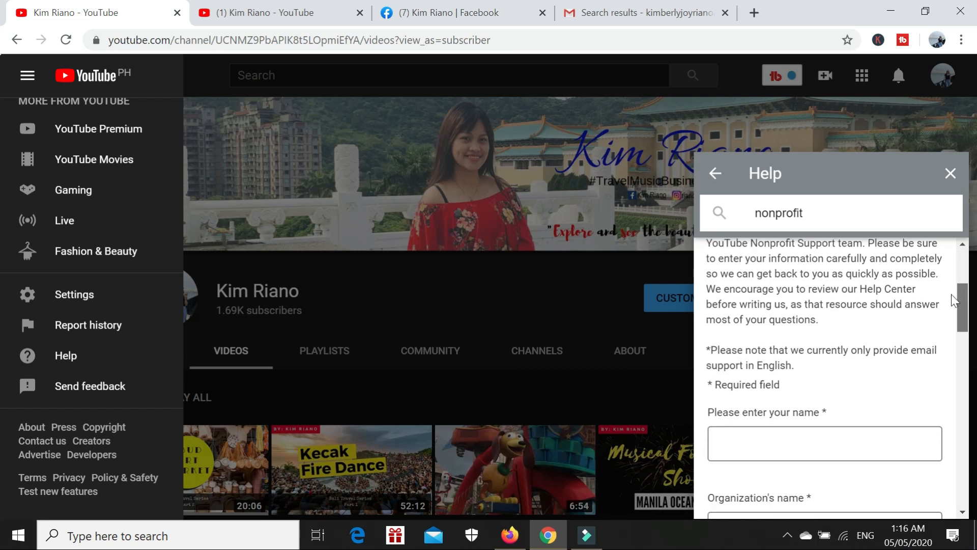
pyautogui.scroll(-3)
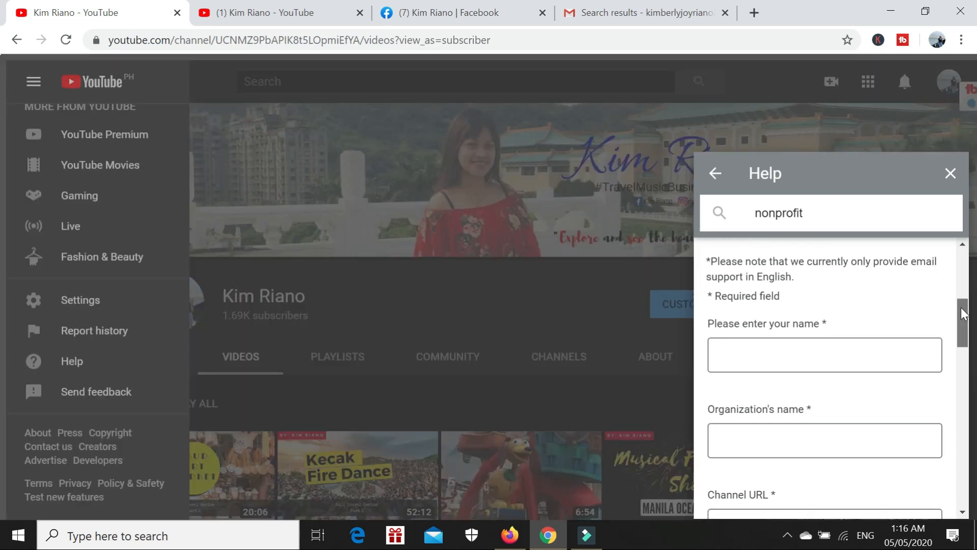
pyautogui.scroll(-3)
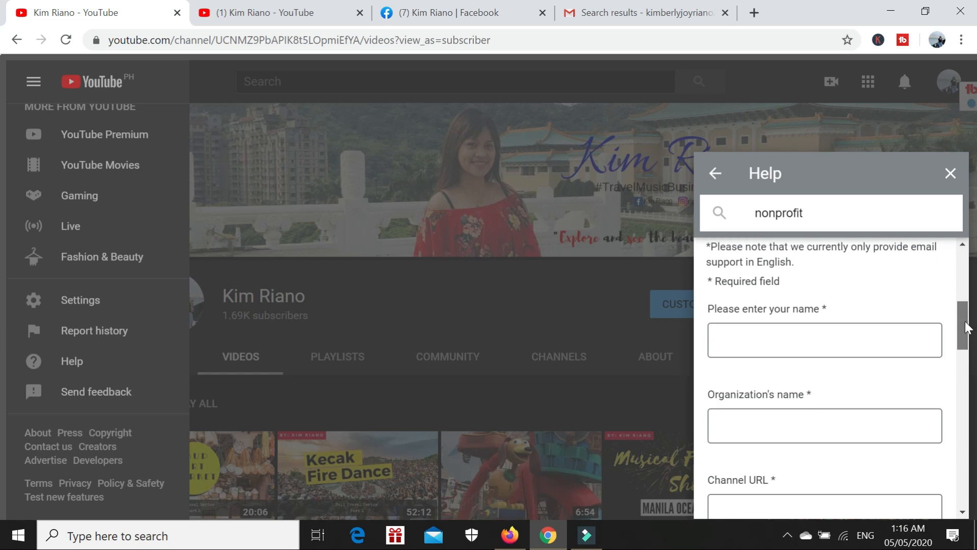
pyautogui.scroll(-3)
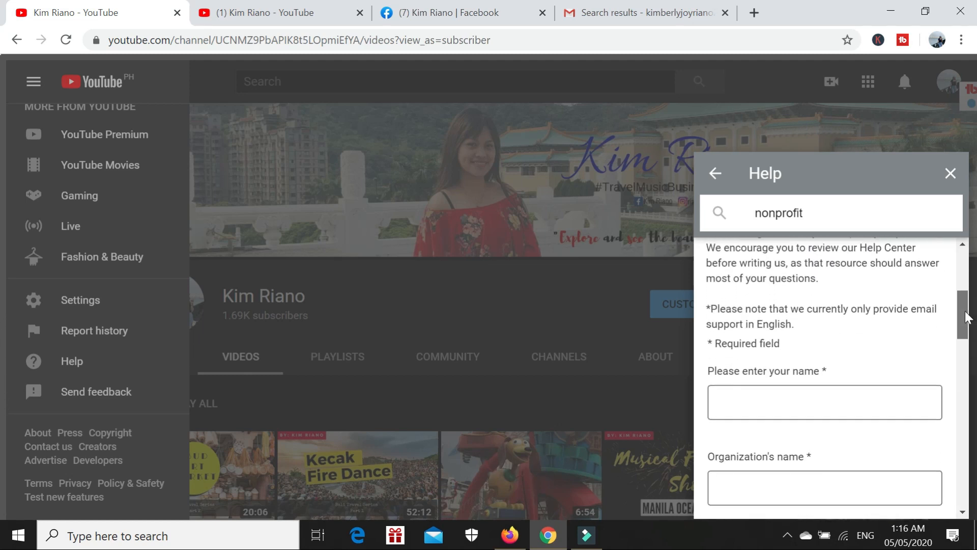
pyautogui.scroll(-3)
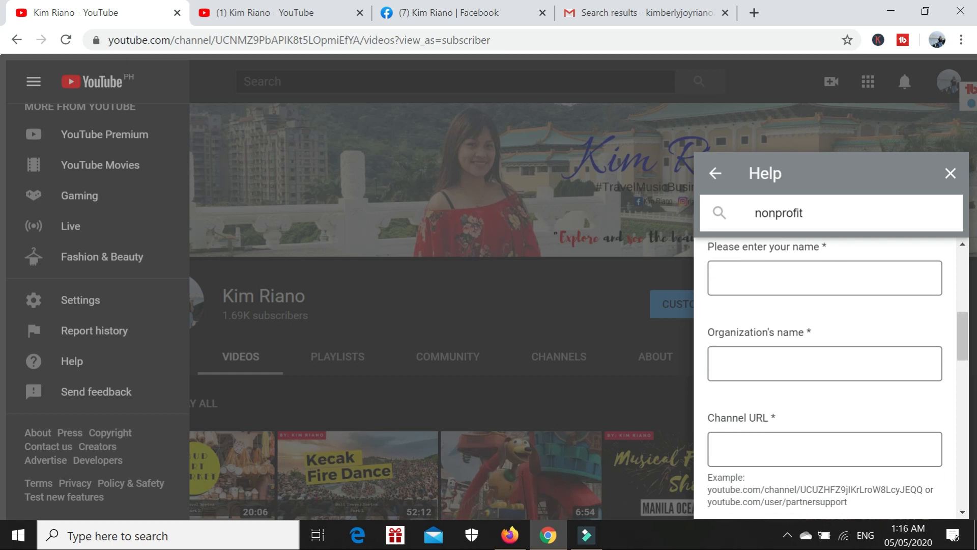
pyautogui.click(825, 278)
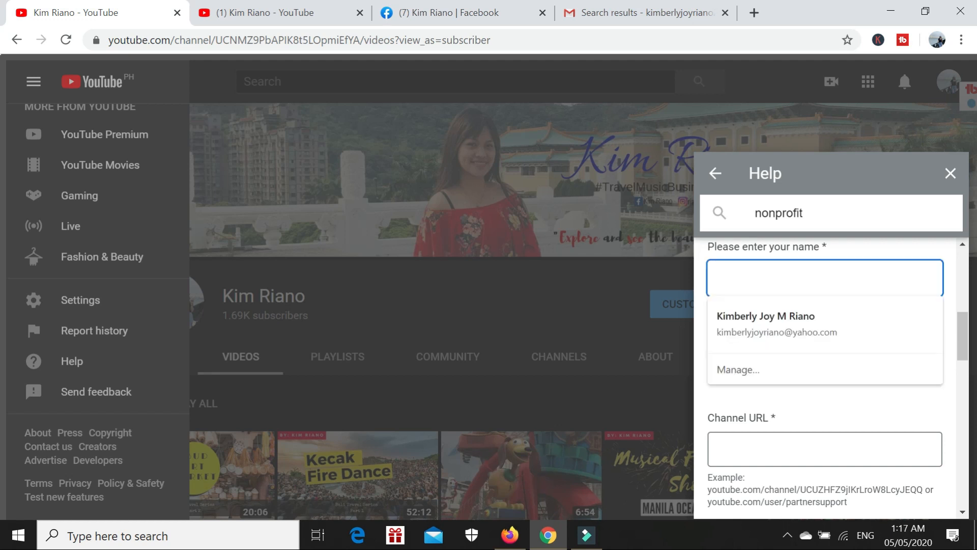
pyautogui.write('KIm')
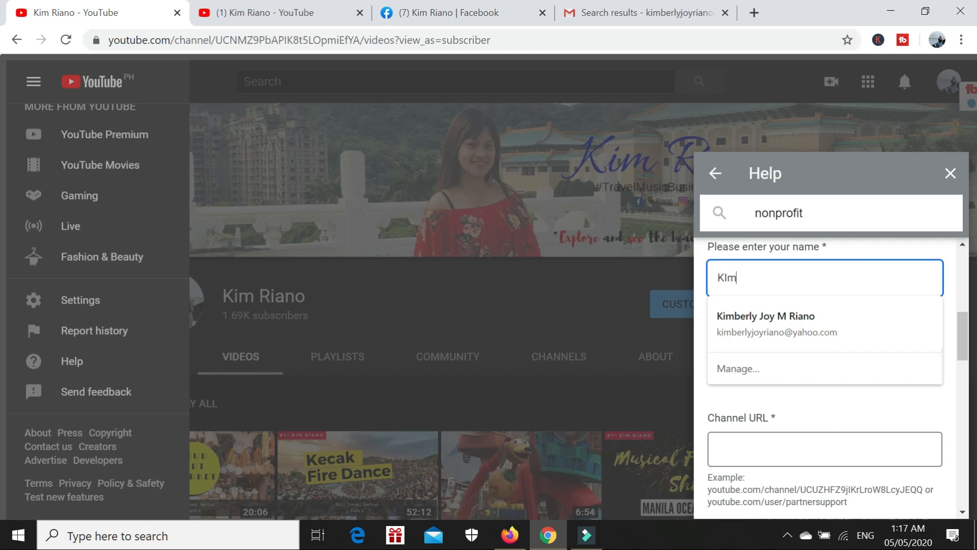
pyautogui.press('Backspace')
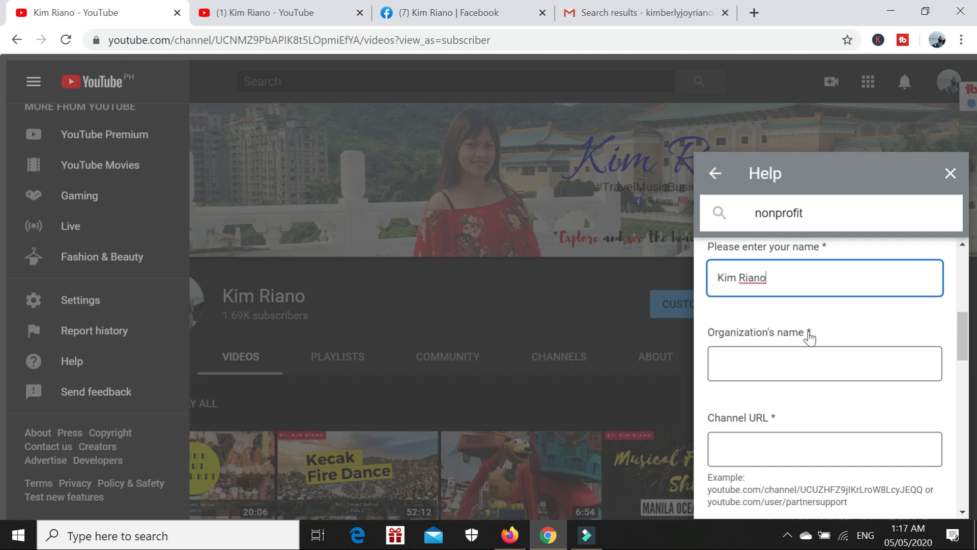
pyautogui.moveTo(829, 331)
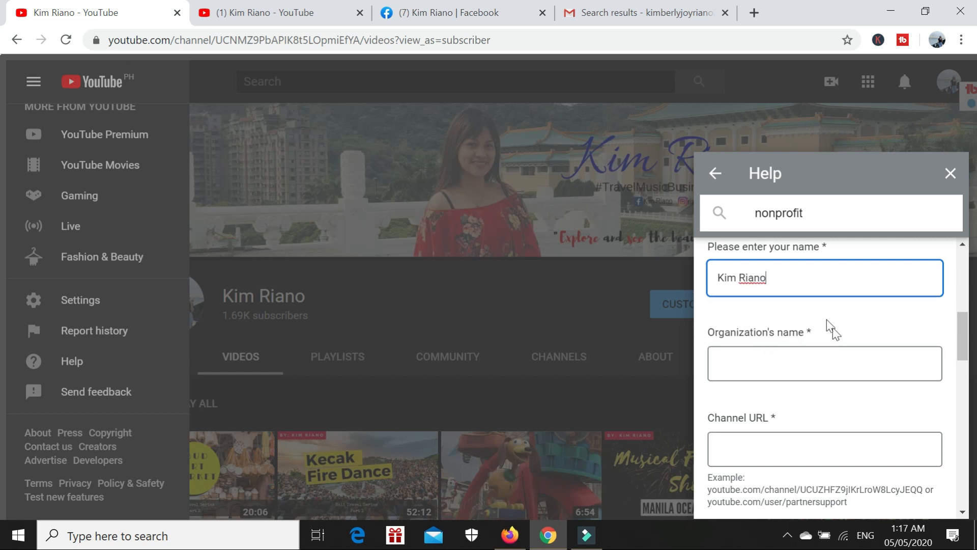
pyautogui.moveTo(717, 318)
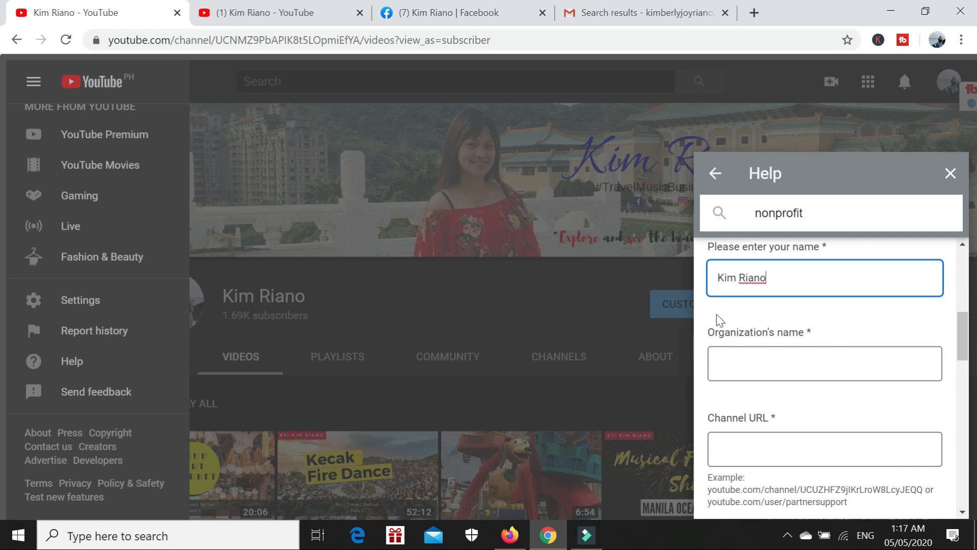
pyautogui.click(825, 364)
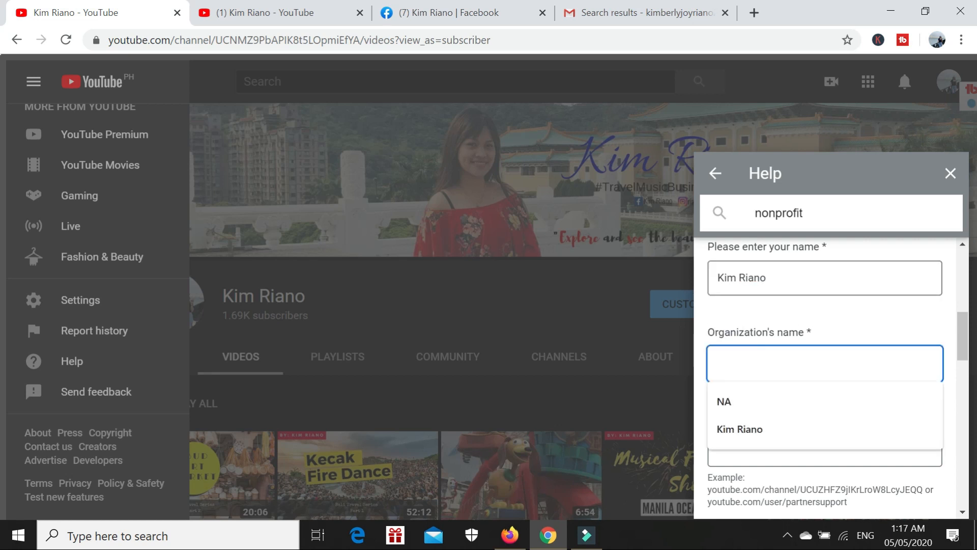
pyautogui.click(724, 401)
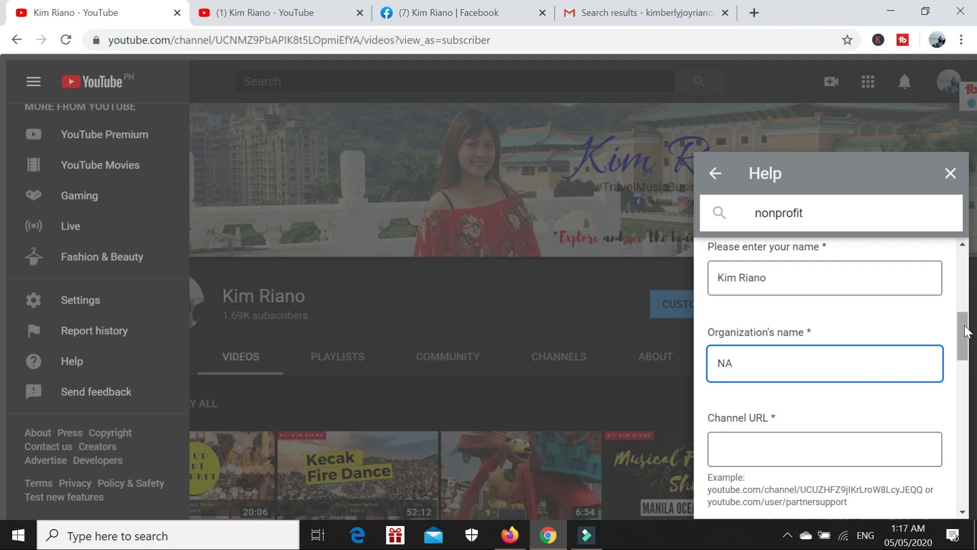
pyautogui.scroll(-3)
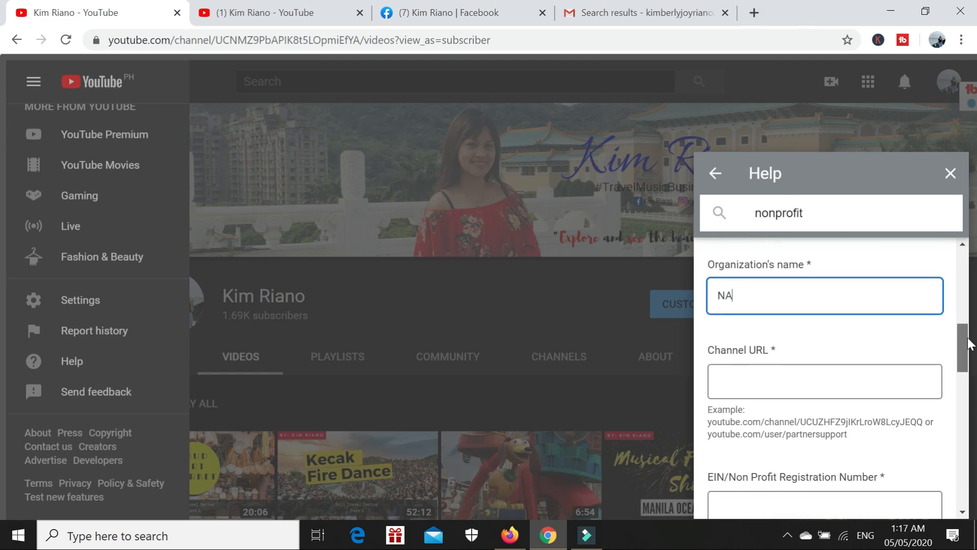
pyautogui.scroll(-3)
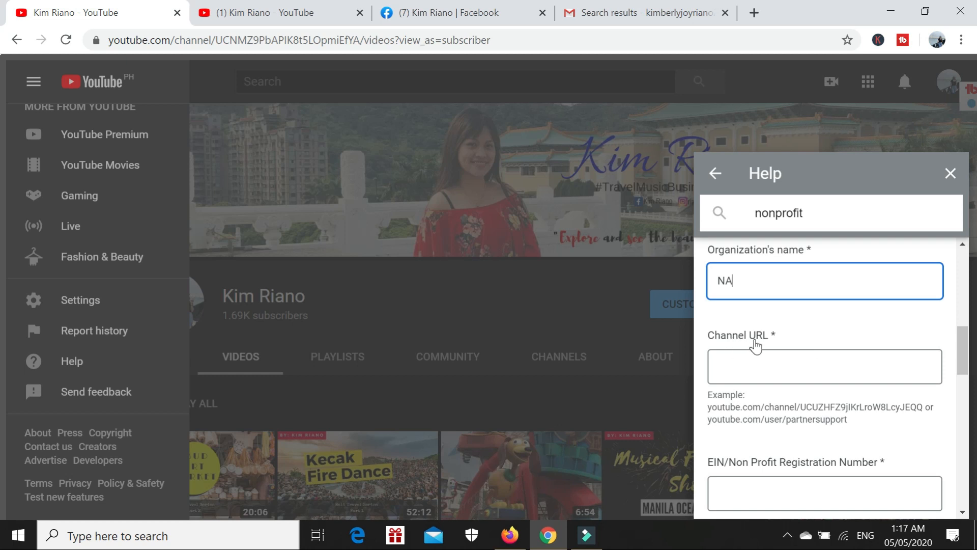
pyautogui.moveTo(762, 335)
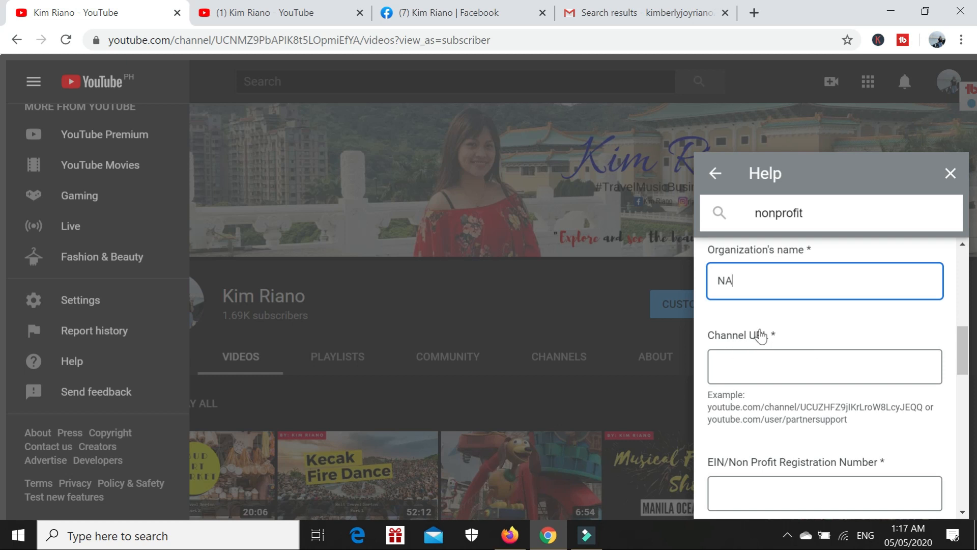
pyautogui.moveTo(813, 350)
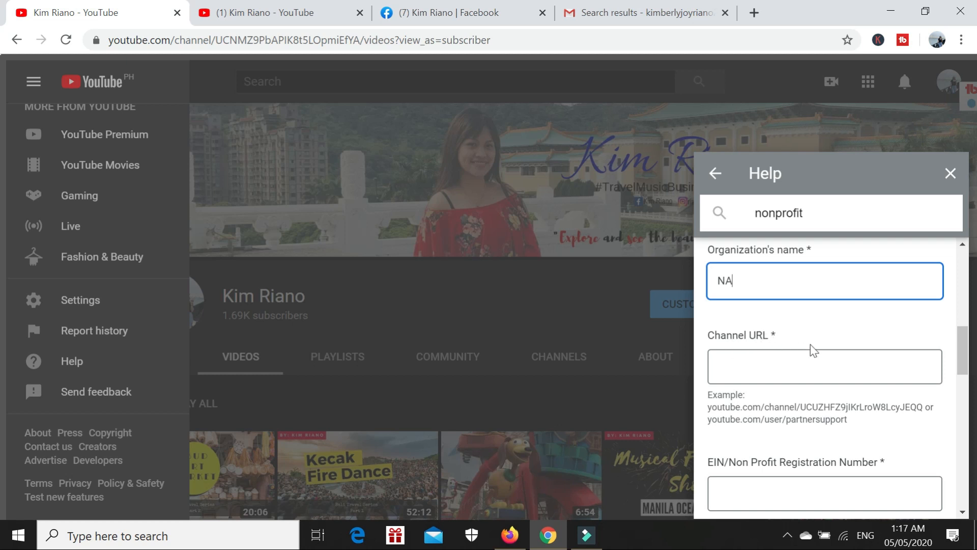
# Focus the Channel URL field, then copy the Channel ID from YouTube's advanced account settings.
pyautogui.click(825, 367)
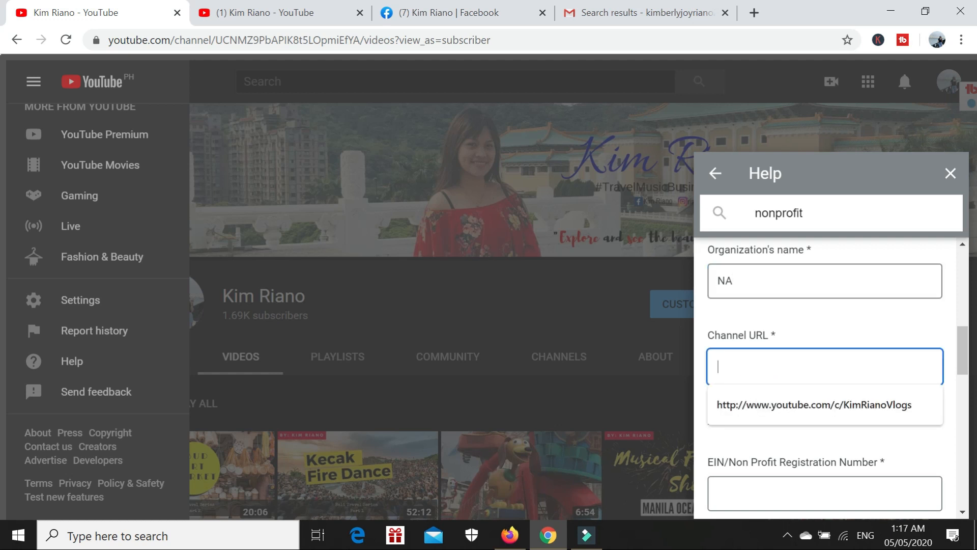
pyautogui.moveTo(349, 8)
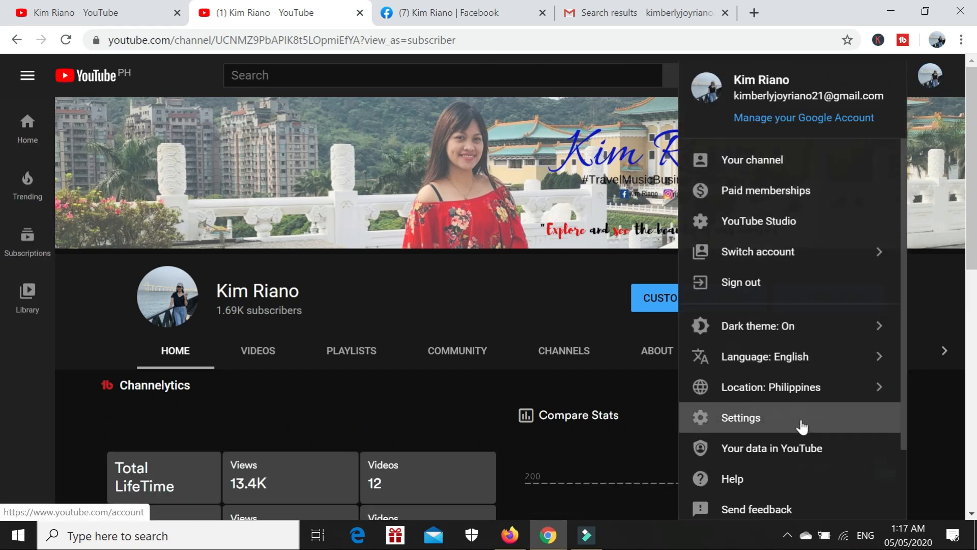
pyautogui.click(740, 418)
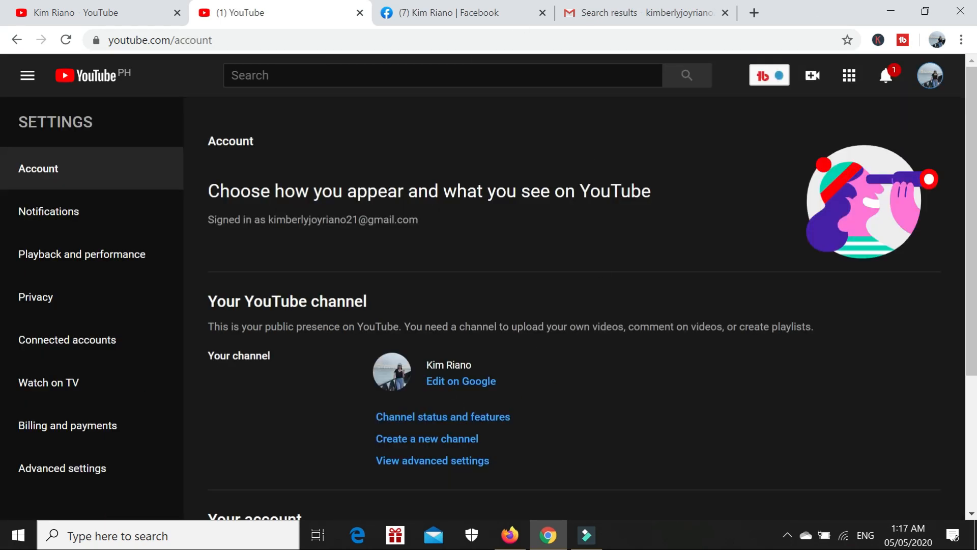
pyautogui.scroll(-3)
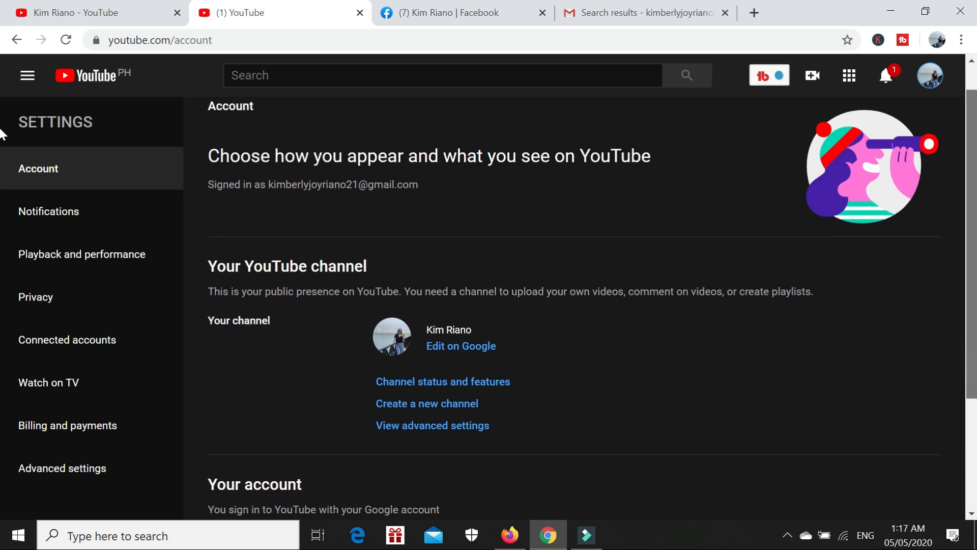
pyautogui.scroll(-3)
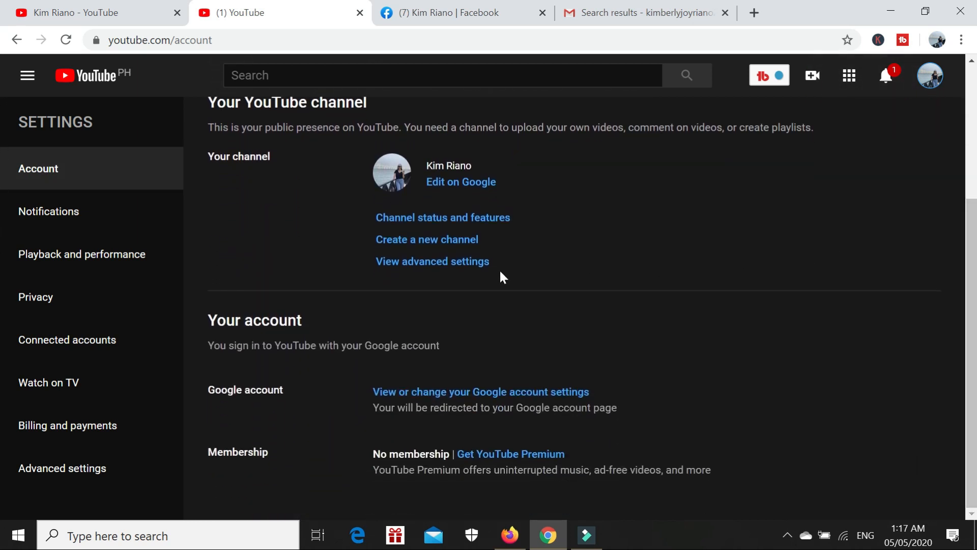
pyautogui.moveTo(407, 271)
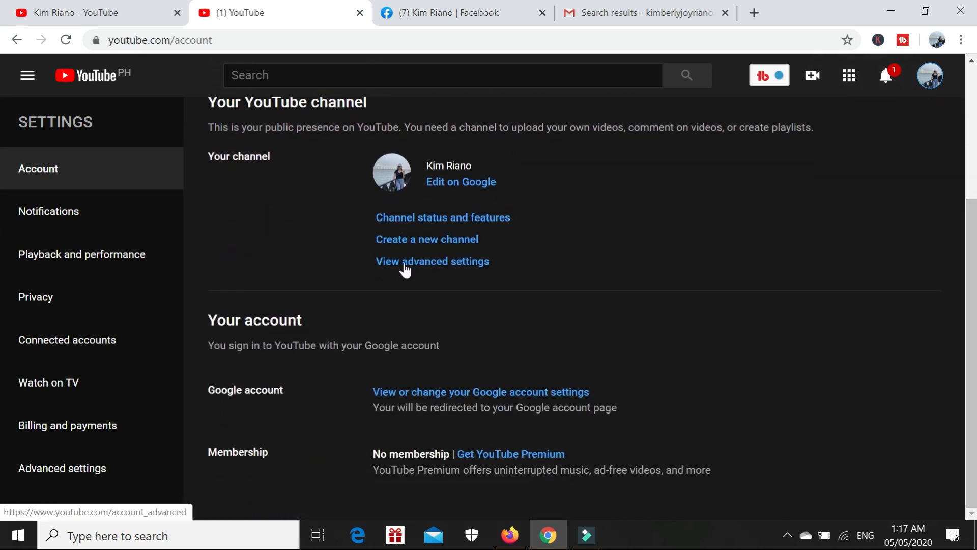
pyautogui.click(424, 260)
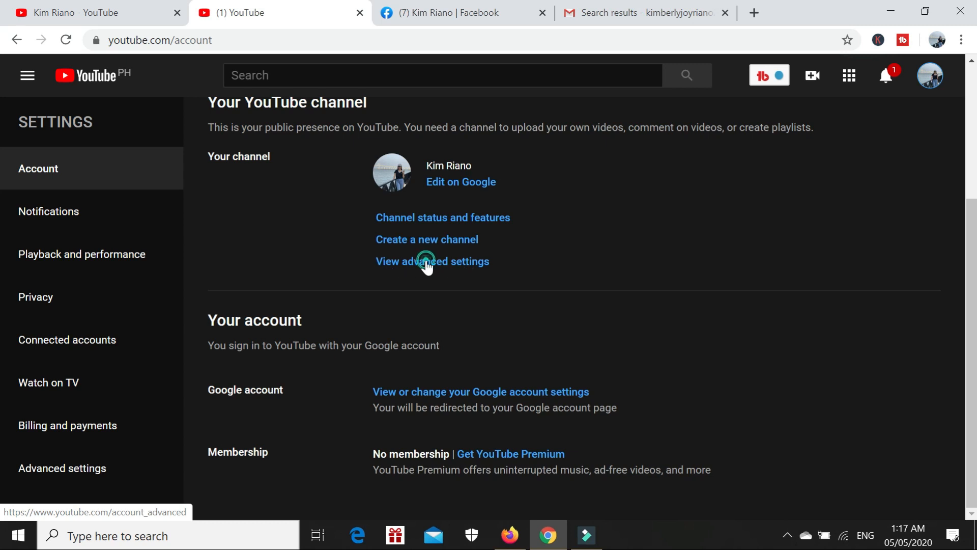
pyautogui.click(433, 261)
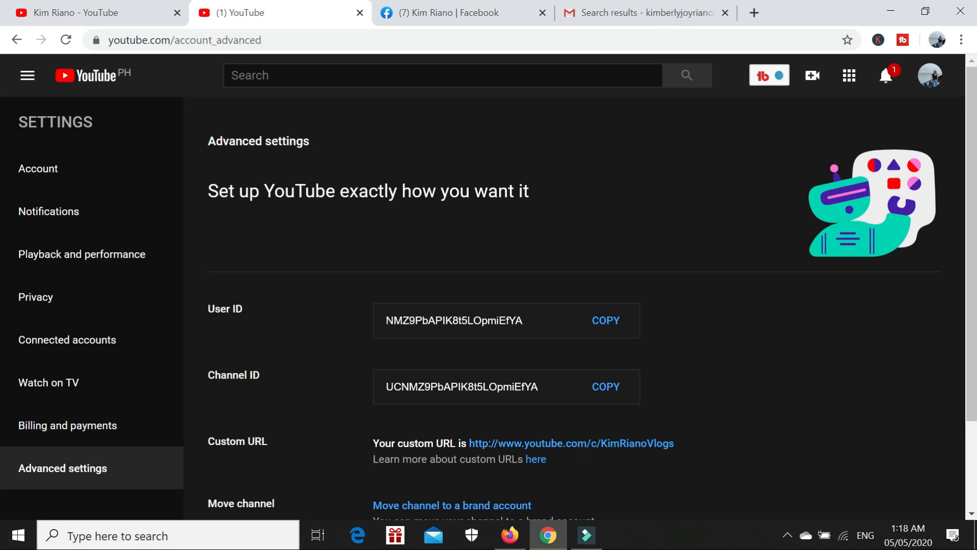
pyautogui.click(605, 386)
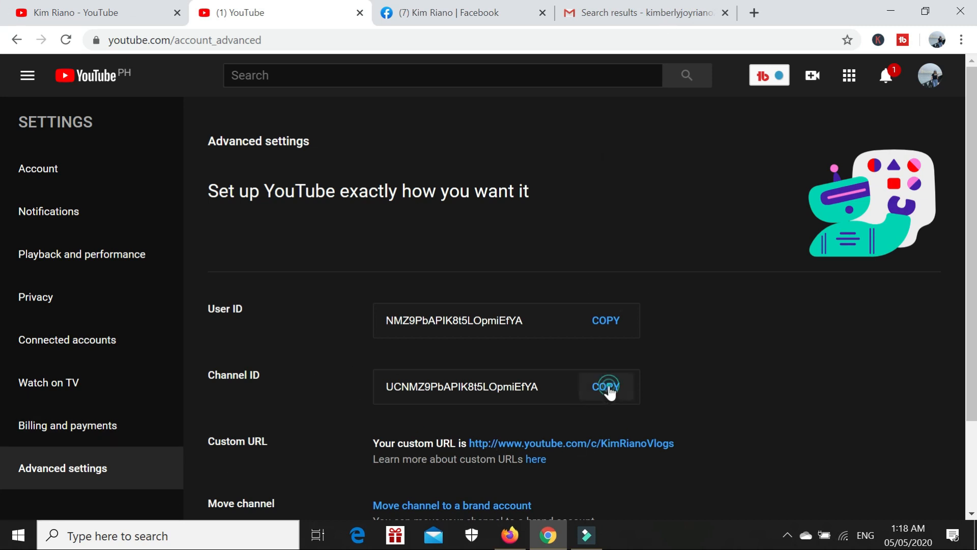
pyautogui.click(606, 386)
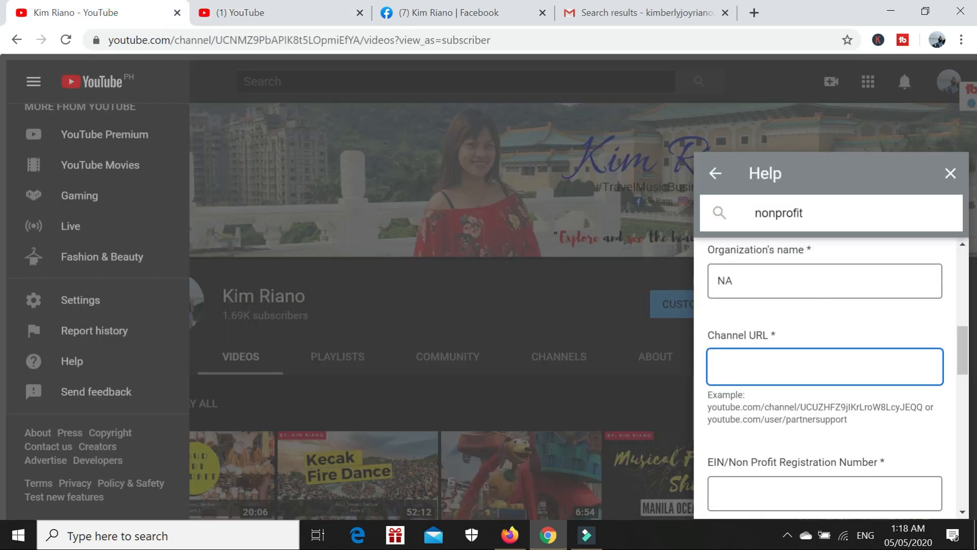
# Paste the copied channel ID into the form's Channel URL field.
pyautogui.rightClick(825, 367)
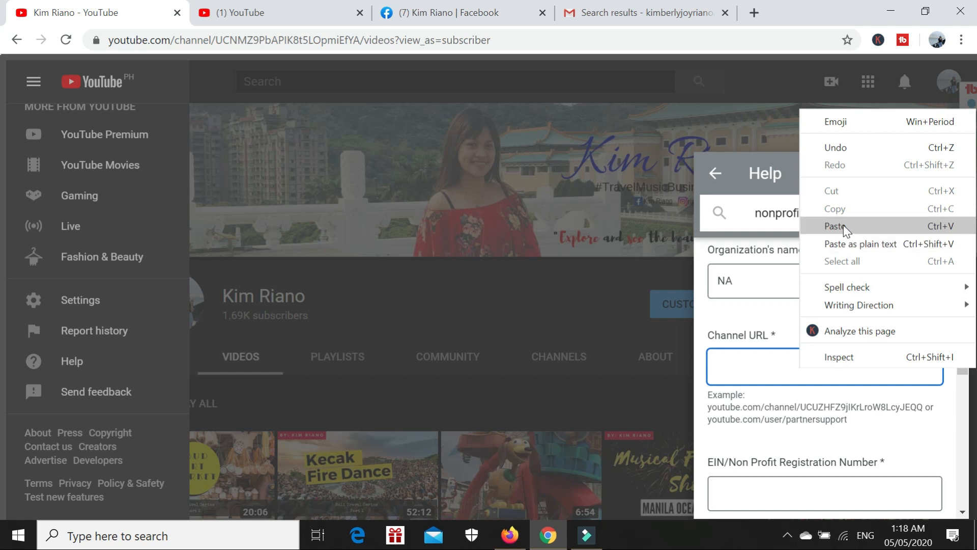
pyautogui.click(832, 226)
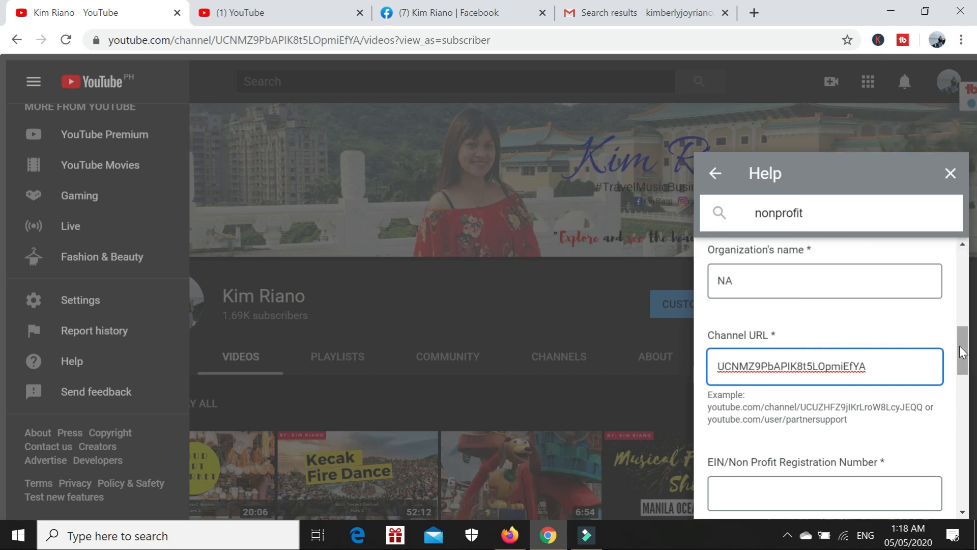
pyautogui.scroll(-3)
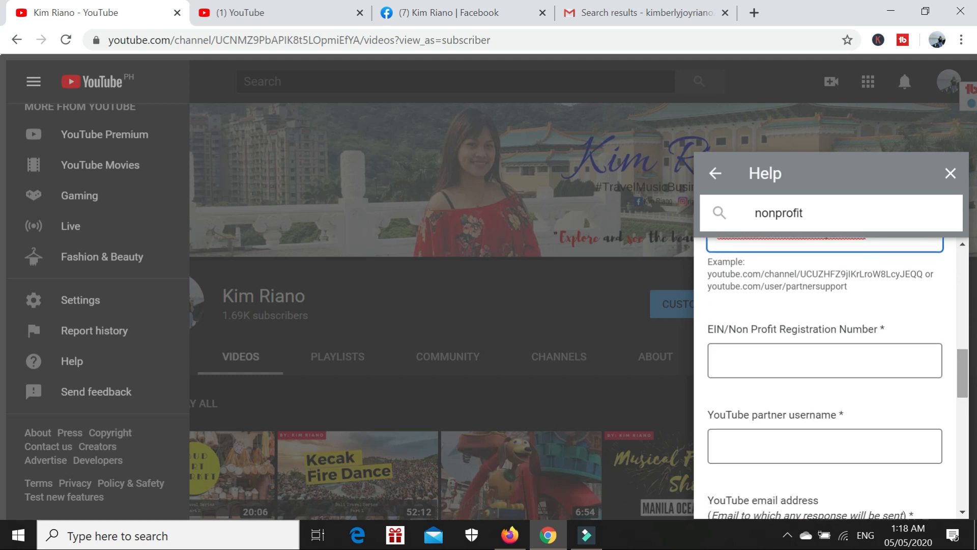
pyautogui.moveTo(741, 340)
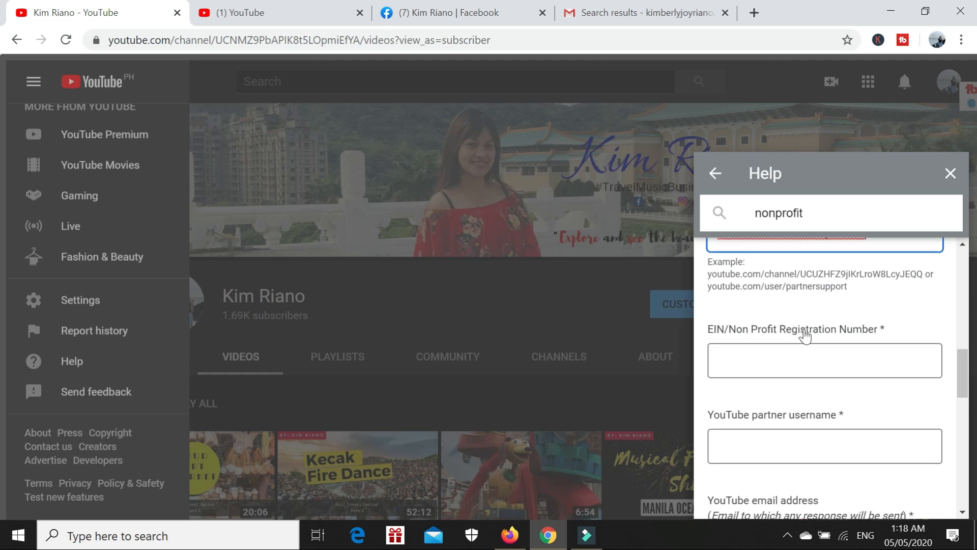
pyautogui.moveTo(711, 317)
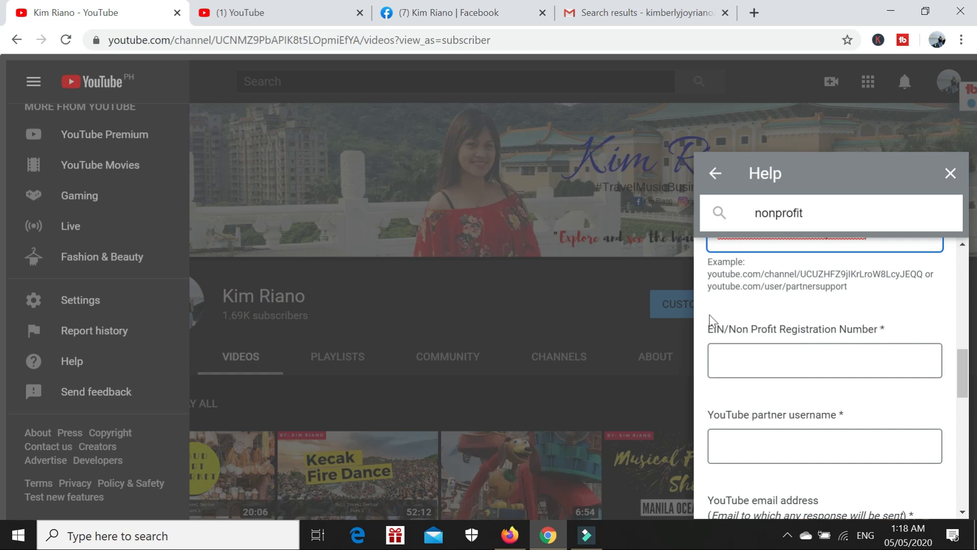
pyautogui.moveTo(877, 325)
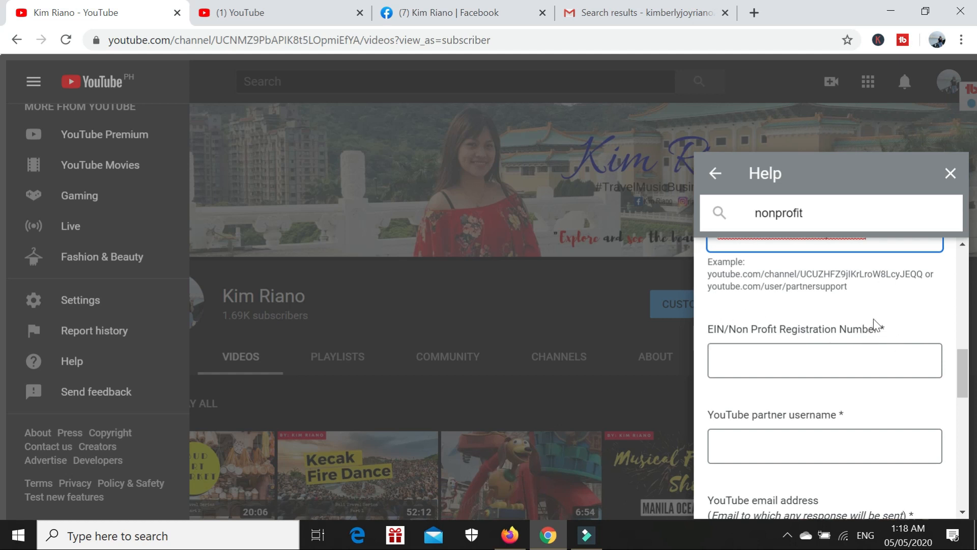
pyautogui.moveTo(836, 307)
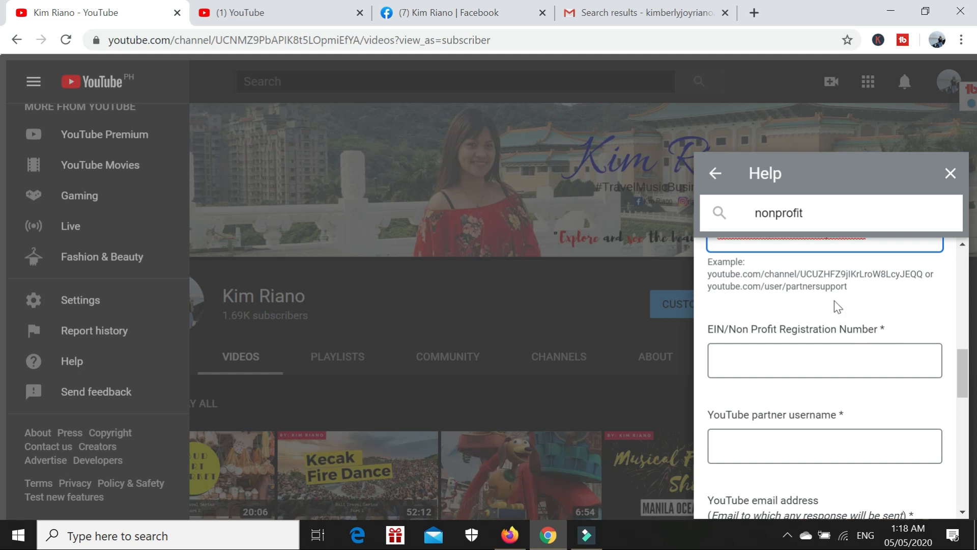
# Enter 123456789 as the EIN/Non Profit Registration Number.
pyautogui.click(825, 360)
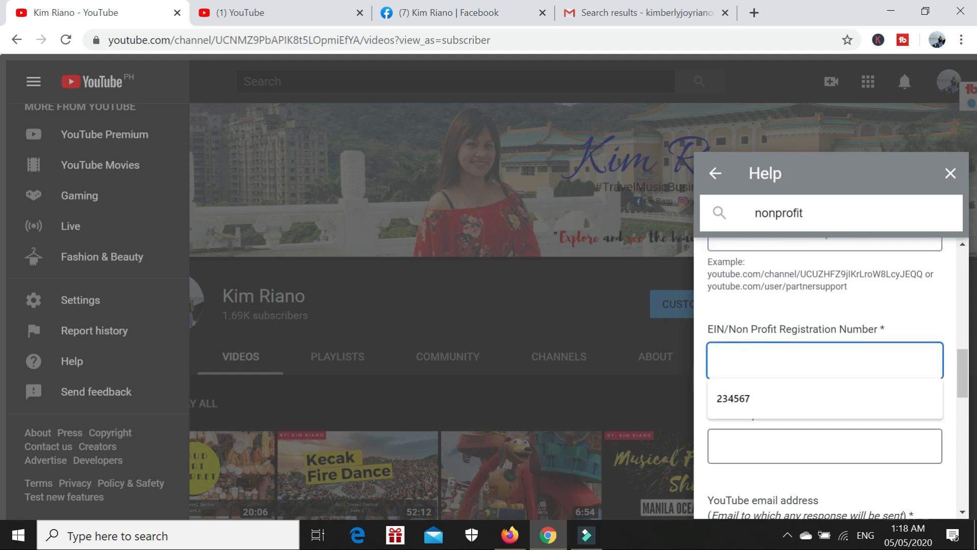
pyautogui.click(825, 360)
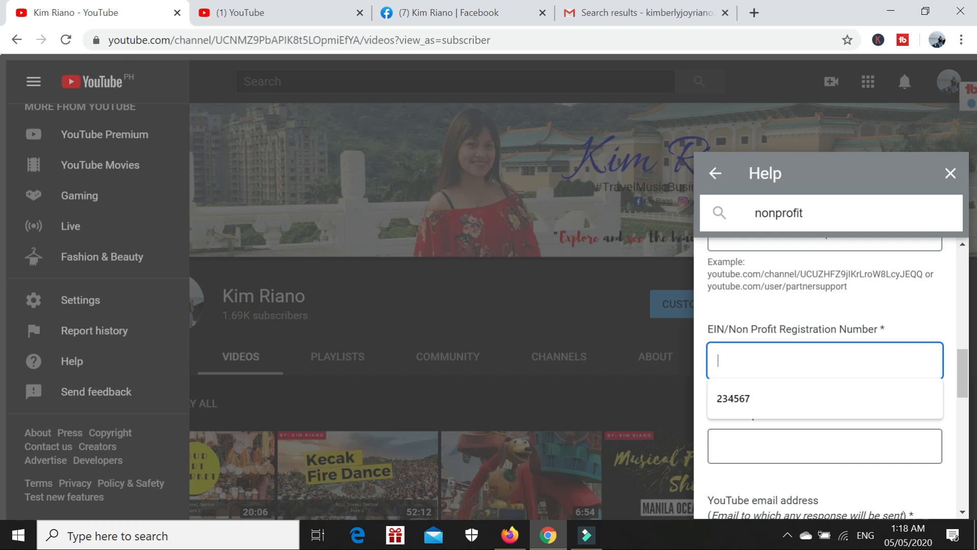
pyautogui.write('123456789')
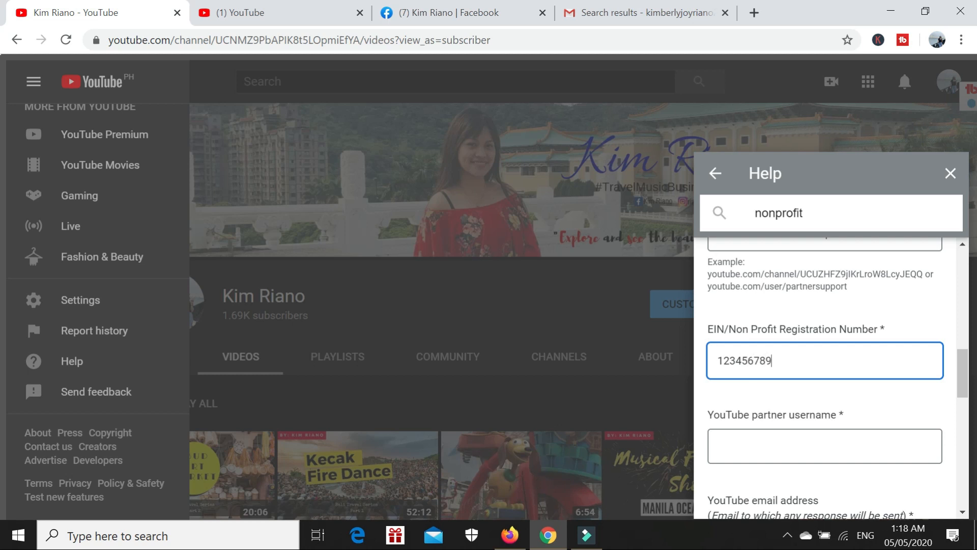
pyautogui.scroll(-3)
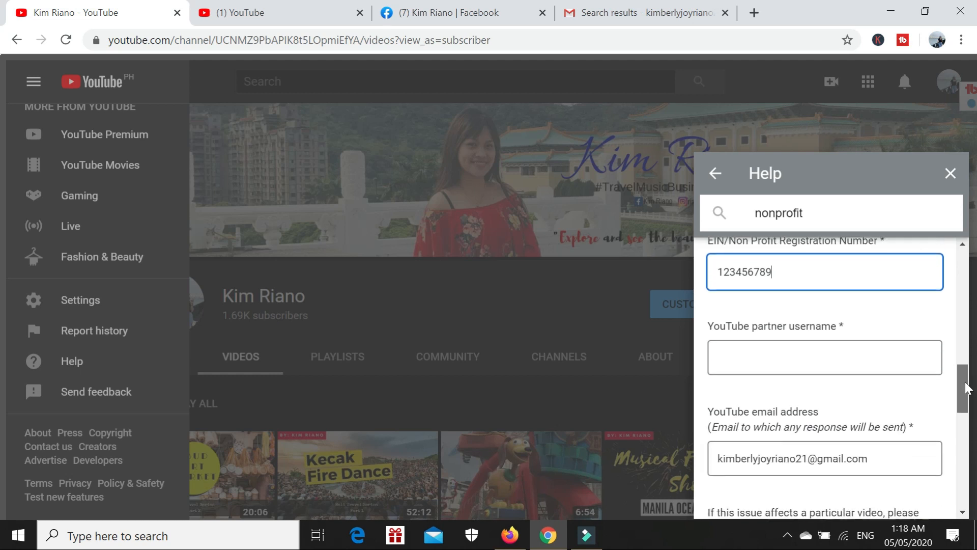
pyautogui.scroll(-3)
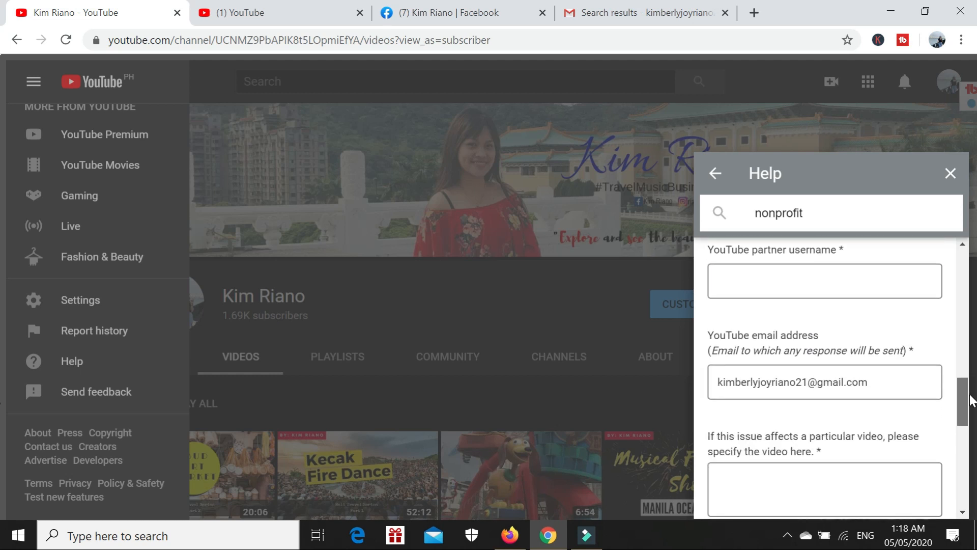
pyautogui.moveTo(781, 261)
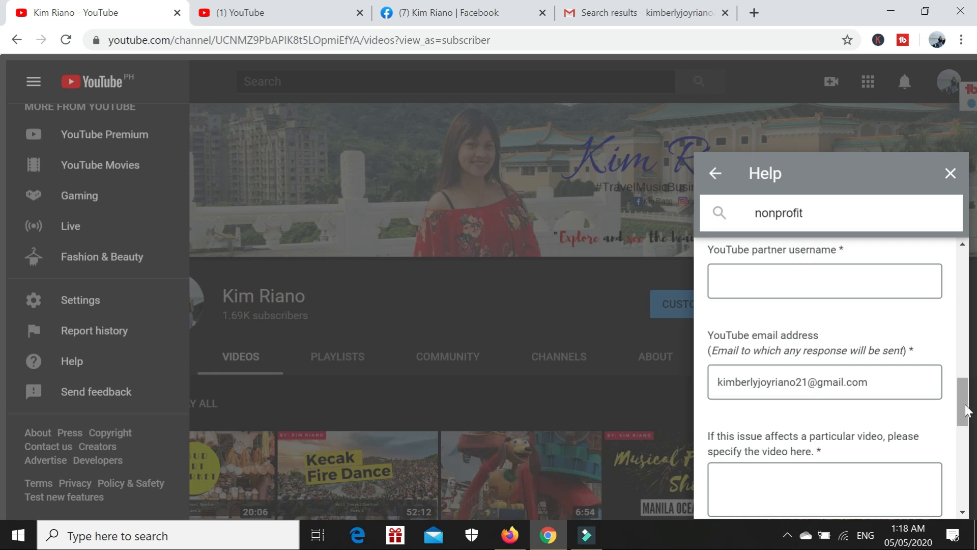
pyautogui.click(825, 281)
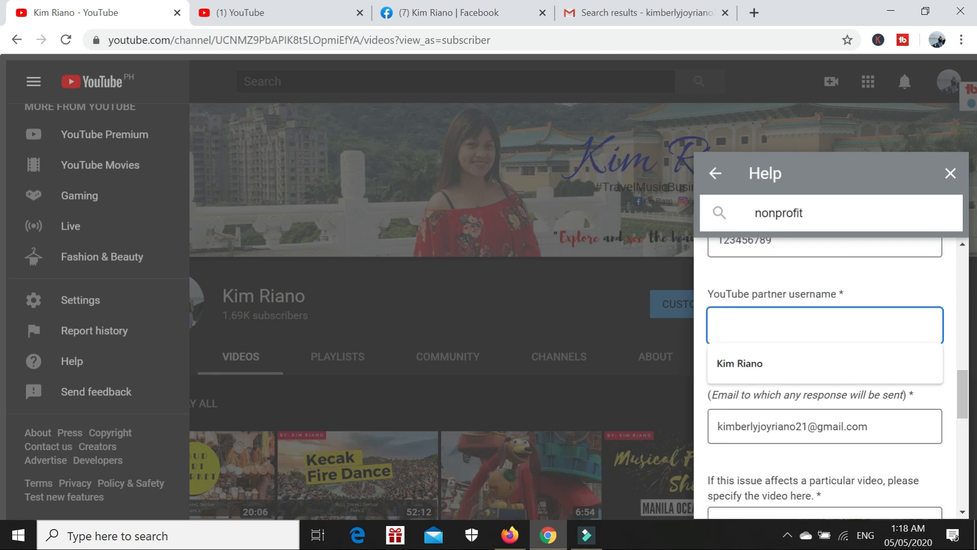
pyautogui.write('Kim Riano')
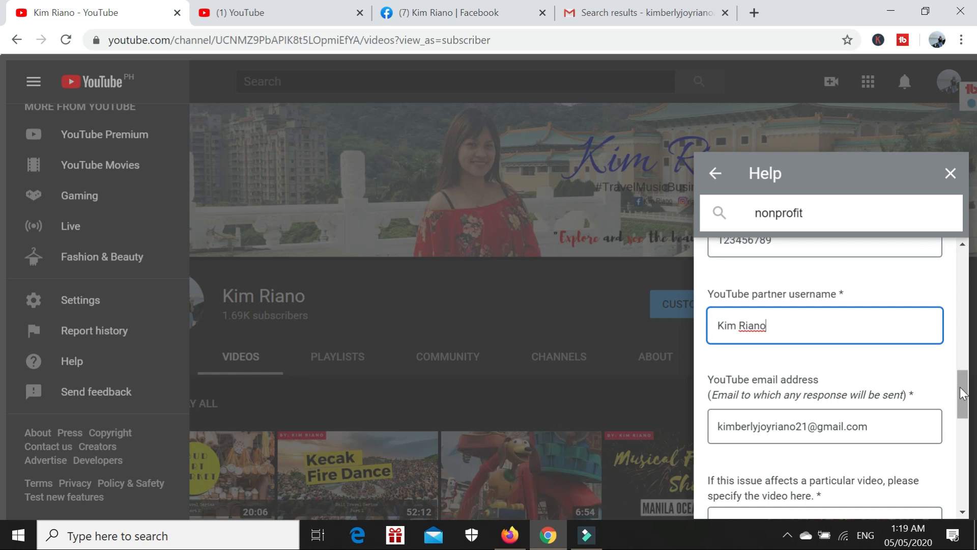
pyautogui.scroll(-3)
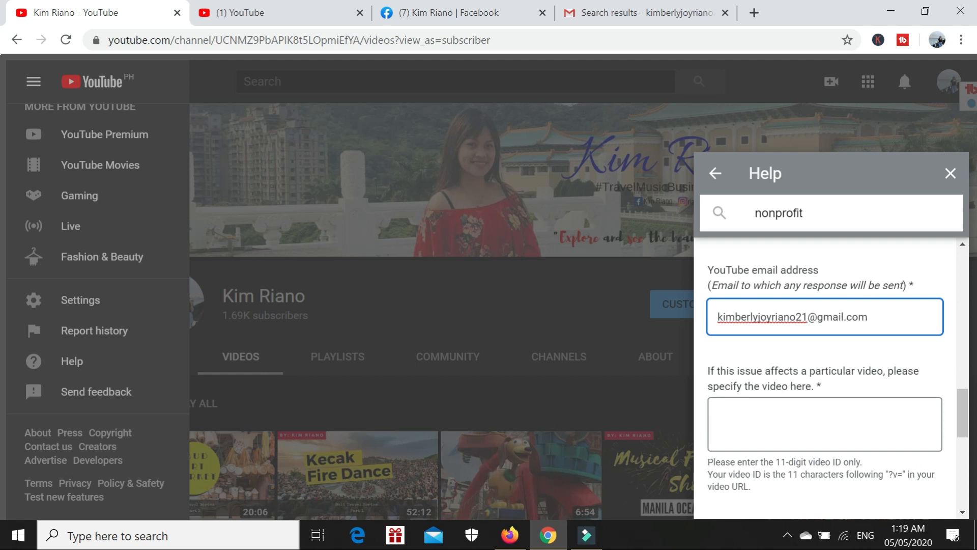
pyautogui.tripleClick(794, 317)
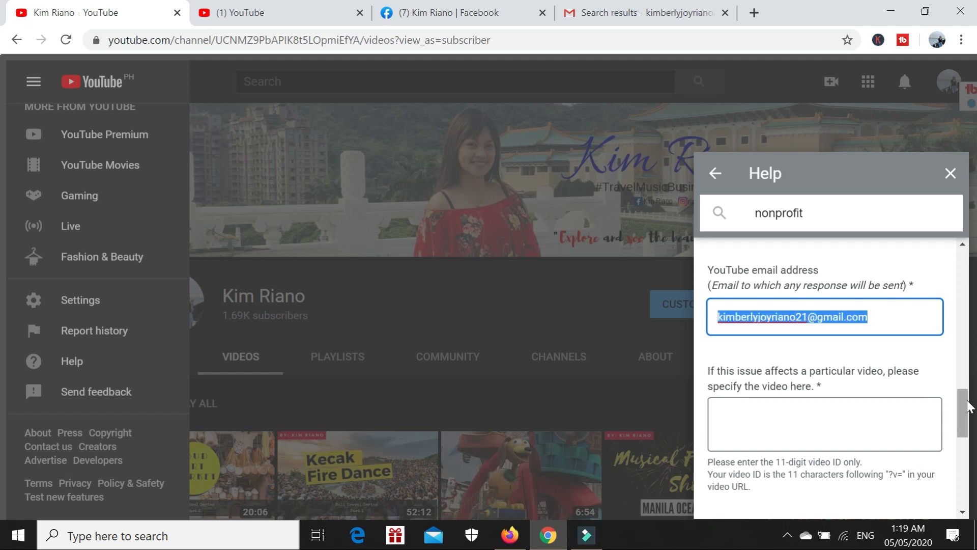
pyautogui.scroll(-3)
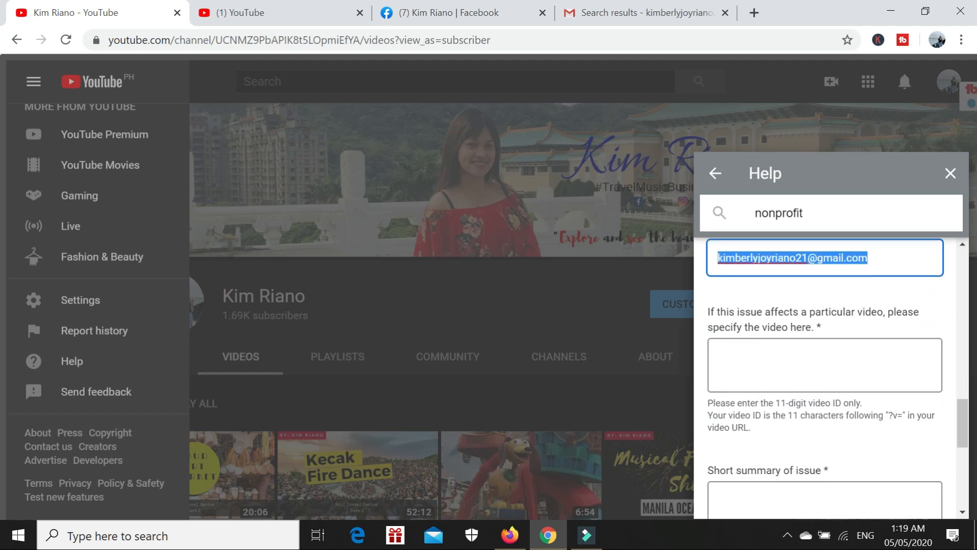
pyautogui.moveTo(784, 322)
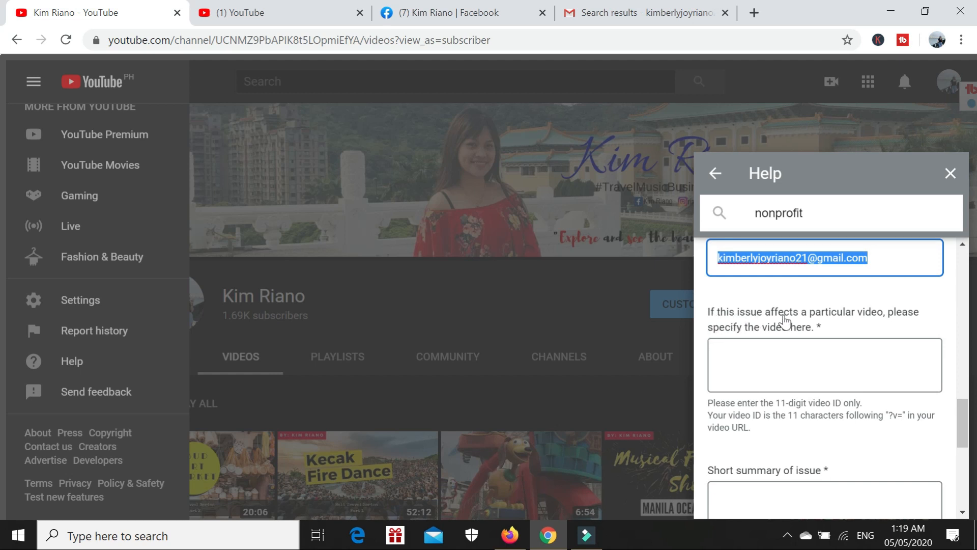
pyautogui.moveTo(865, 325)
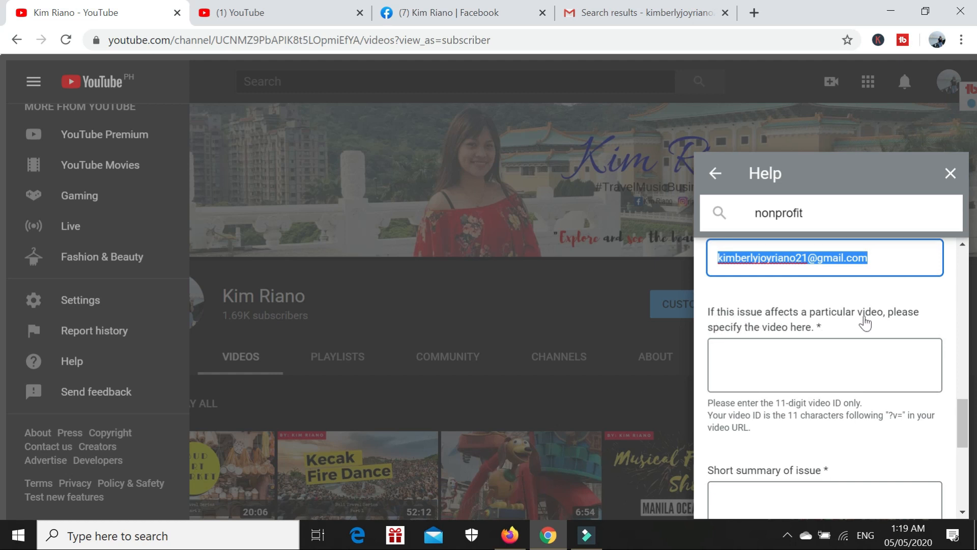
pyautogui.moveTo(799, 334)
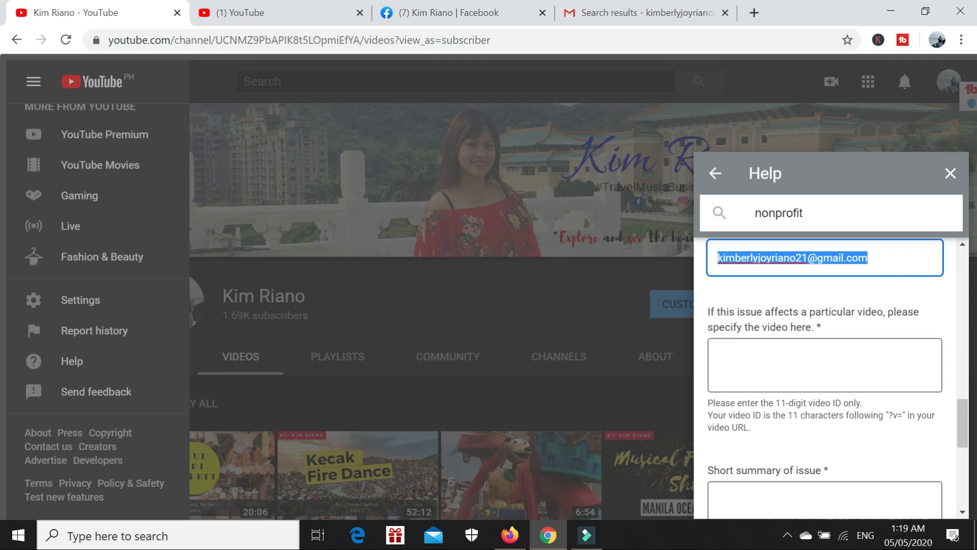
pyautogui.moveTo(754, 438)
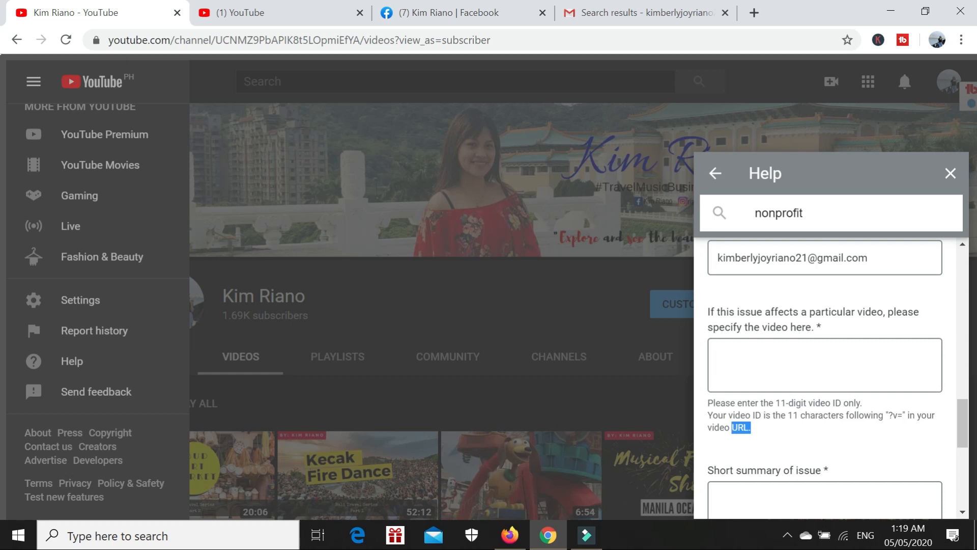
pyautogui.moveTo(755, 435)
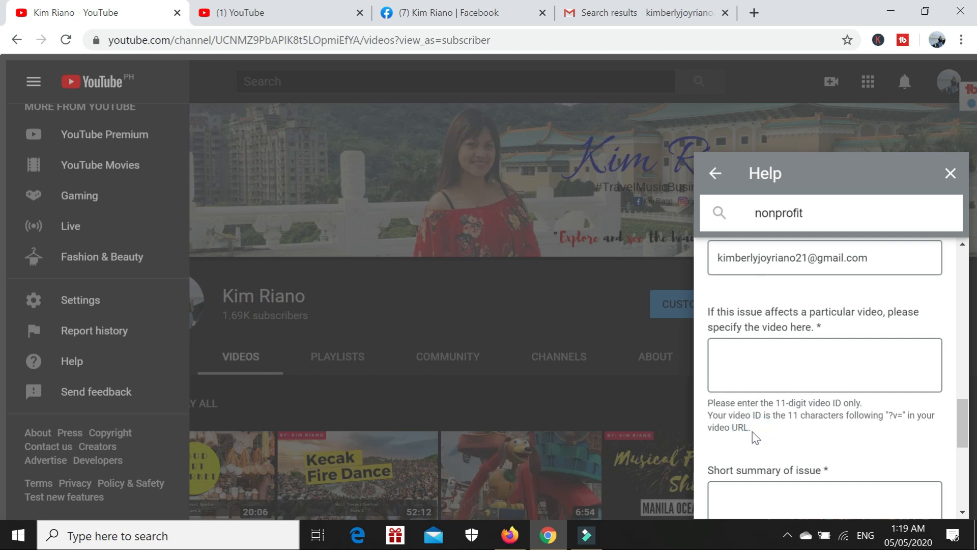
pyautogui.doubleClick(740, 428)
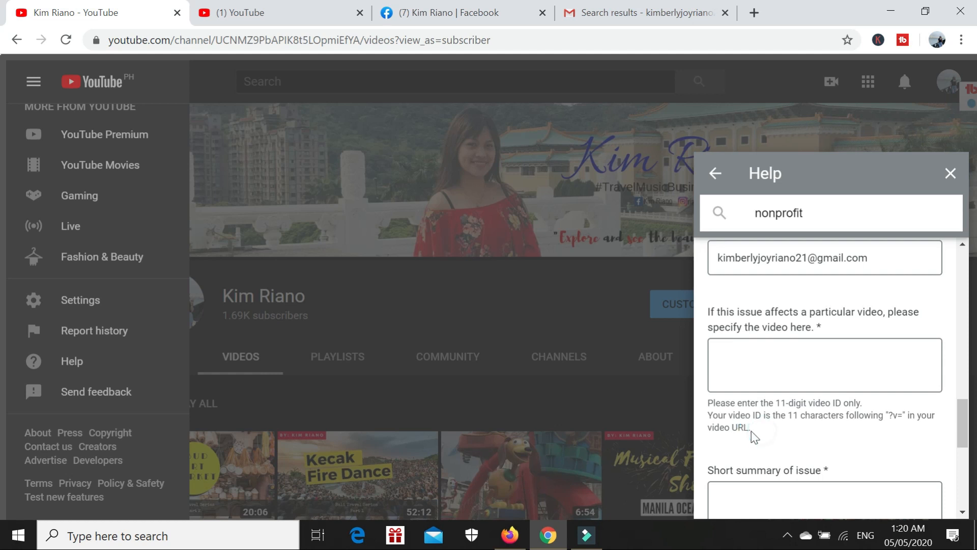
pyautogui.doubleClick(738, 427)
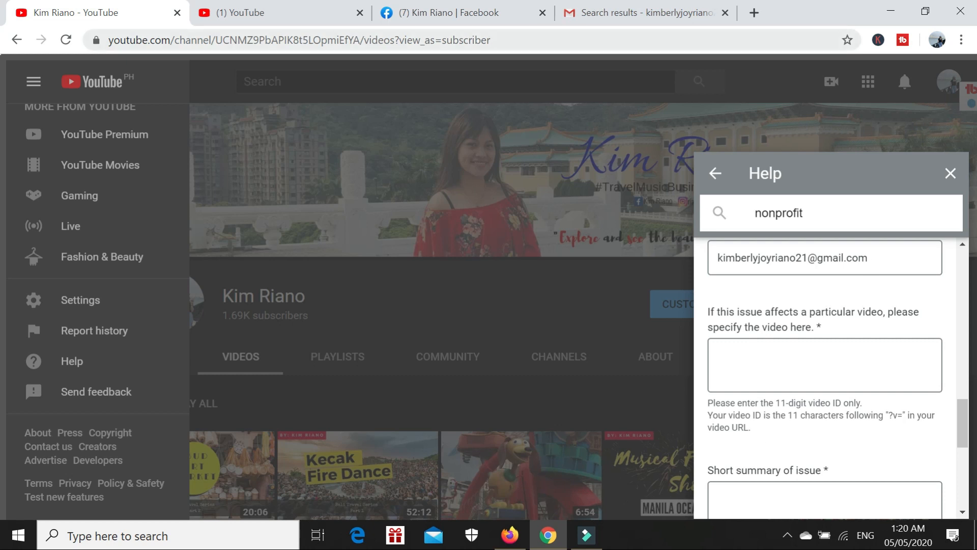
# Select the channel page address and the video ID field, then switch to the Facebook tab.
pyautogui.click(316, 42)
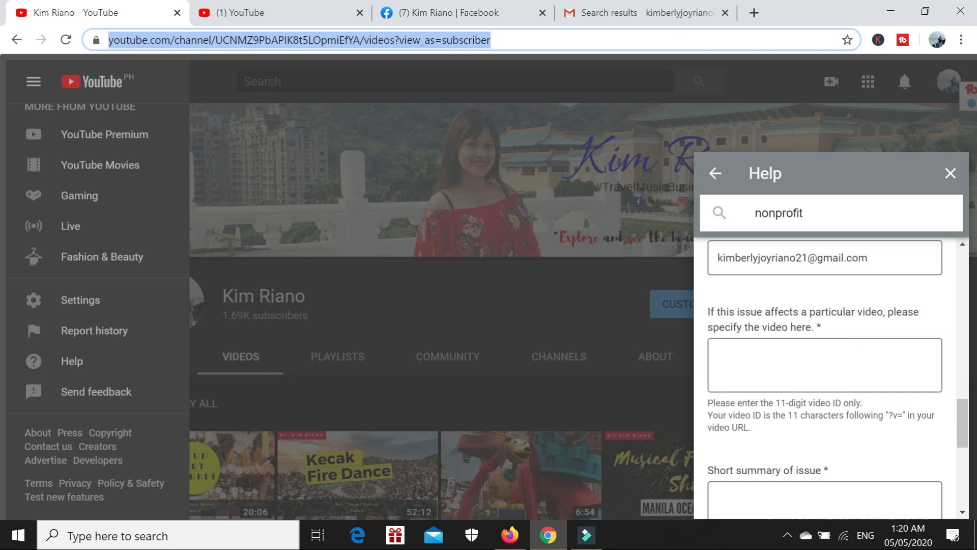
pyautogui.click(825, 365)
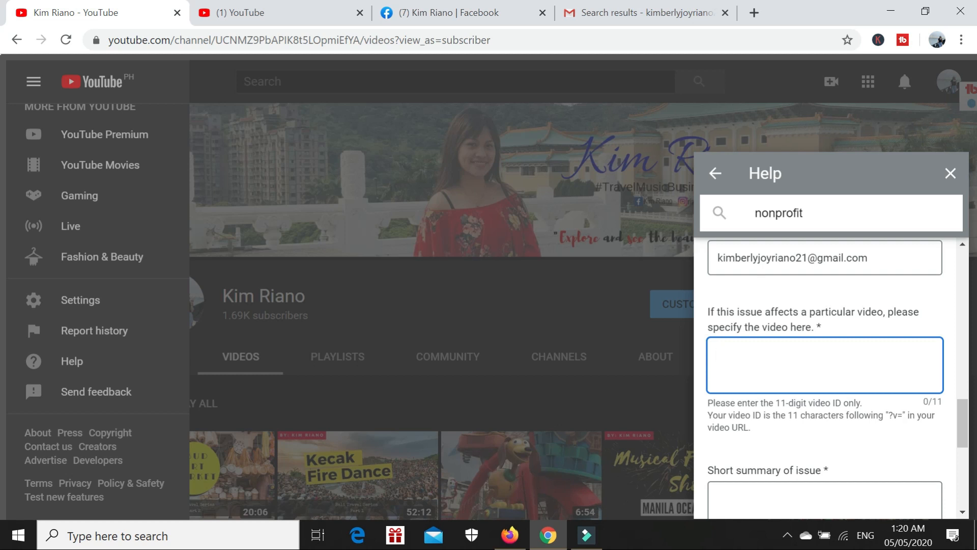
pyautogui.click(825, 365)
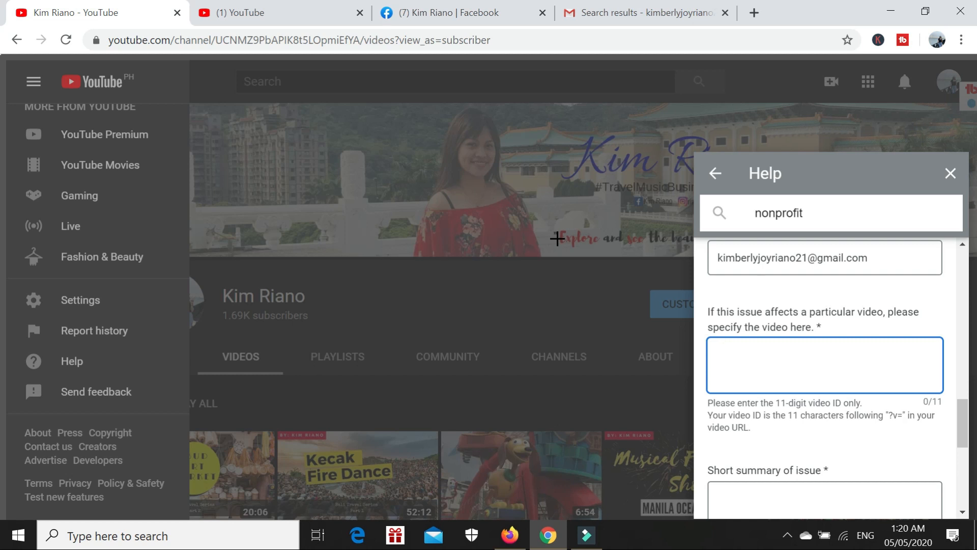
pyautogui.click(442, 14)
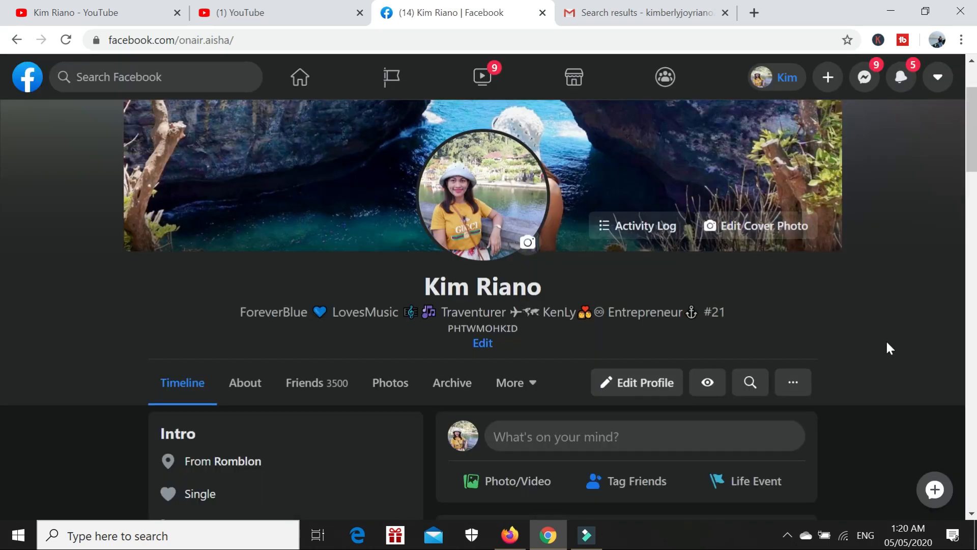
pyautogui.scroll(-3)
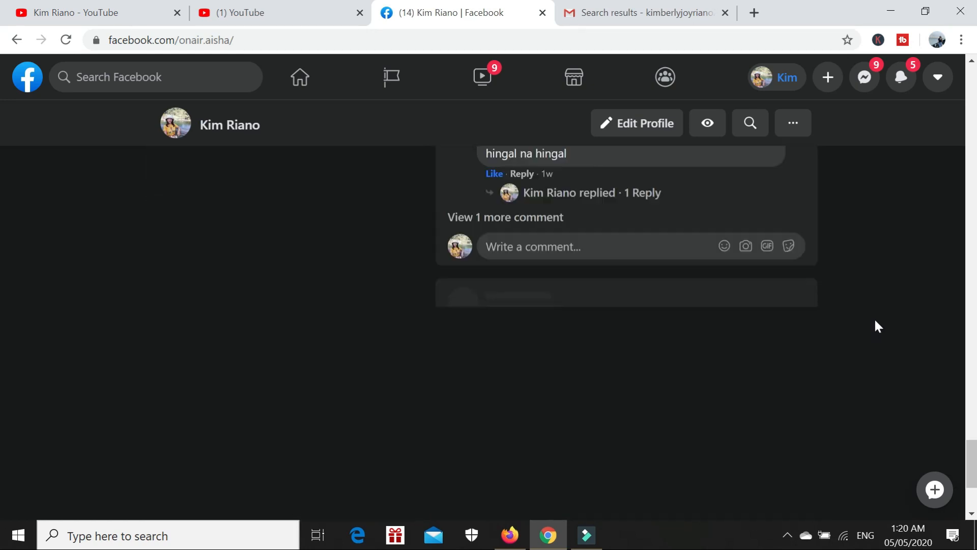
pyautogui.scroll(-3)
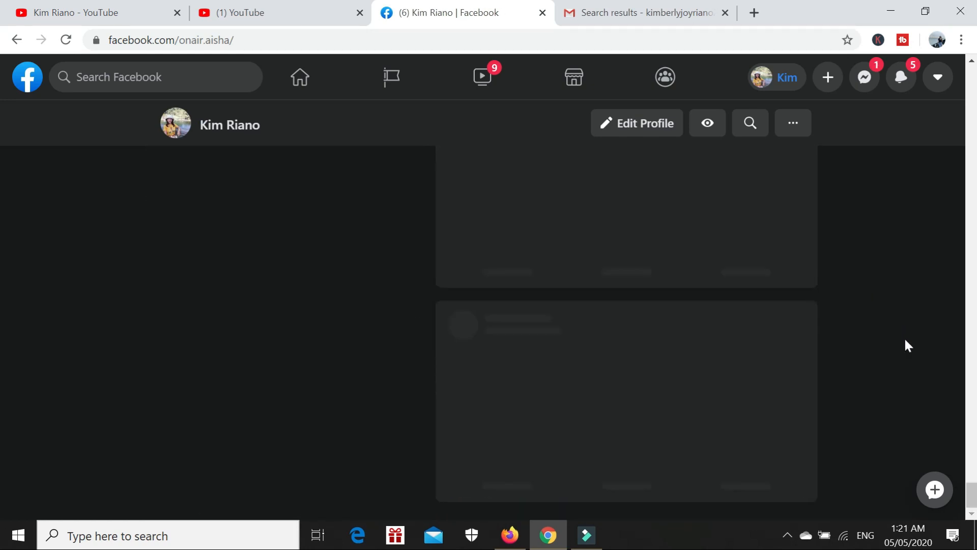
pyautogui.scroll(-3)
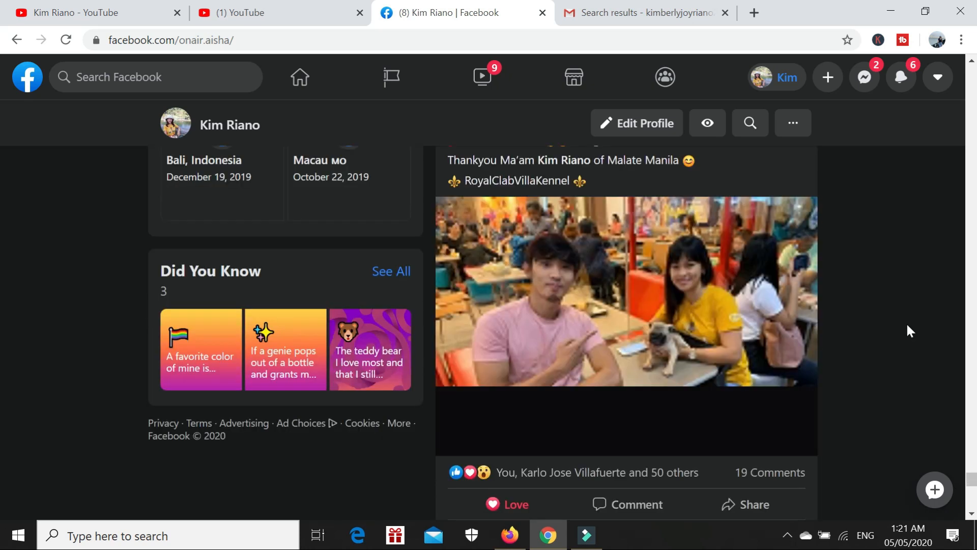
pyautogui.scroll(-3)
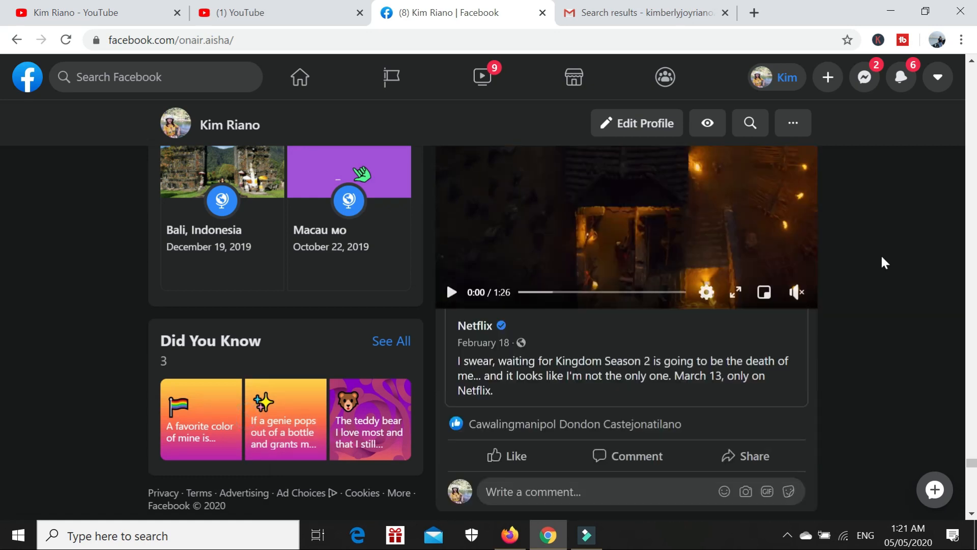
pyautogui.scroll(-3)
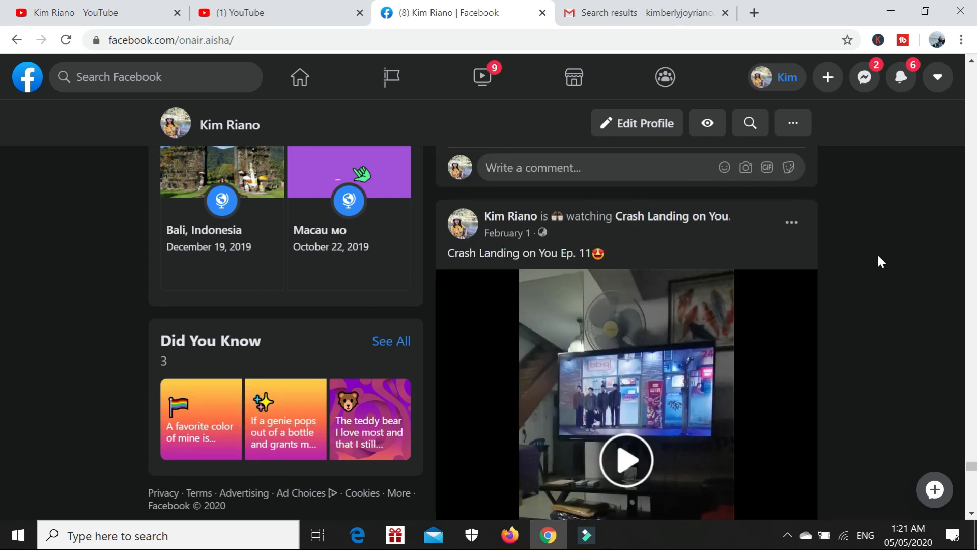
pyautogui.scroll(-3)
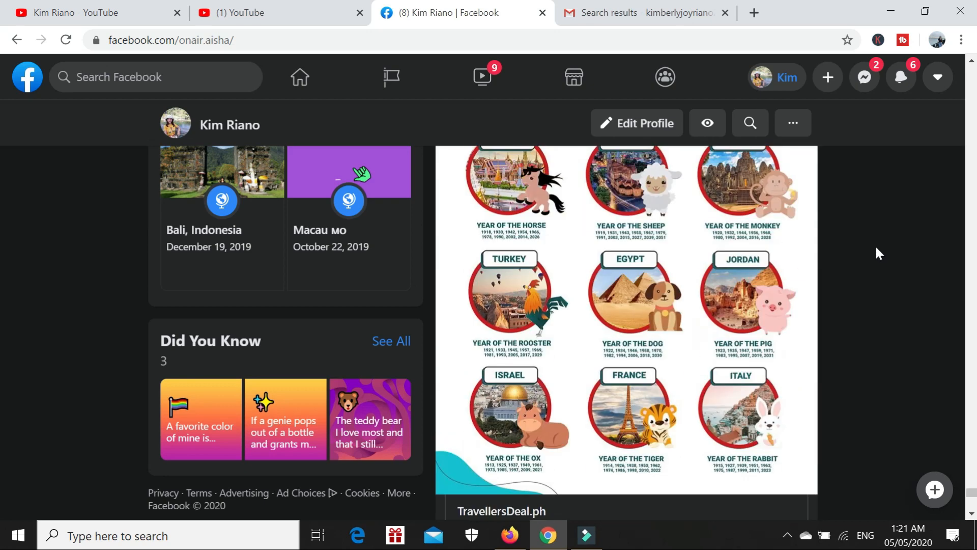
pyautogui.scroll(-3)
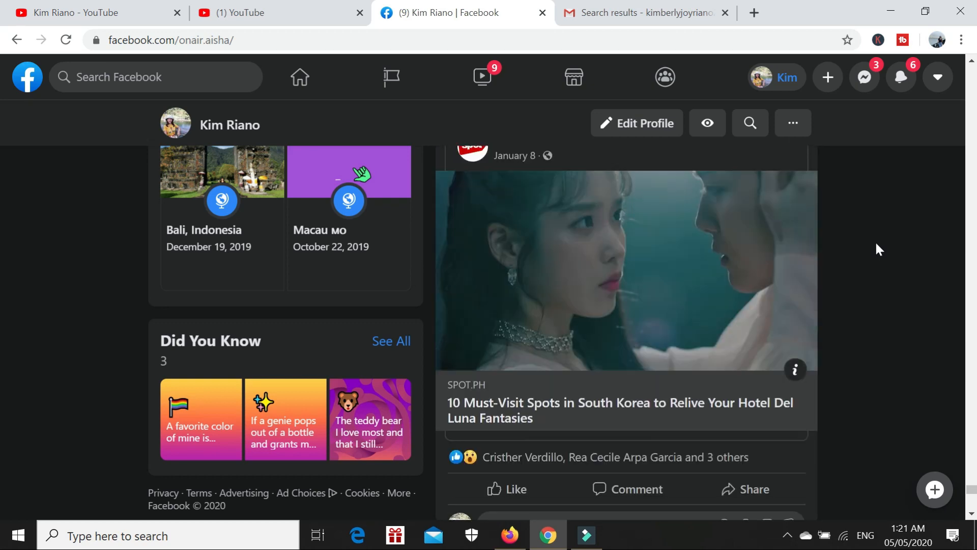
pyautogui.scroll(-3)
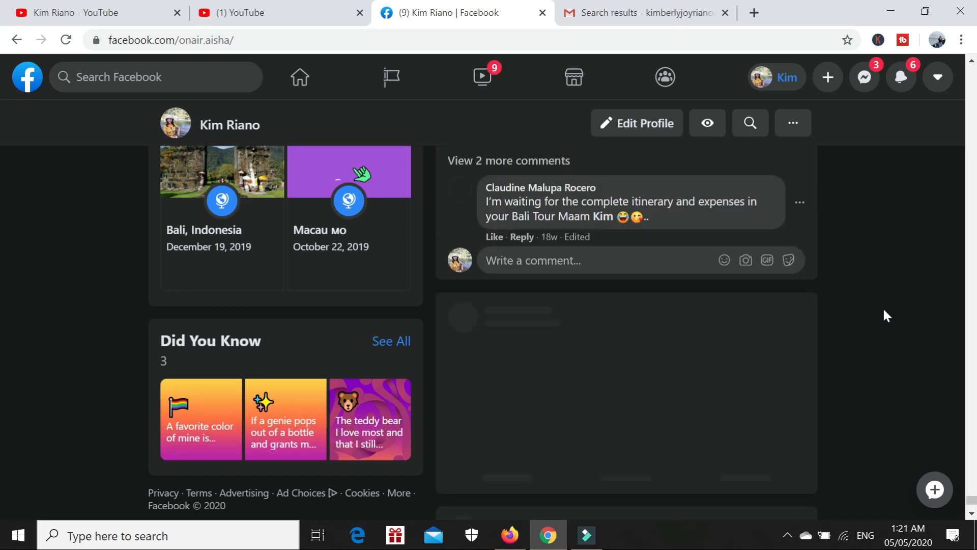
pyautogui.click(508, 161)
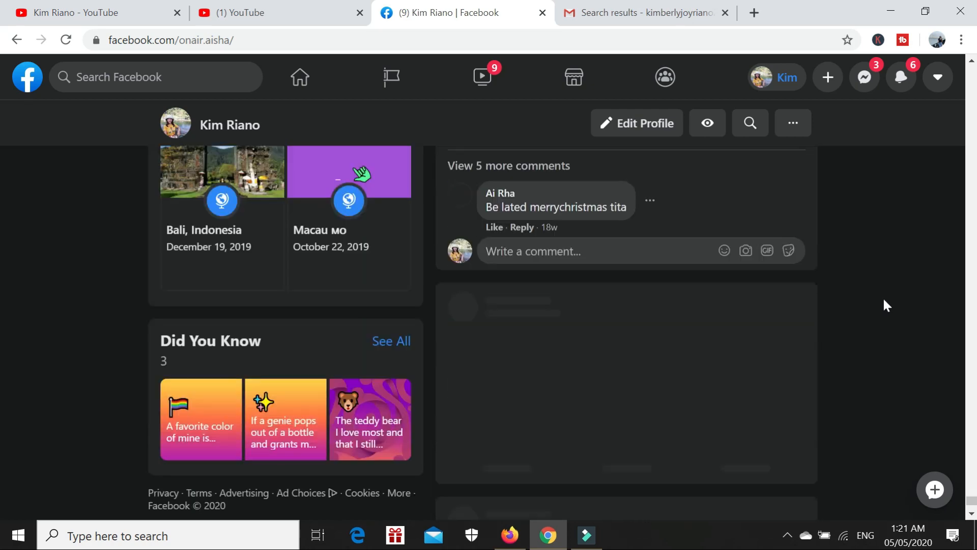
pyautogui.scroll(-3)
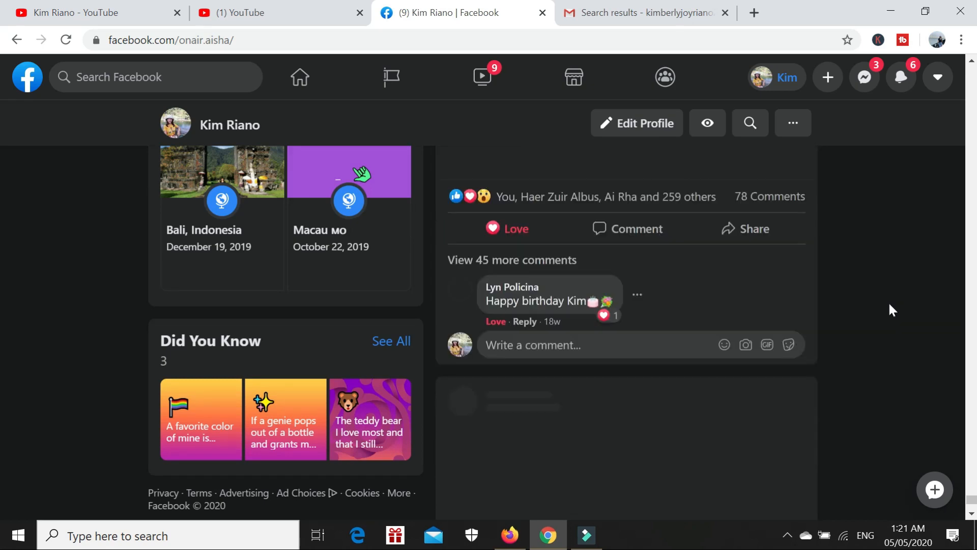
pyautogui.scroll(-3)
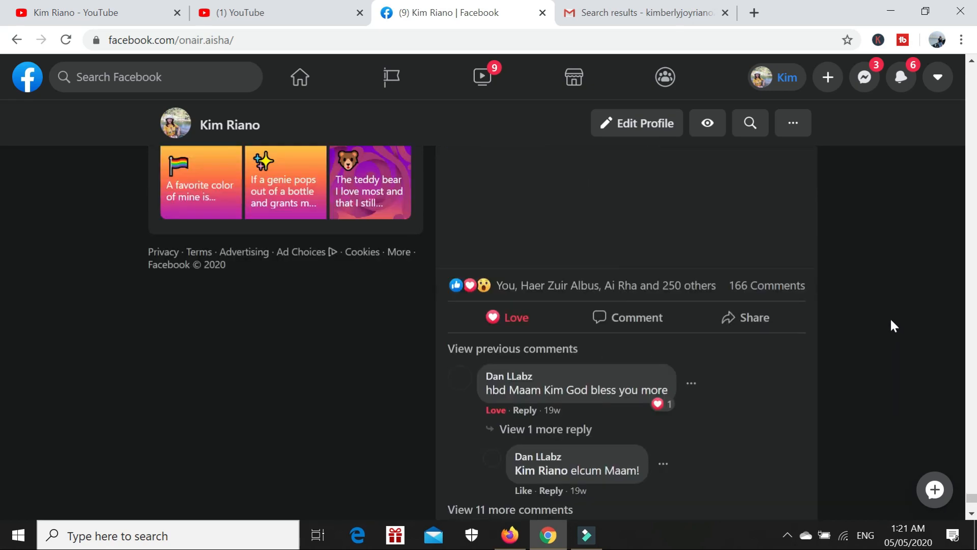
pyautogui.scroll(-3)
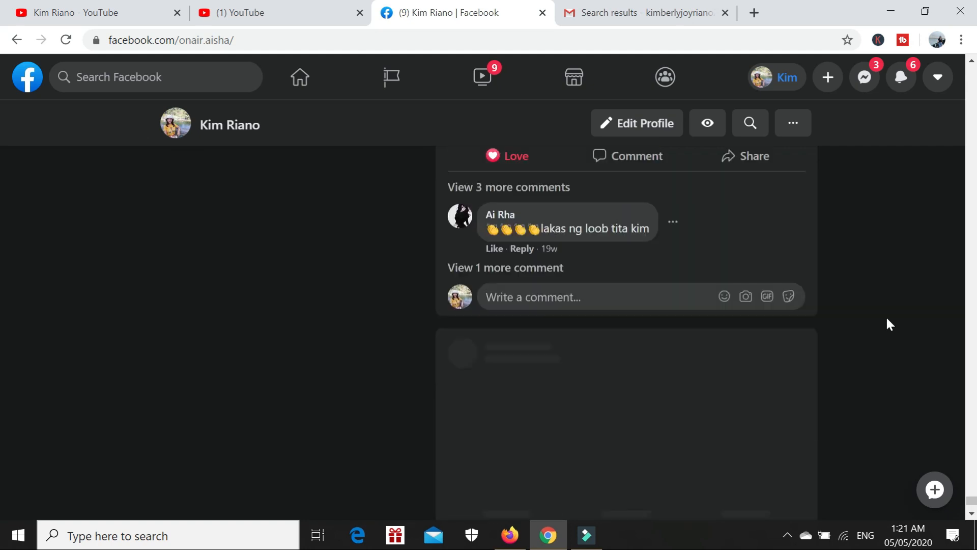
pyautogui.scroll(-3)
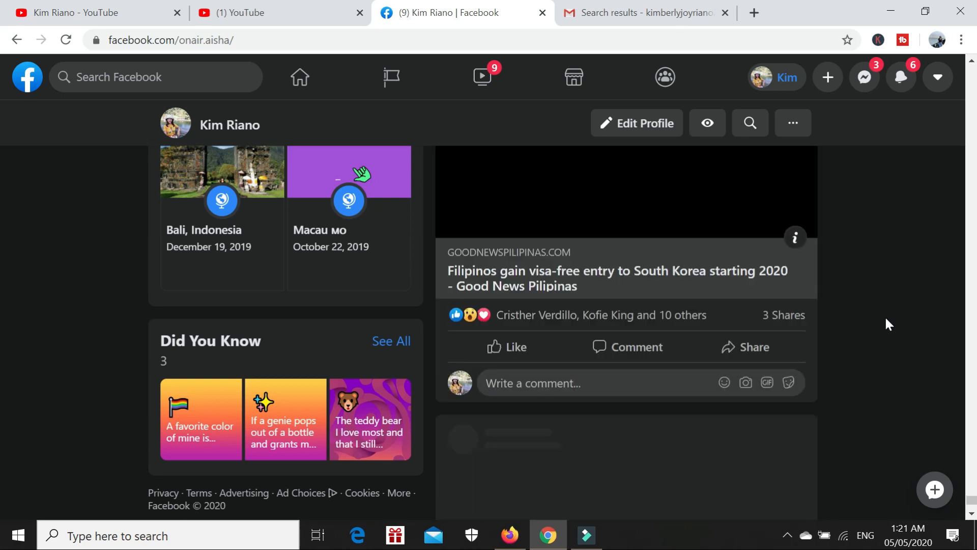
pyautogui.scroll(-3)
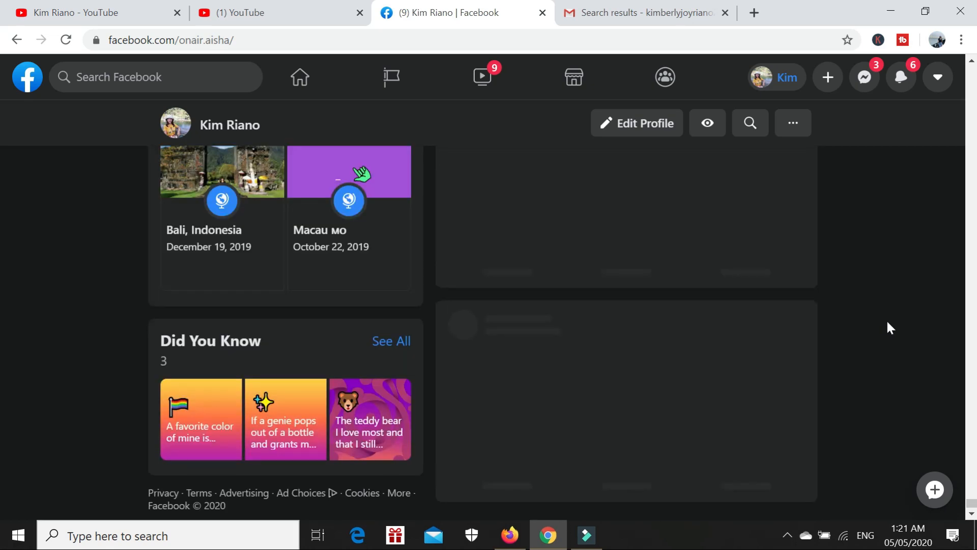
pyautogui.scroll(-3)
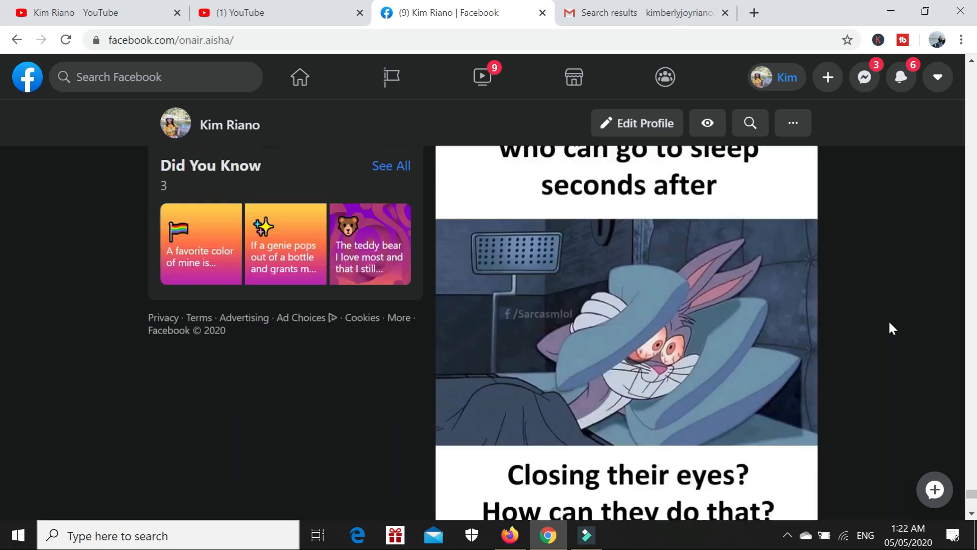
pyautogui.scroll(-3)
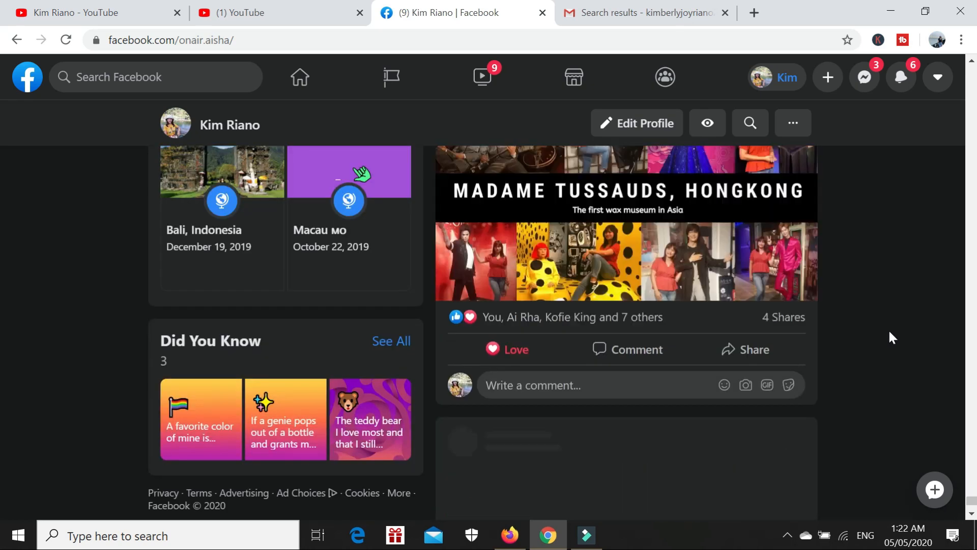
pyautogui.scroll(-3)
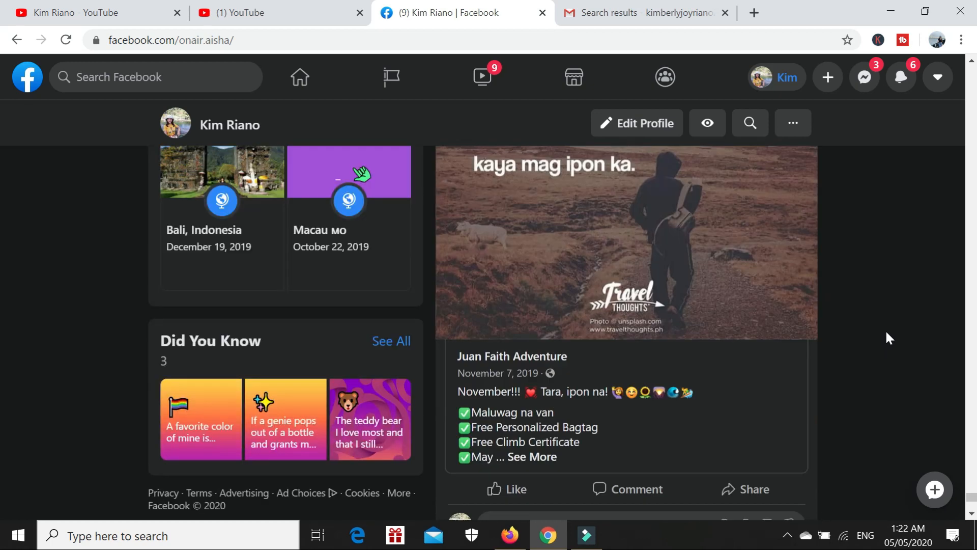
pyautogui.scroll(-3)
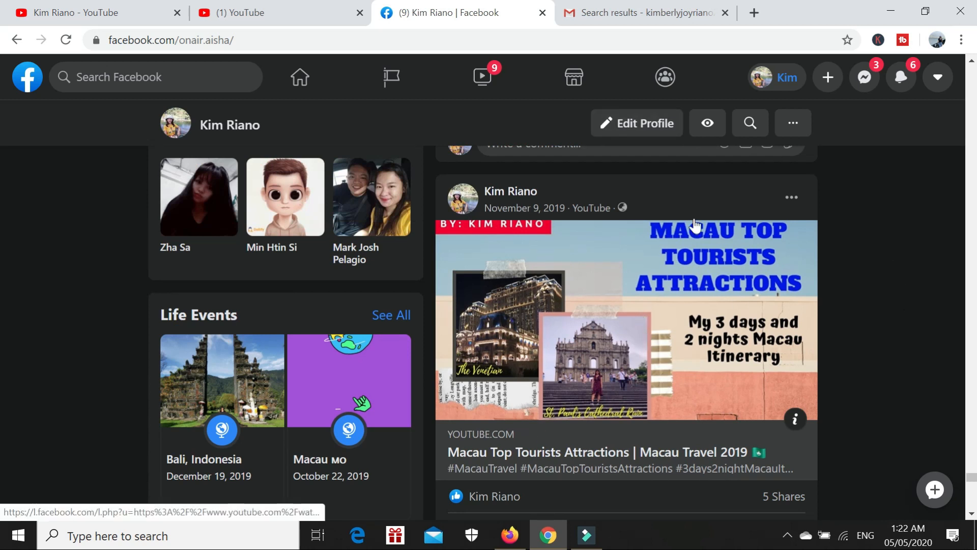
pyautogui.moveTo(604, 312)
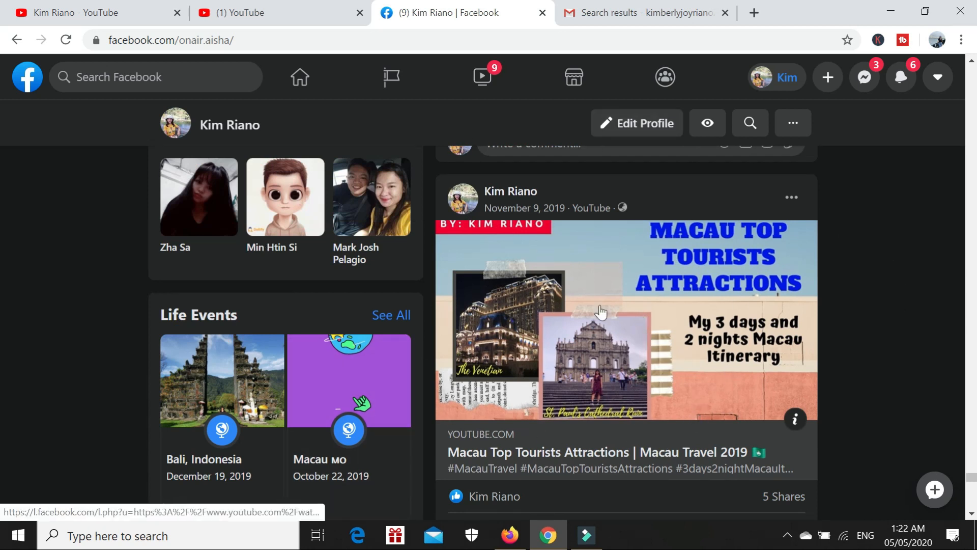
# Find the October 2019 Macau vlog post, expand its caption, and select the video ID after ?v=.
pyautogui.scroll(-3)
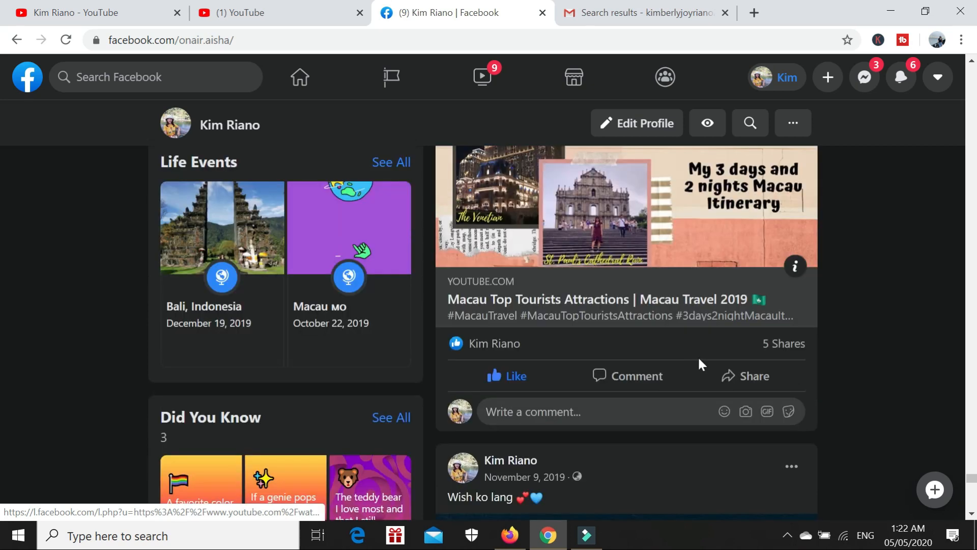
pyautogui.scroll(-3)
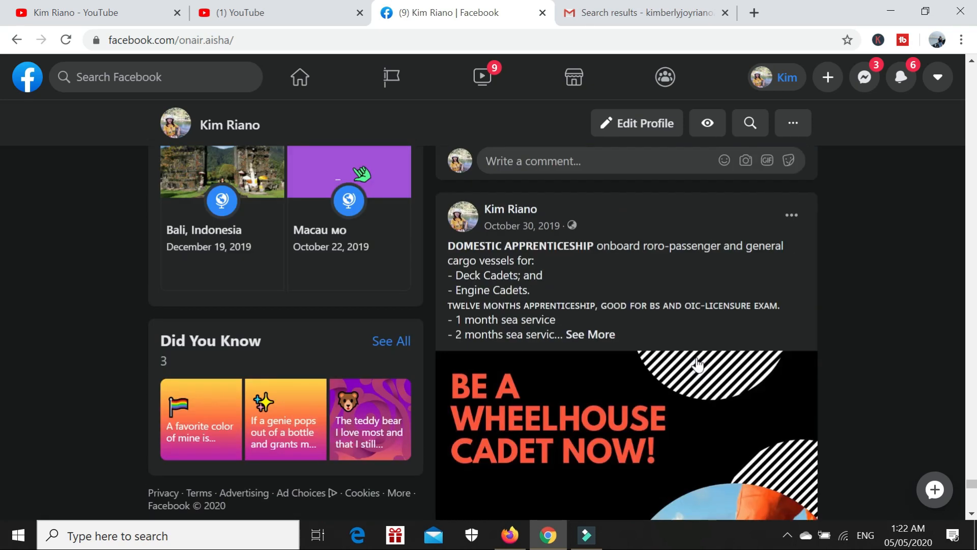
pyautogui.scroll(-3)
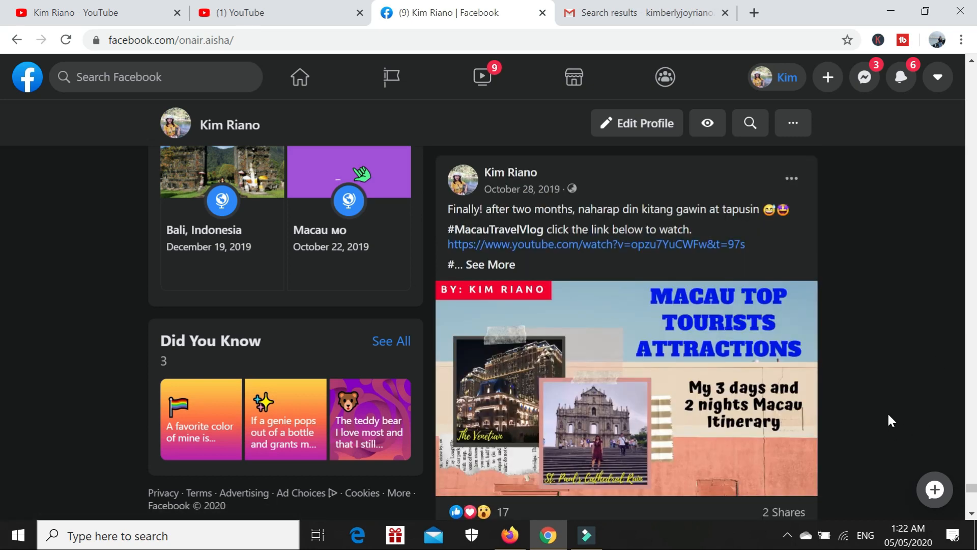
pyautogui.scroll(-3)
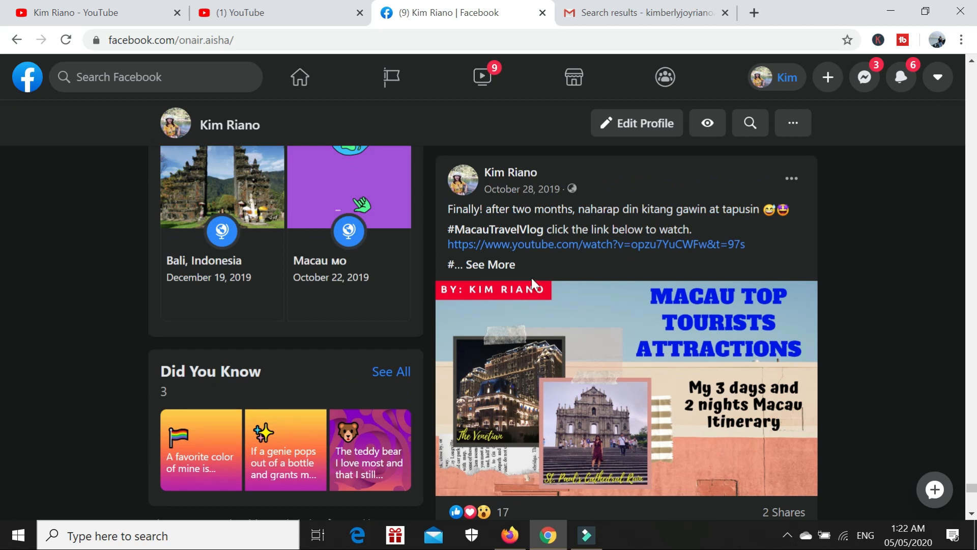
pyautogui.click(490, 264)
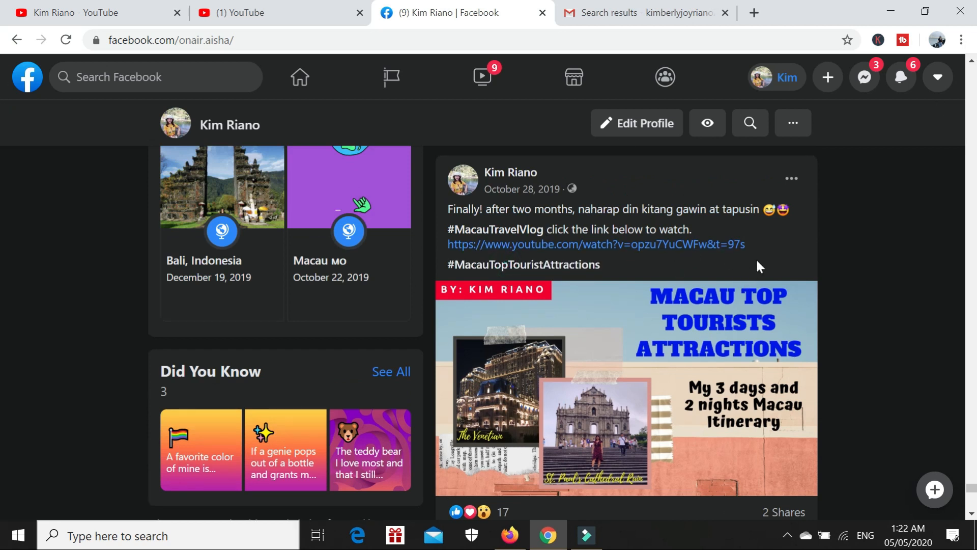
pyautogui.moveTo(453, 249)
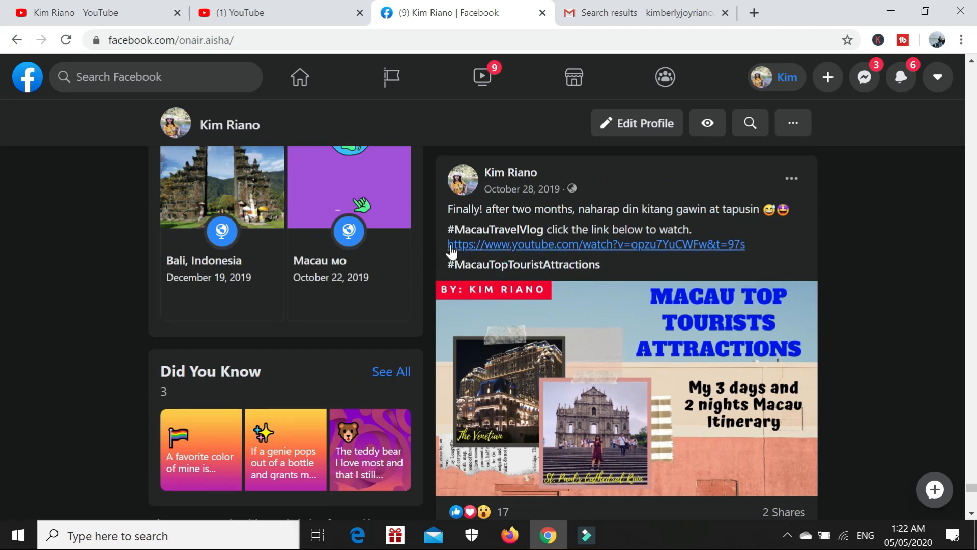
pyautogui.moveTo(544, 255)
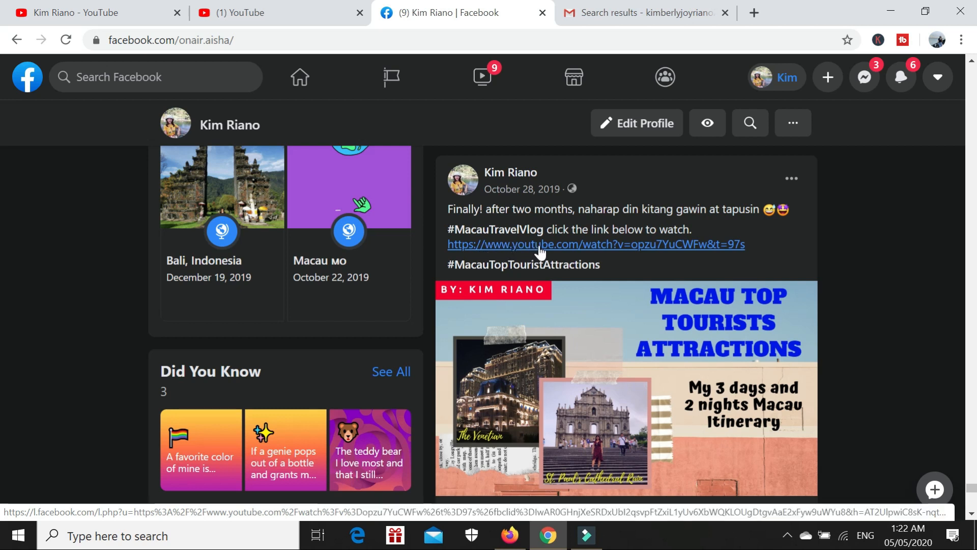
pyautogui.moveTo(617, 253)
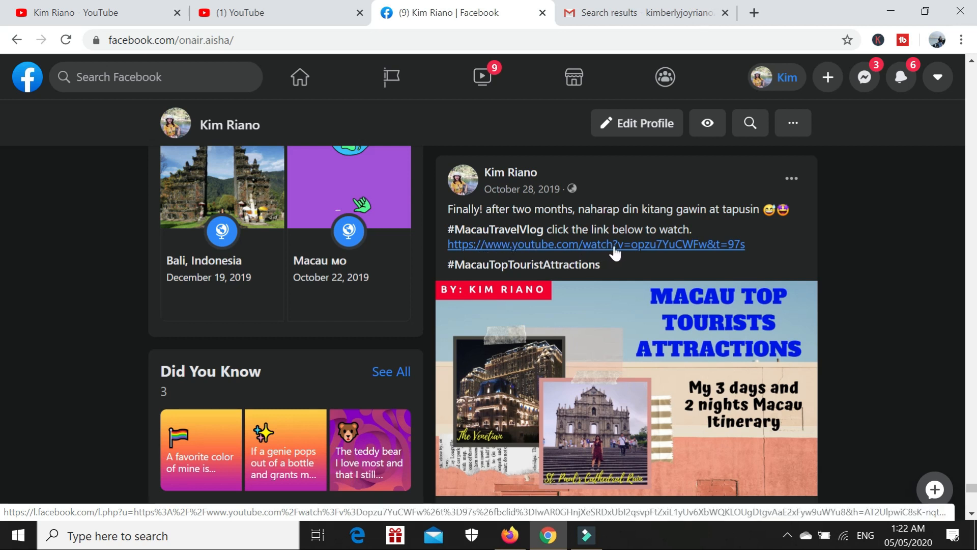
pyautogui.moveTo(714, 253)
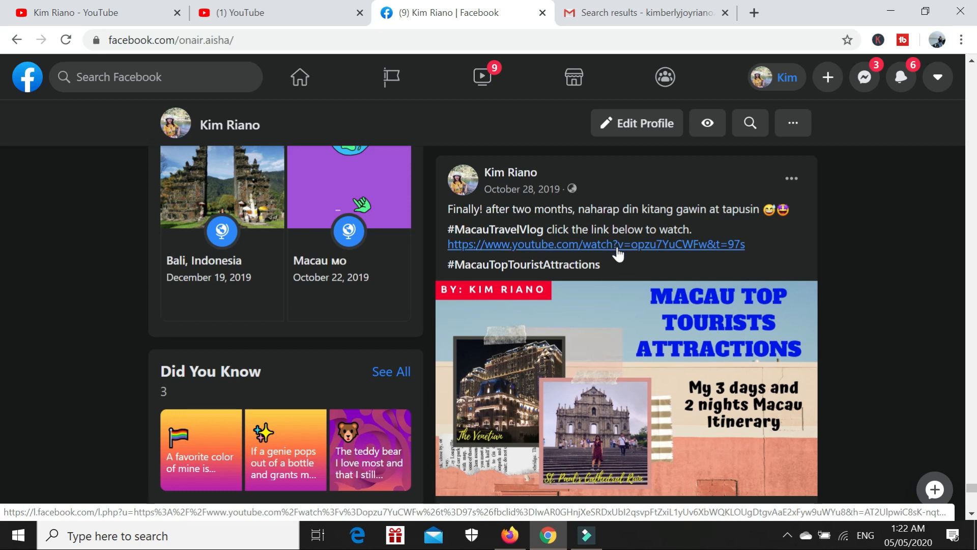
pyautogui.moveTo(628, 256)
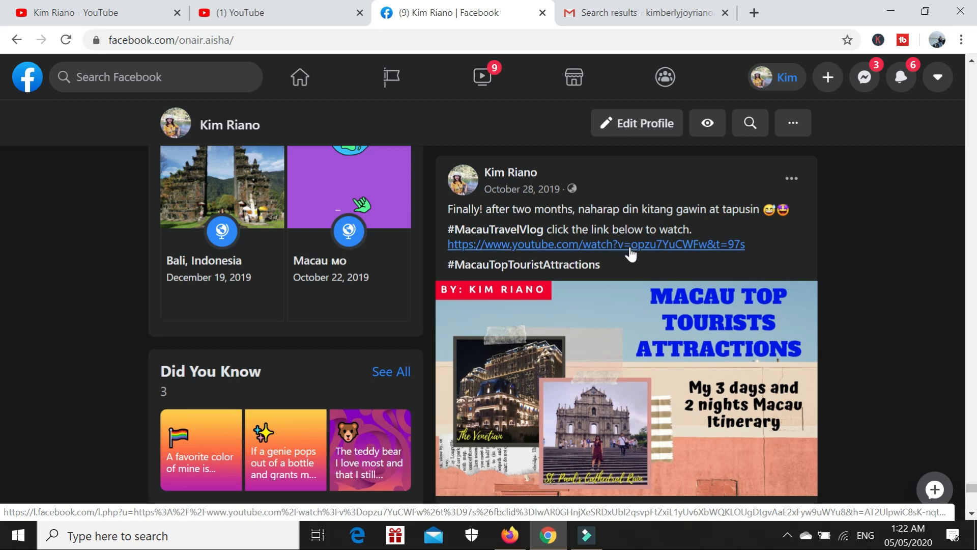
pyautogui.click(752, 244)
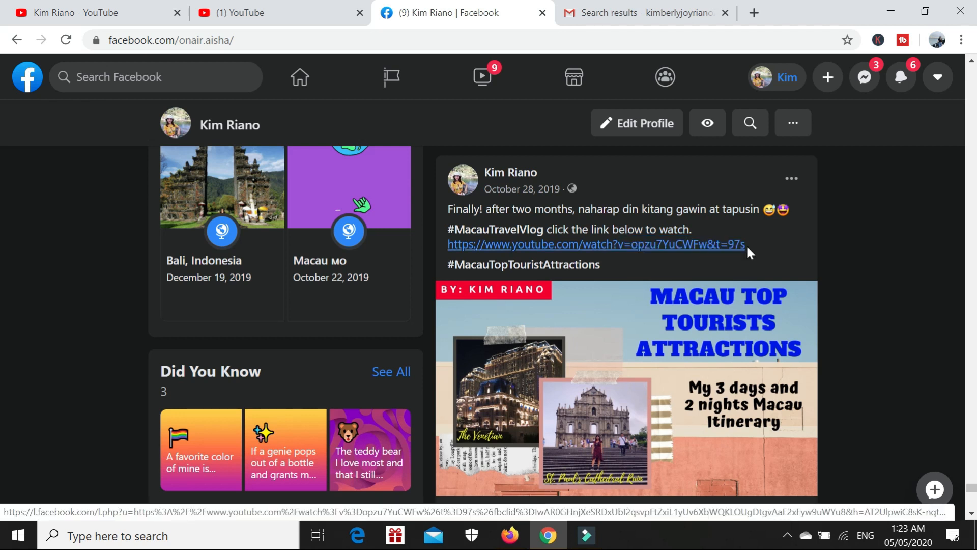
pyautogui.moveTo(640, 254)
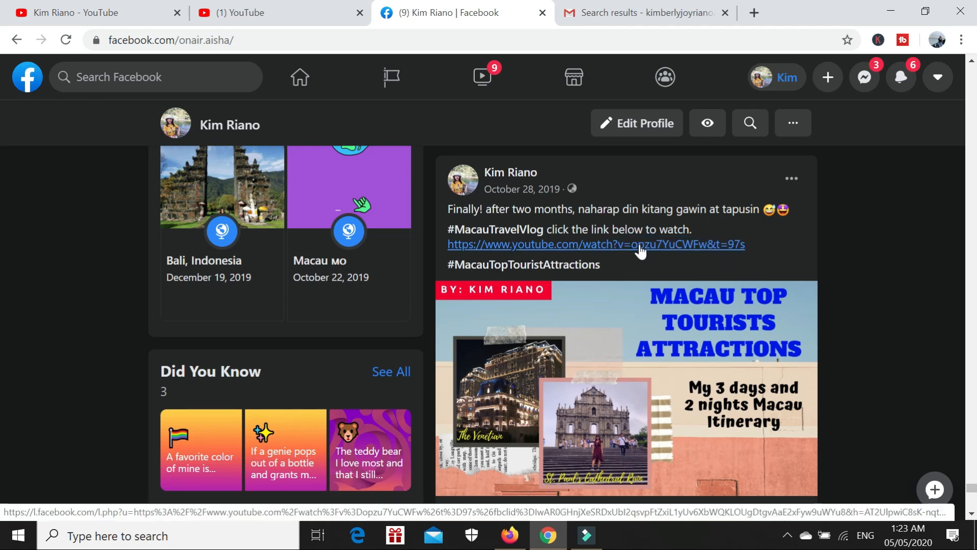
pyautogui.moveTo(668, 253)
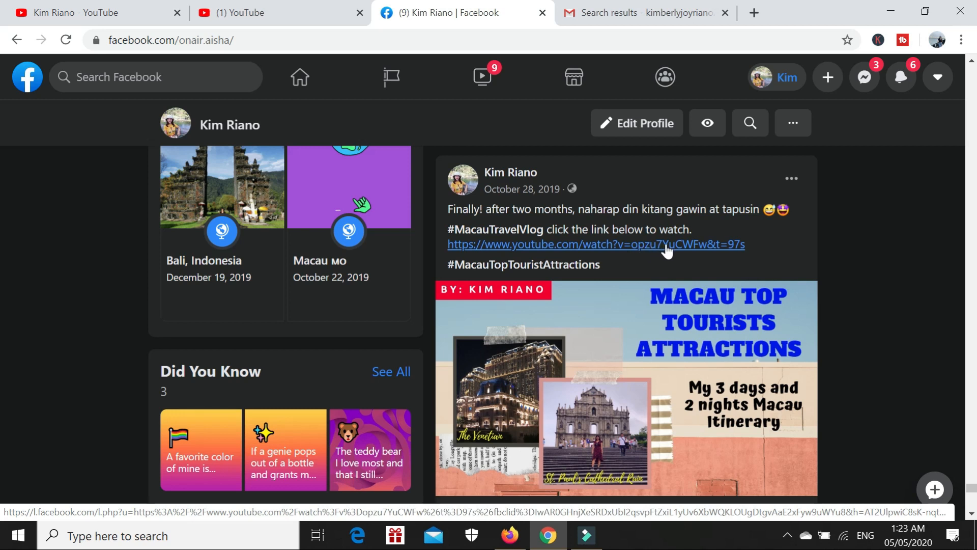
pyautogui.moveTo(686, 249)
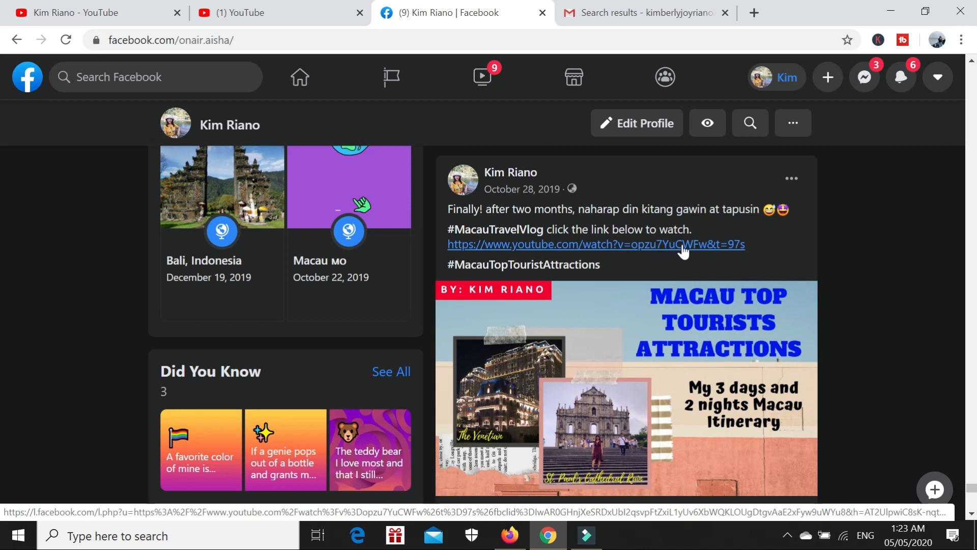
pyautogui.moveTo(709, 256)
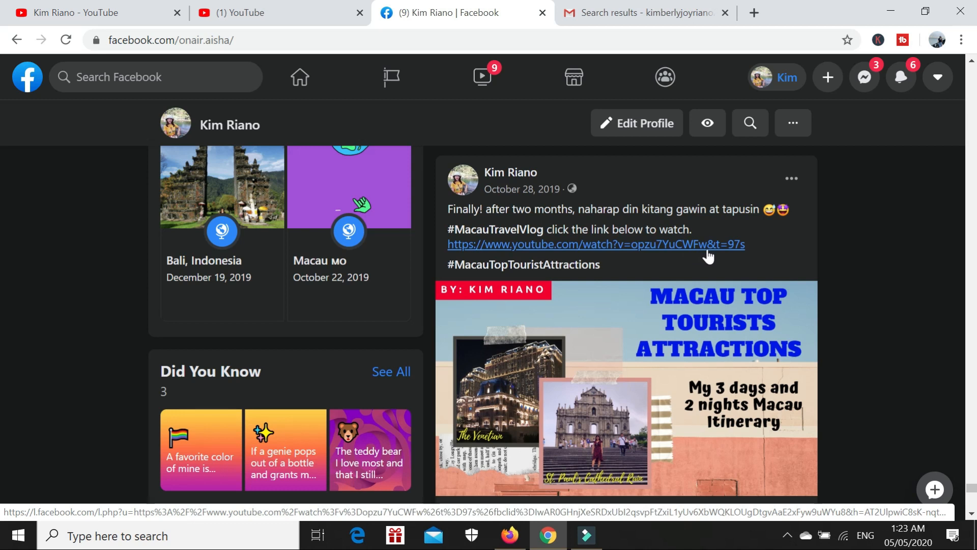
pyautogui.moveTo(708, 248)
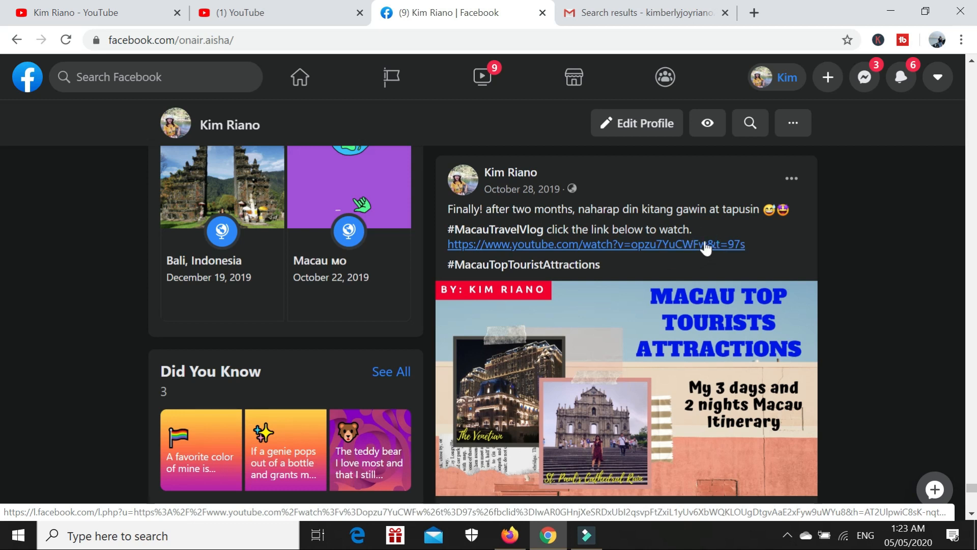
pyautogui.moveTo(636, 243); pyautogui.dragTo(744, 243)
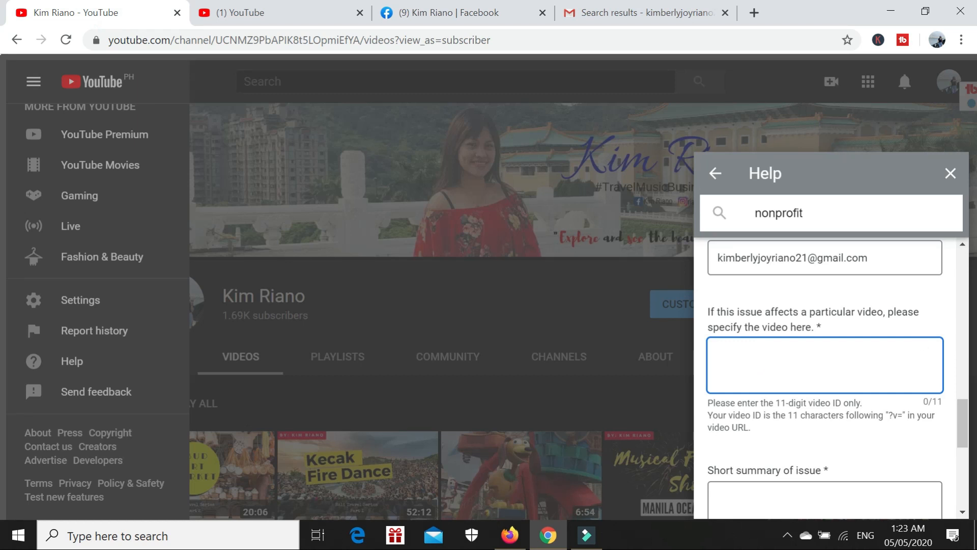
# Enter video ID opzu7YuCWFw in the help form's affected-video field.
pyautogui.click(825, 365)
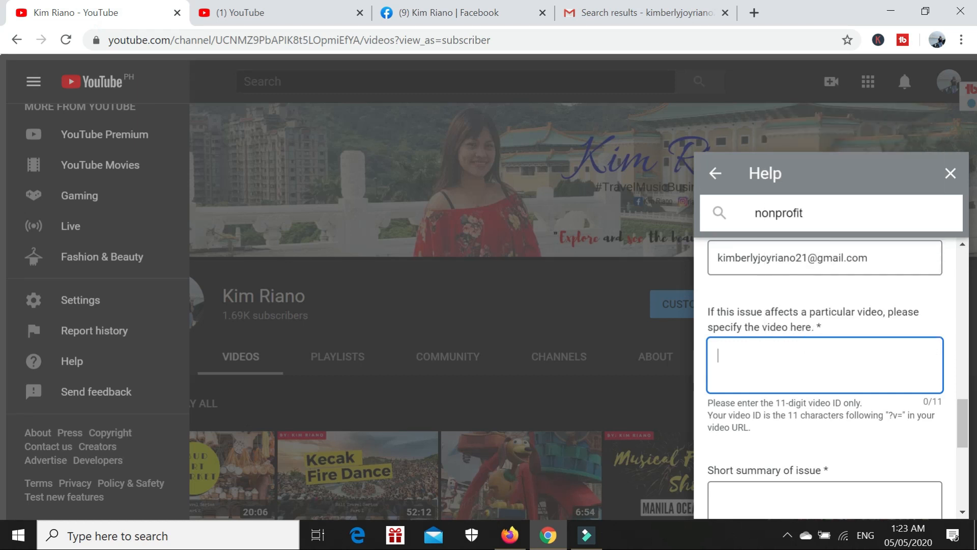
pyautogui.write('opzu7YuCWFw')
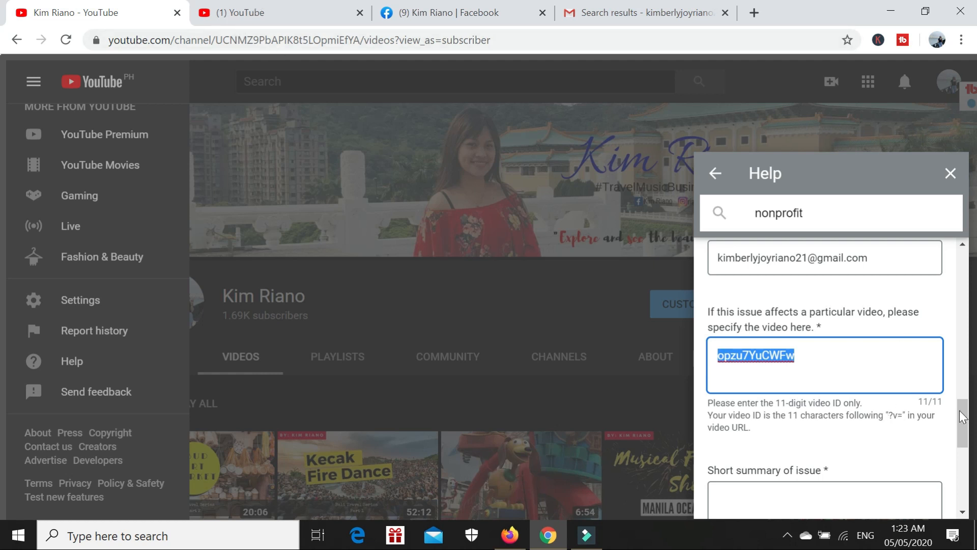
pyautogui.scroll(-3)
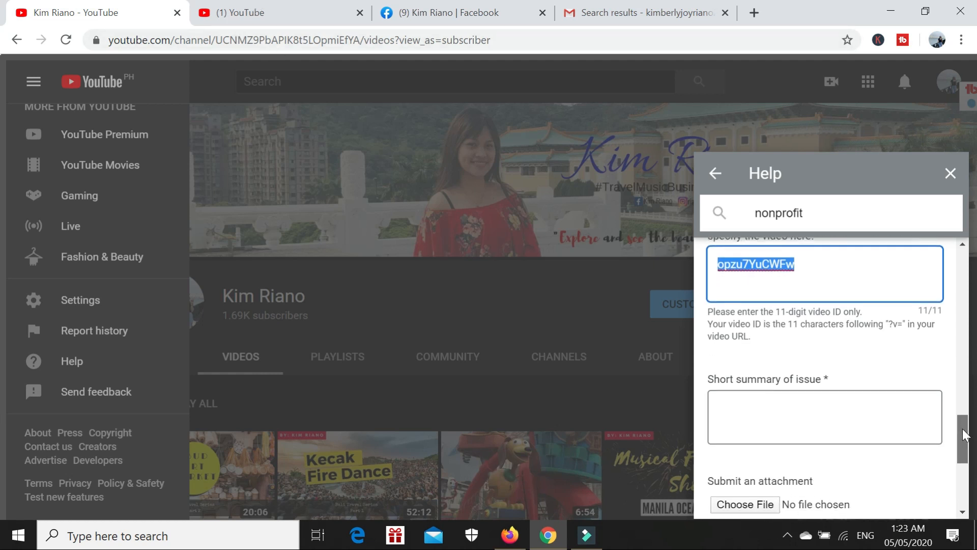
pyautogui.scroll(-3)
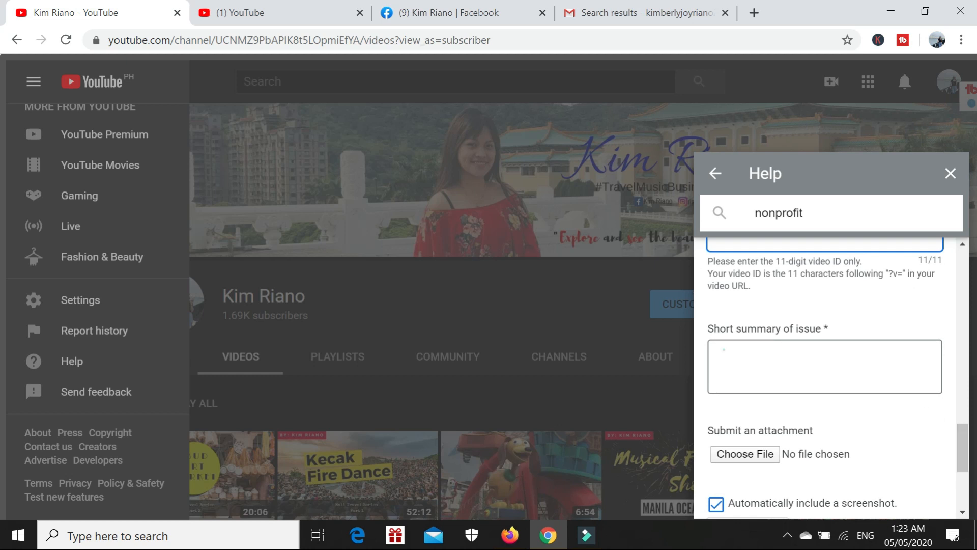
# Write in the summary that the video was accidentally deleted and you want it recovered.
pyautogui.click(824, 366)
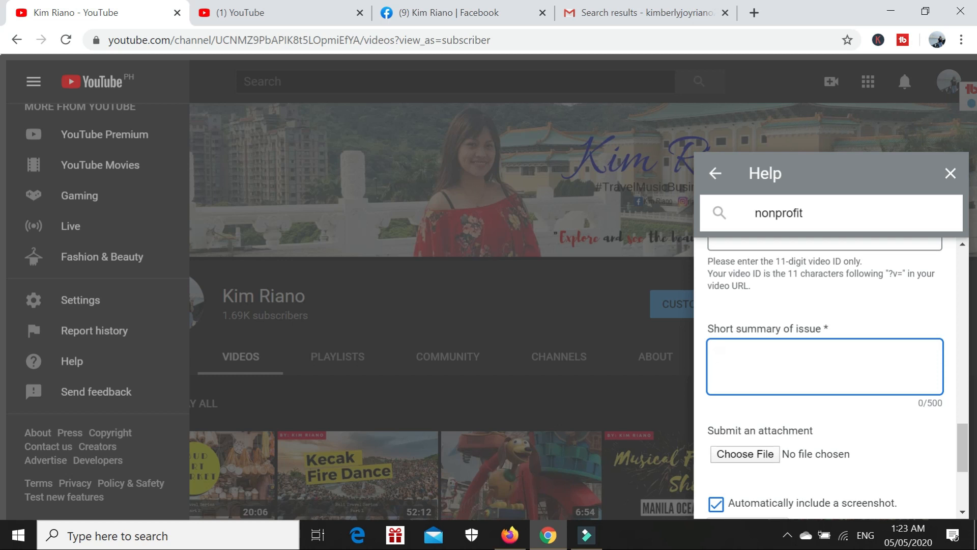
pyautogui.click(824, 365)
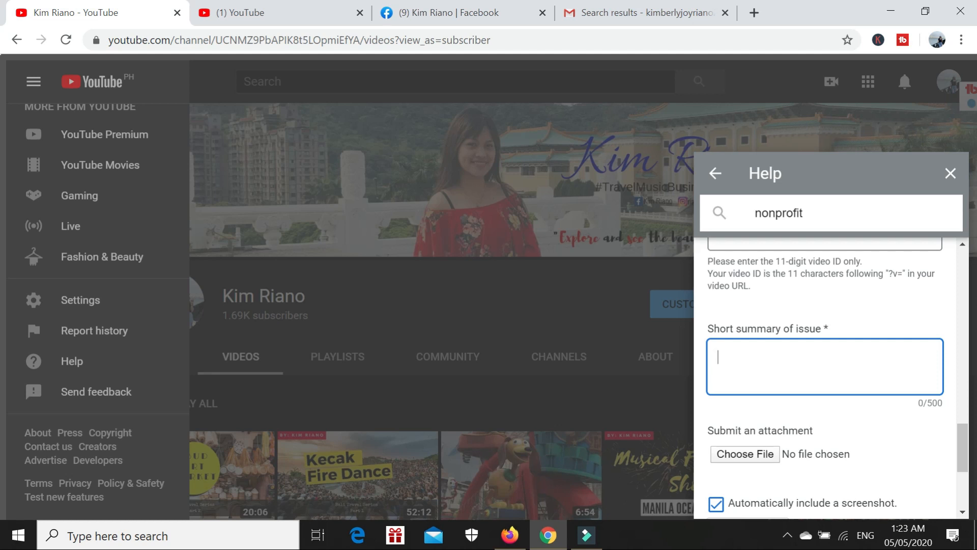
pyautogui.write('I accidentally d')
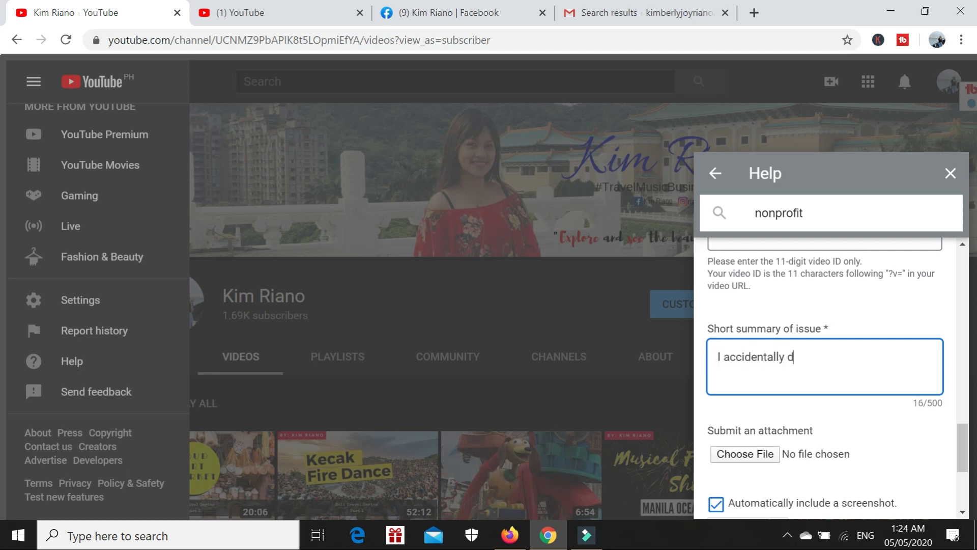
pyautogui.write('eleted my video a')
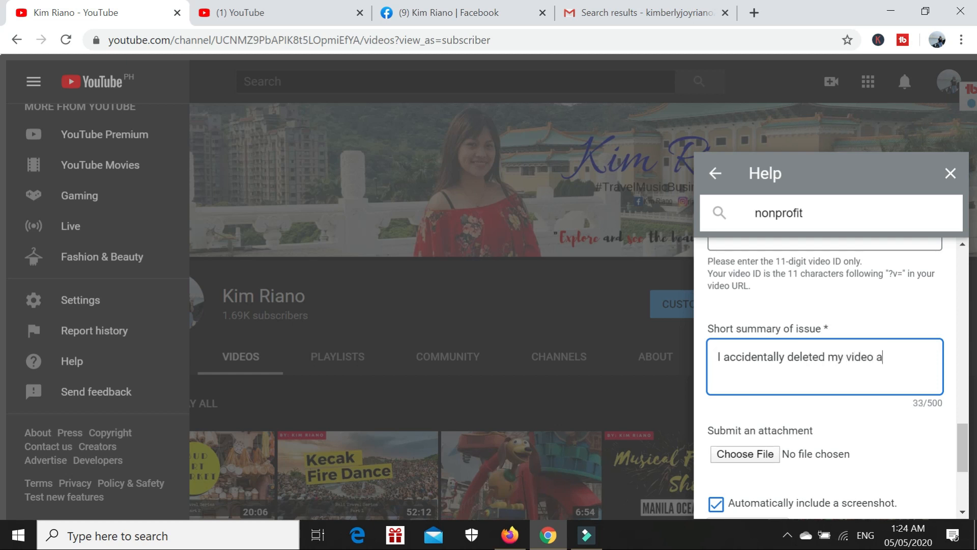
pyautogui.write('nd I want')
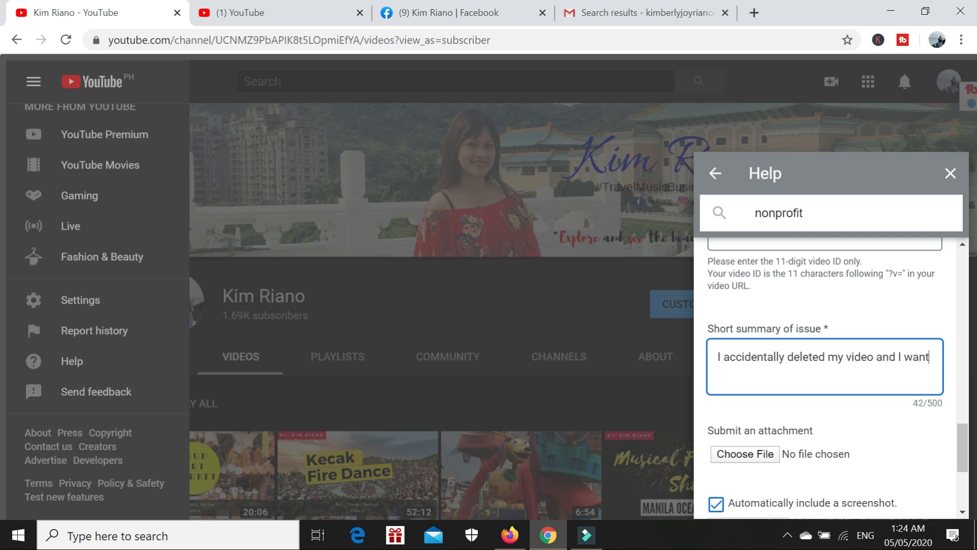
pyautogui.write('it')
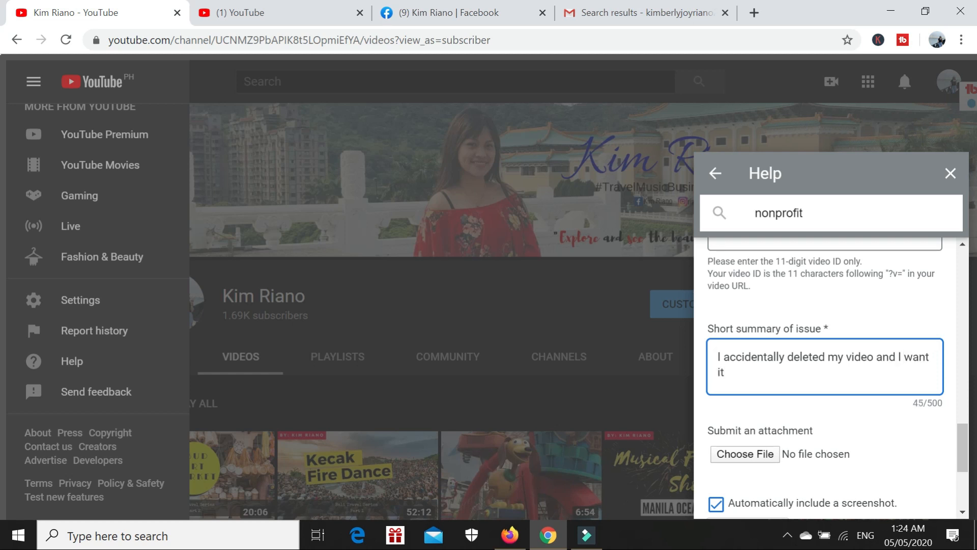
pyautogui.write('recover')
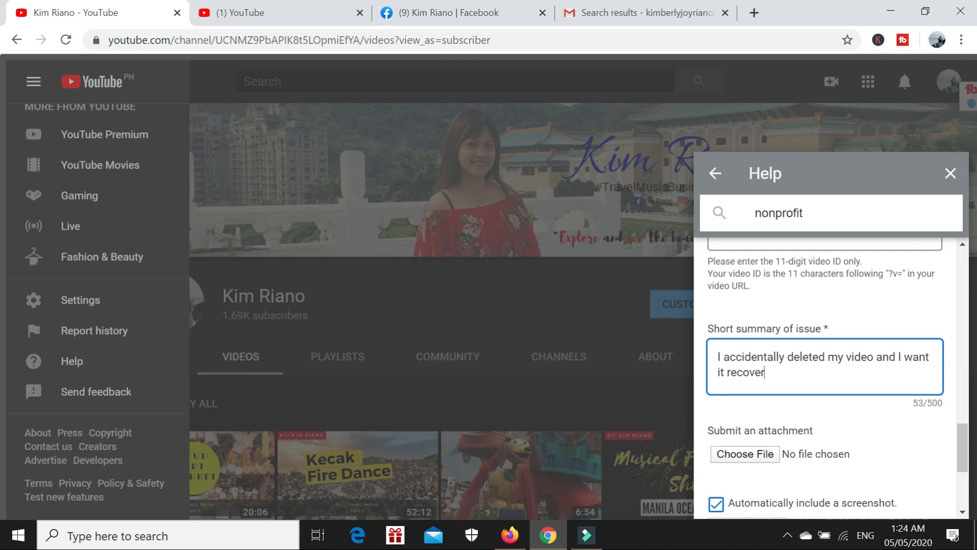
pyautogui.write('ed. thank')
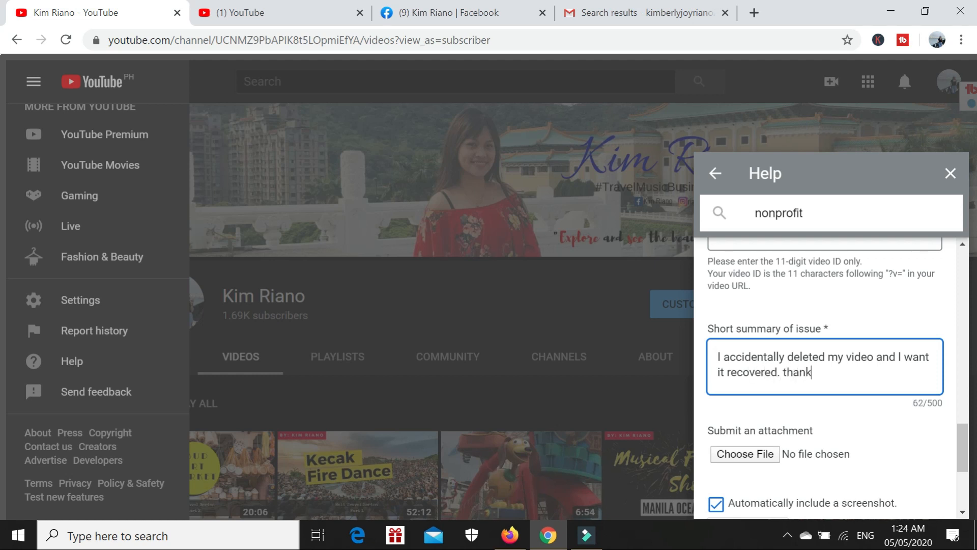
pyautogui.write('you.')
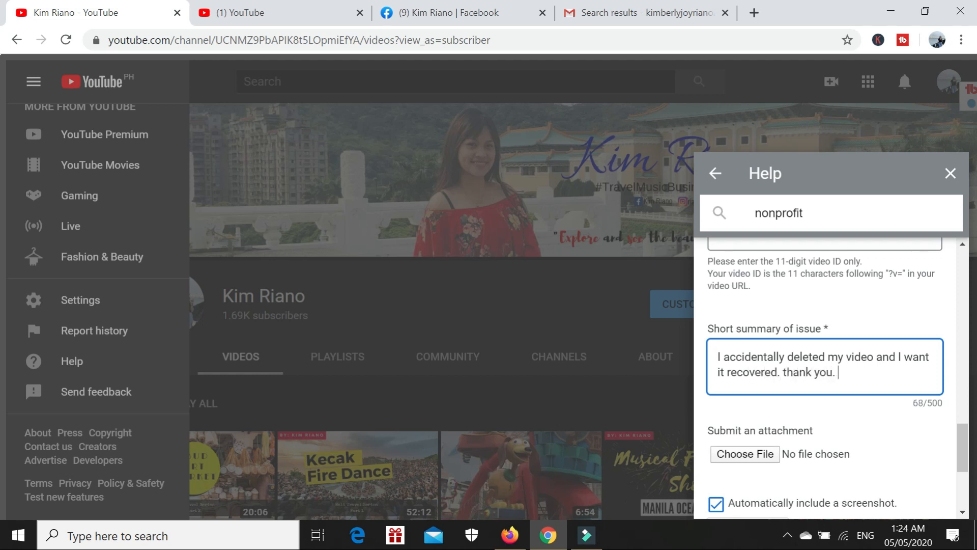
# Add 'I am hoping that you can help me with this.' to the summary.
pyautogui.write('hoping')
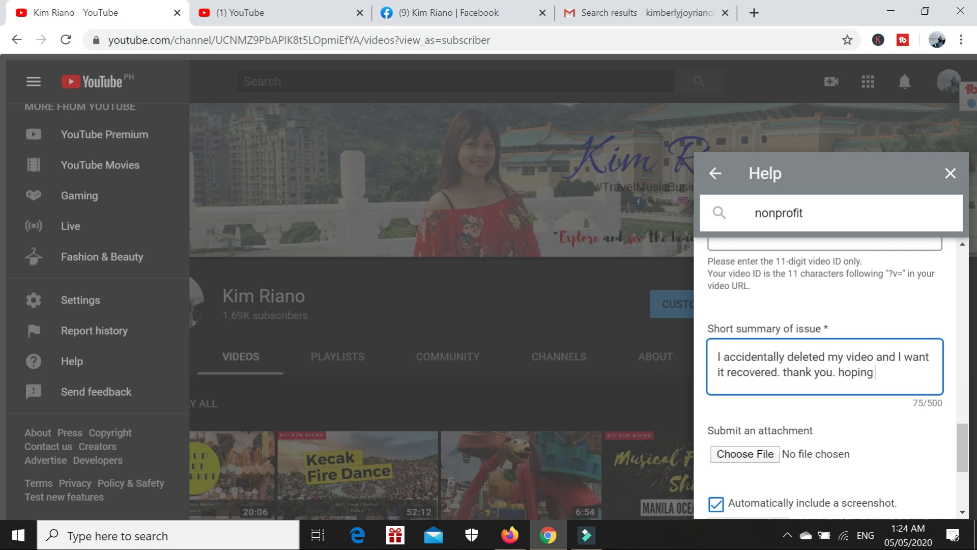
pyautogui.press('Backspace')
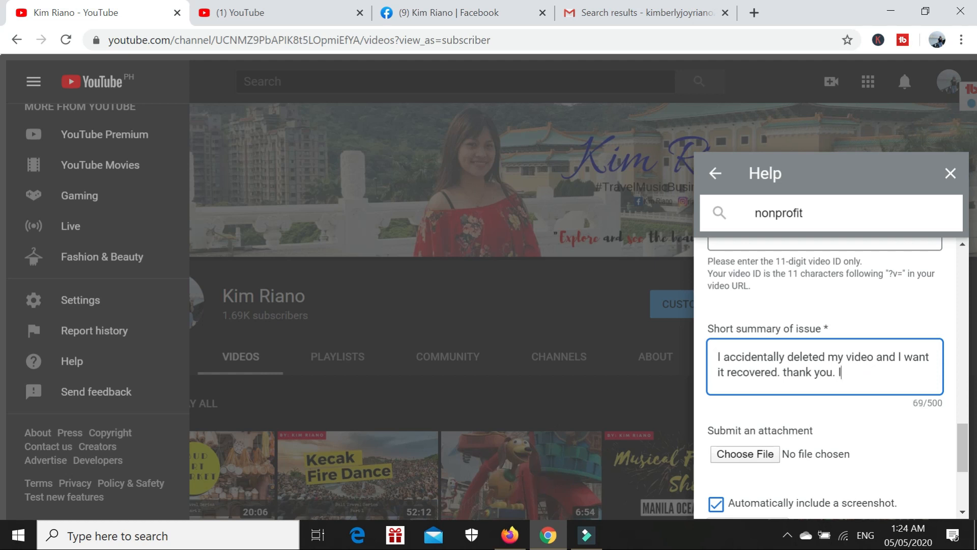
pyautogui.write('I am hopi')
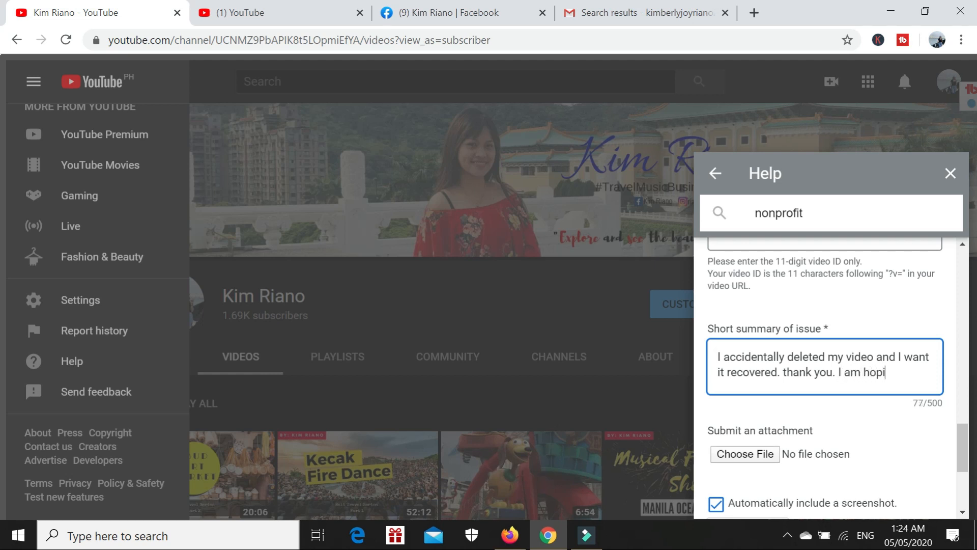
pyautogui.write('ng that')
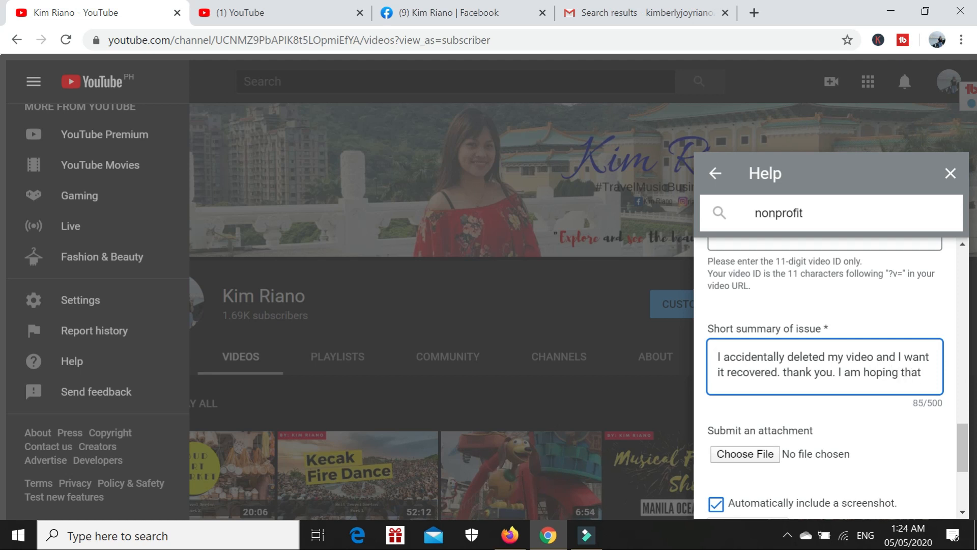
pyautogui.write('you can he')
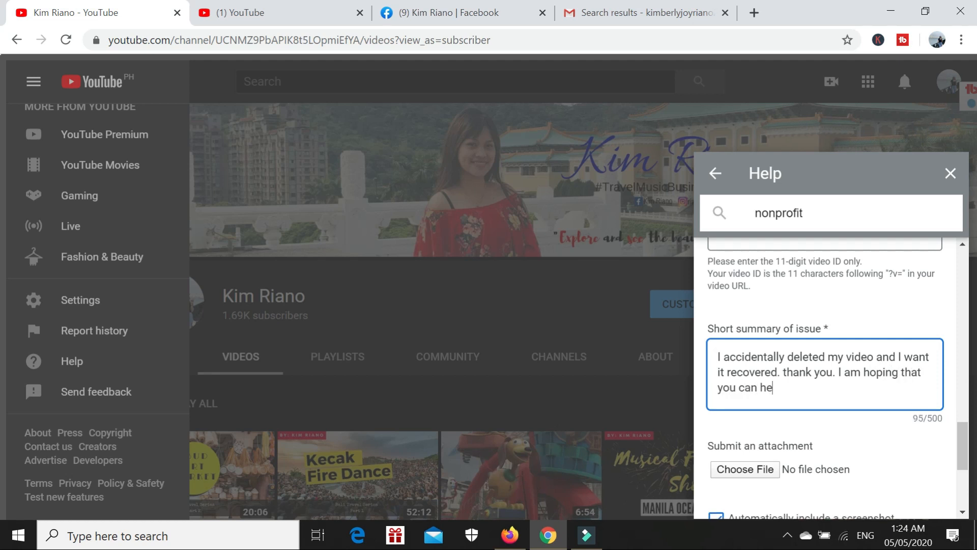
pyautogui.write('lp me')
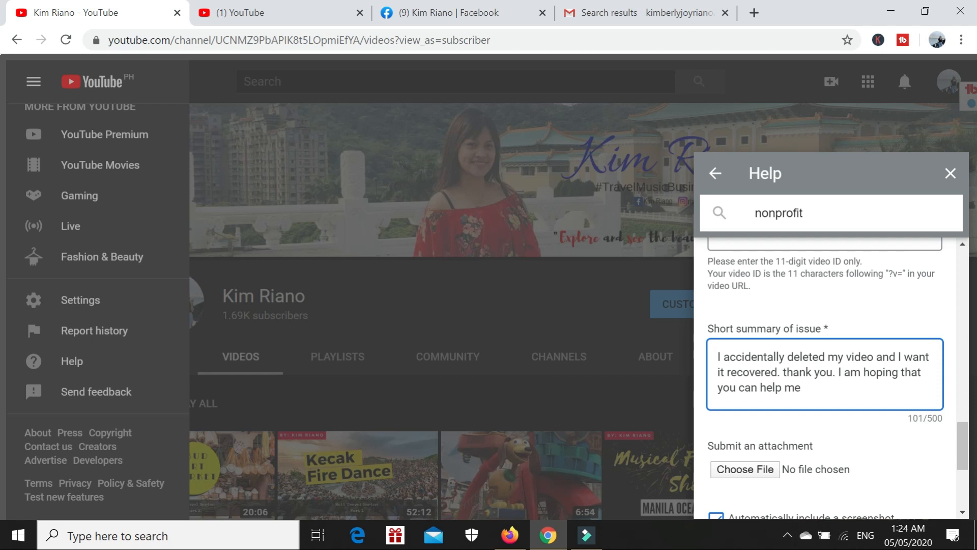
pyautogui.write('with this')
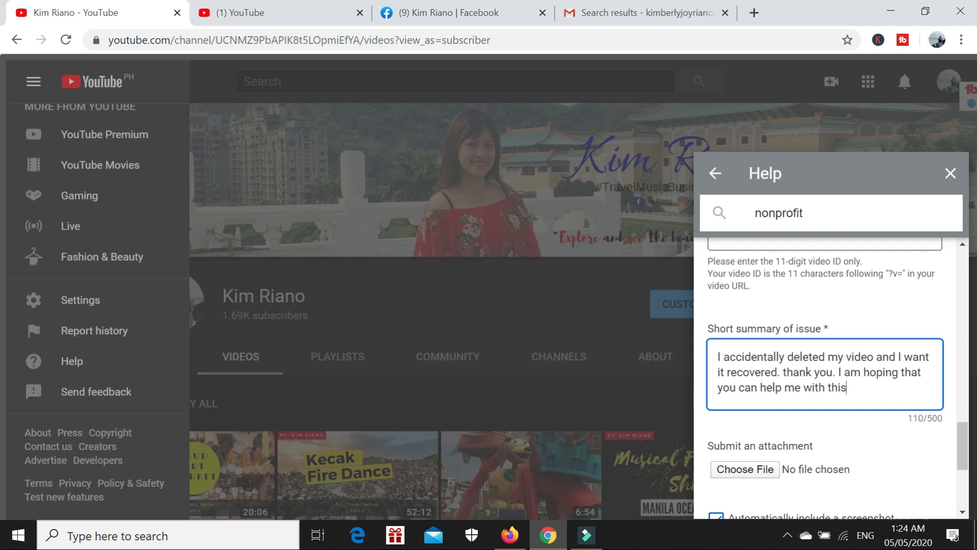
pyautogui.write('.')
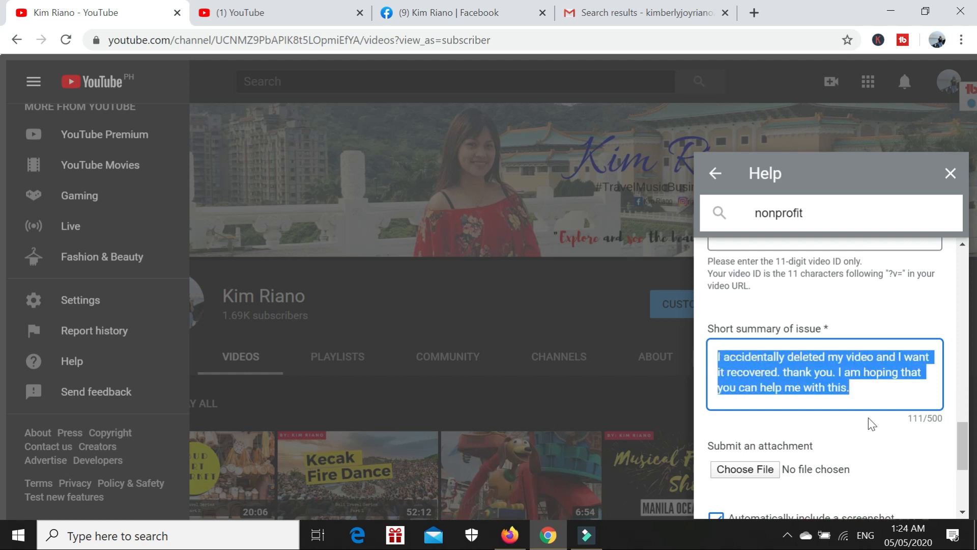
pyautogui.scroll(-3)
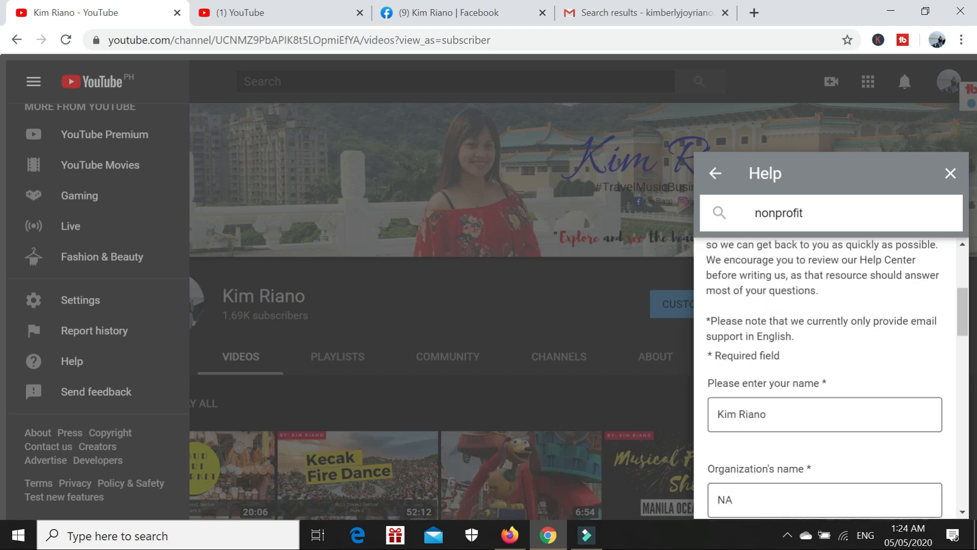
# Scroll through the filled-in Help form, then dismiss the Help panel.
pyautogui.scroll(-3)
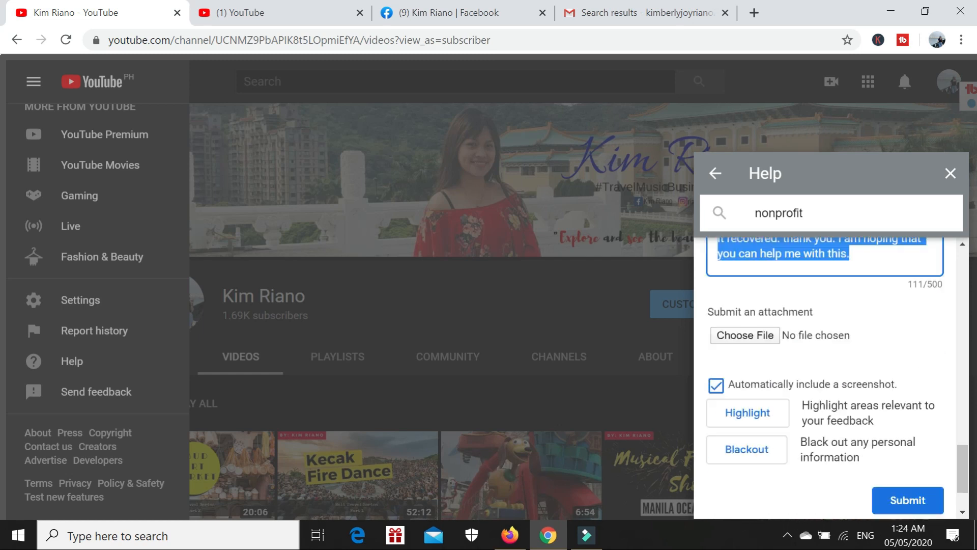
pyautogui.scroll(-3)
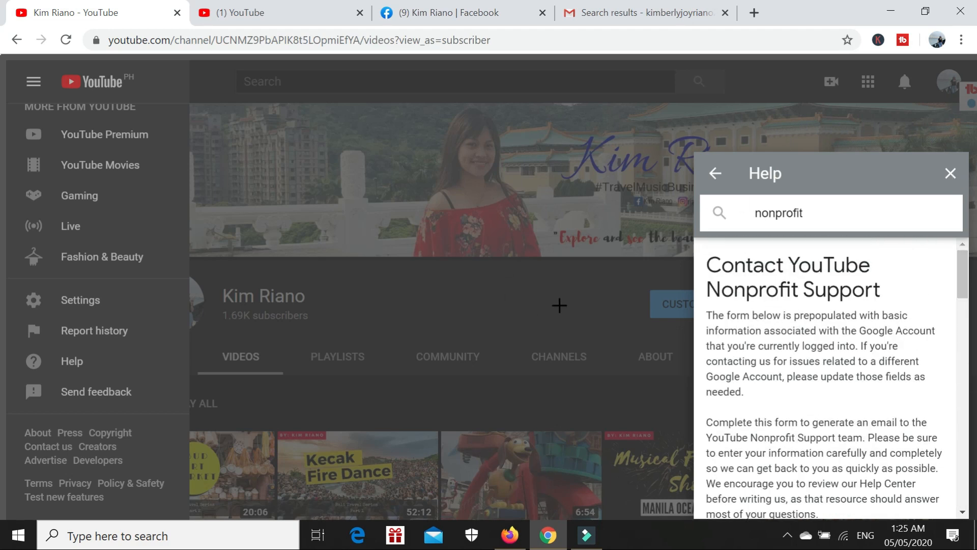
pyautogui.click(559, 305)
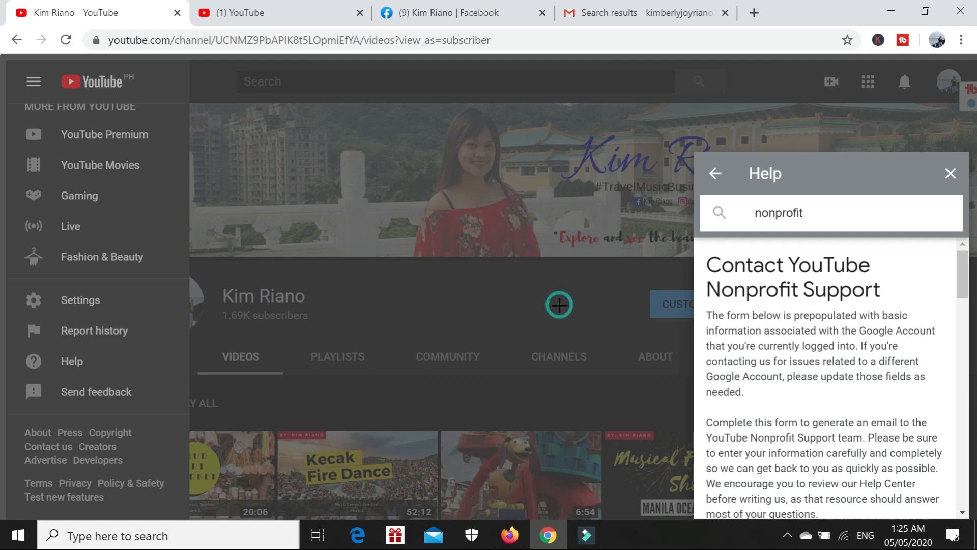
pyautogui.click(950, 173)
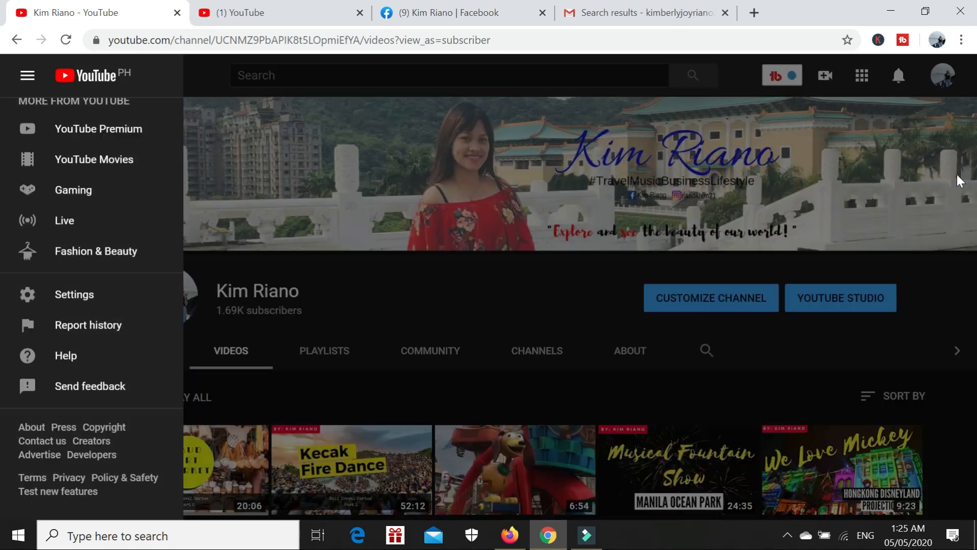
pyautogui.click(437, 298)
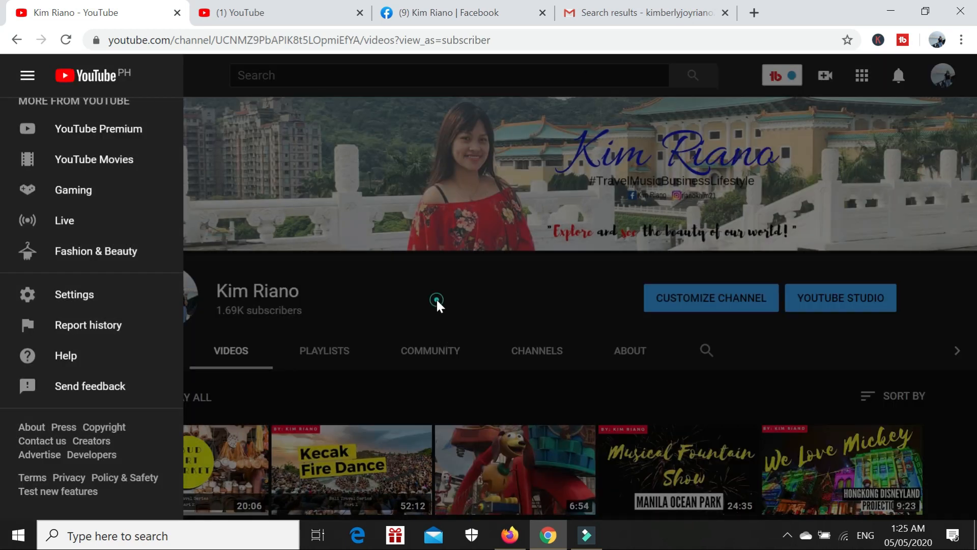
pyautogui.click(27, 76)
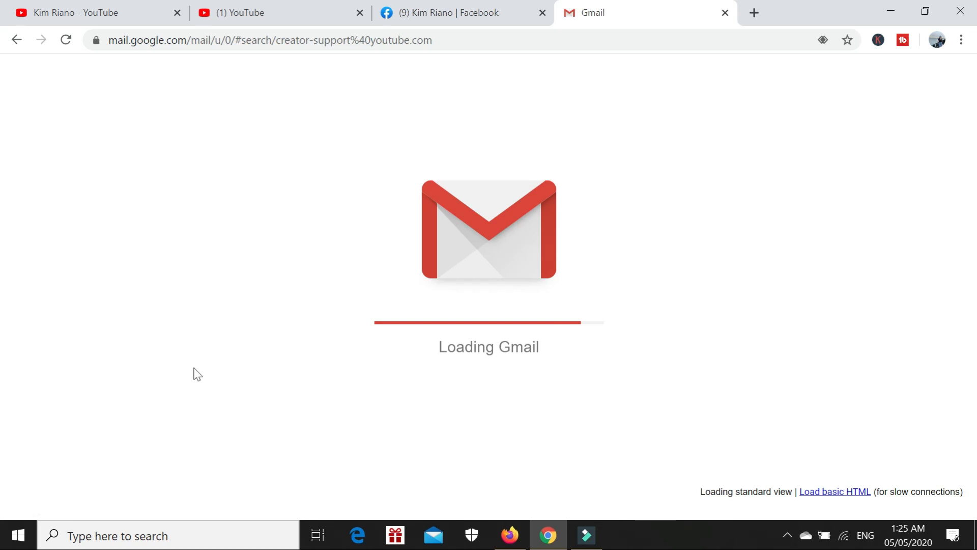
pyautogui.moveTo(1, 267)
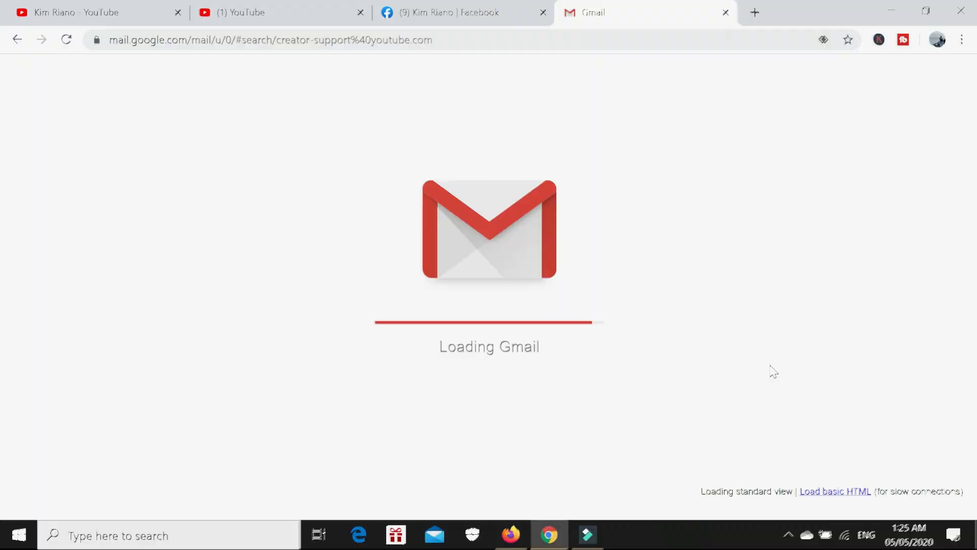
# Load Gmail and type 'youtube' into the mail search.
pyautogui.write('gmail')
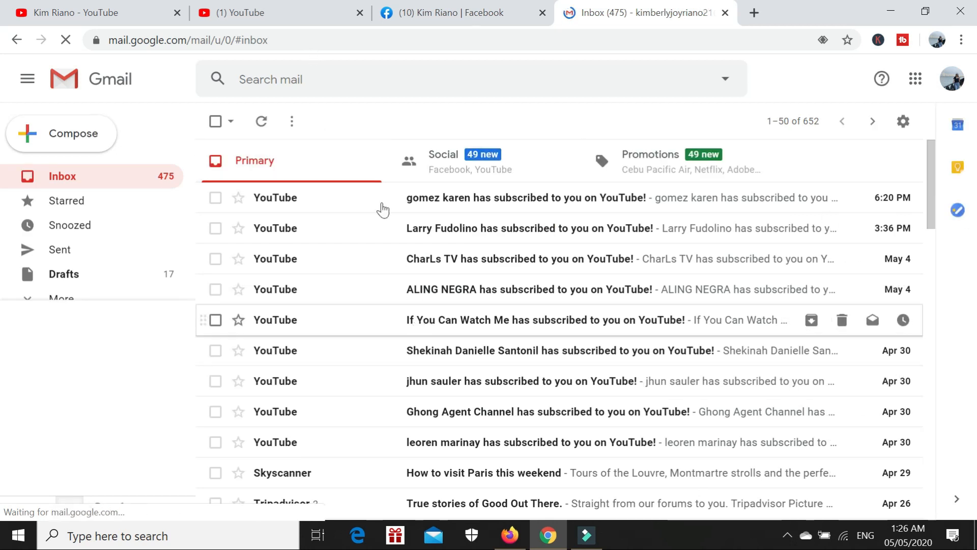
pyautogui.write('y')
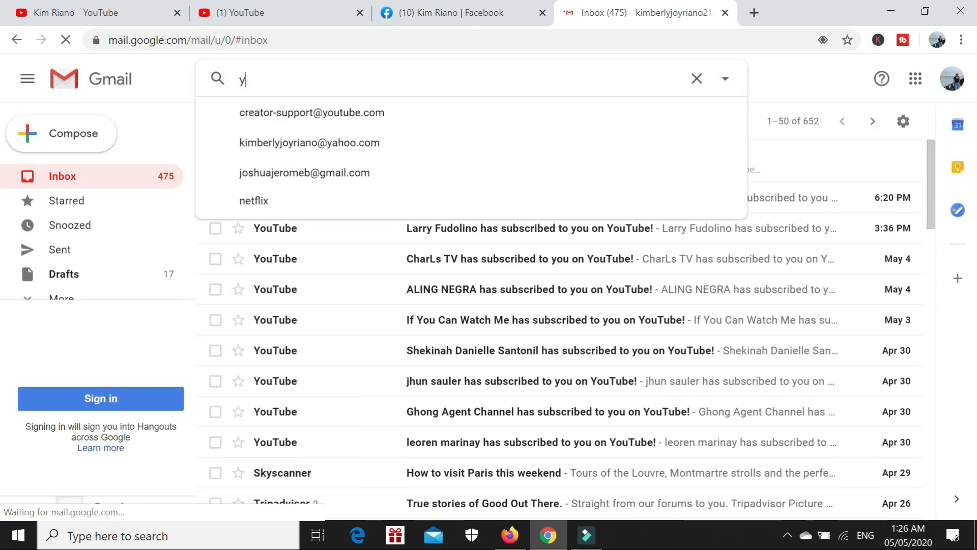
pyautogui.write('outube')
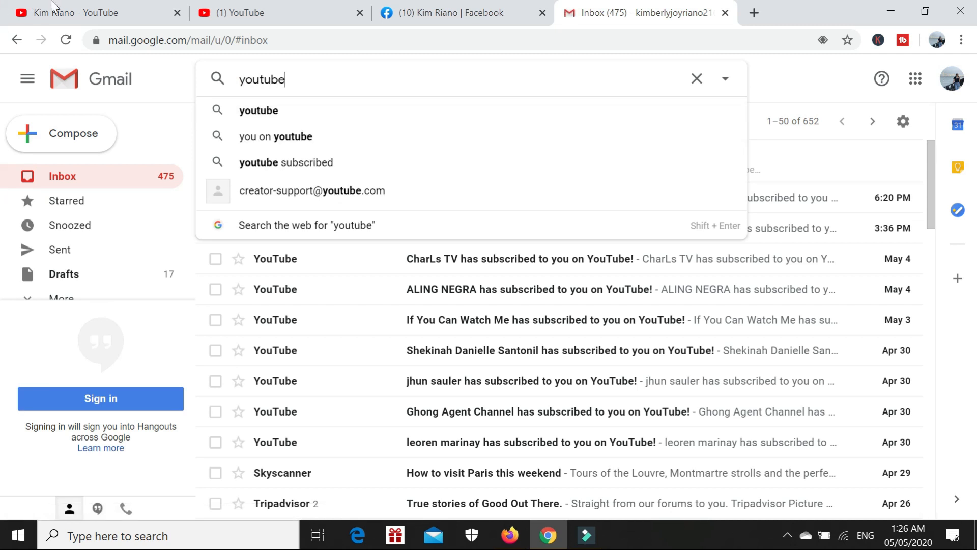
pyautogui.moveTo(311, 198)
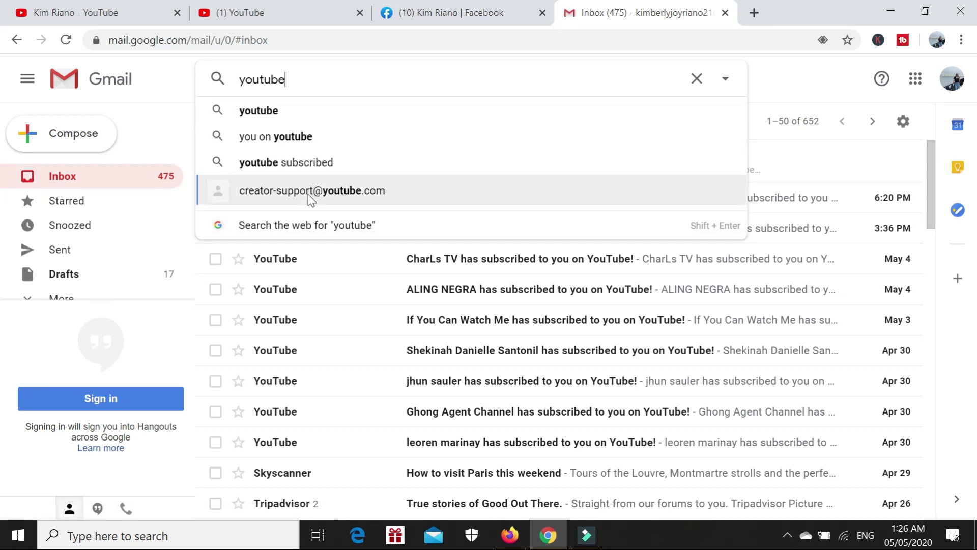
pyautogui.click(311, 191)
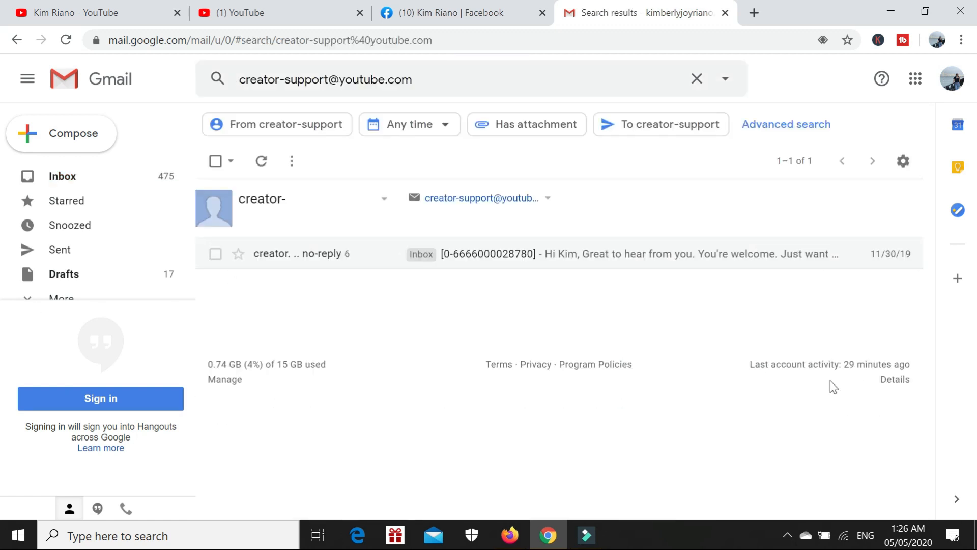
pyautogui.moveTo(589, 194)
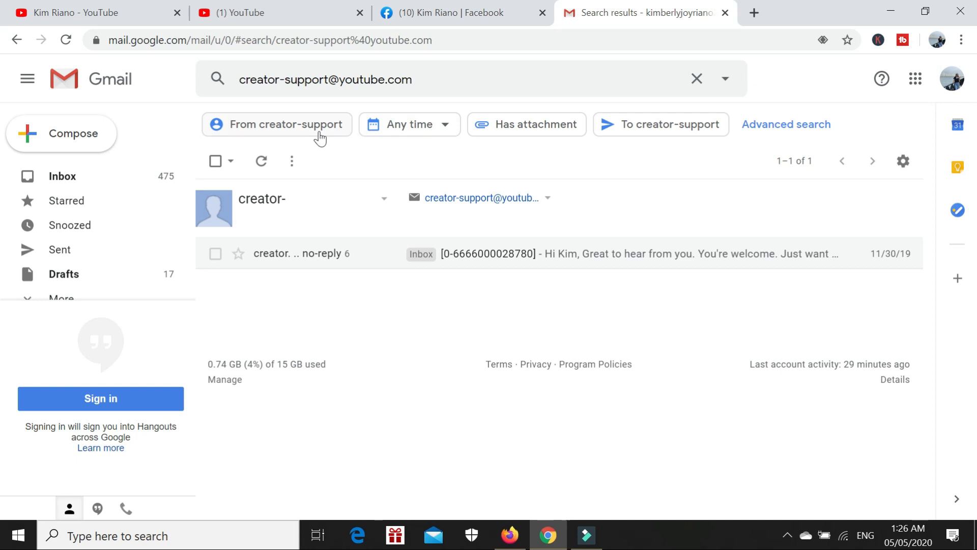
pyautogui.moveTo(512, 270)
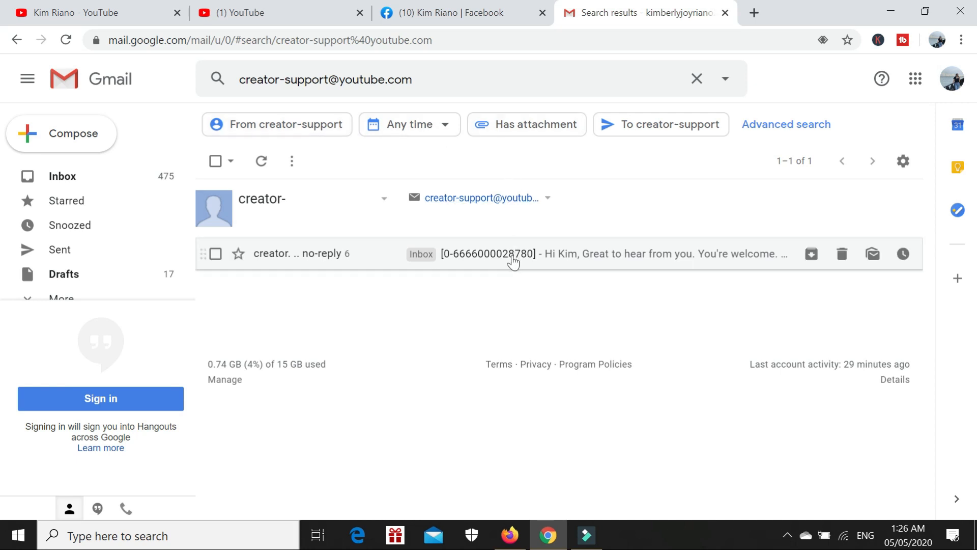
pyautogui.click(512, 255)
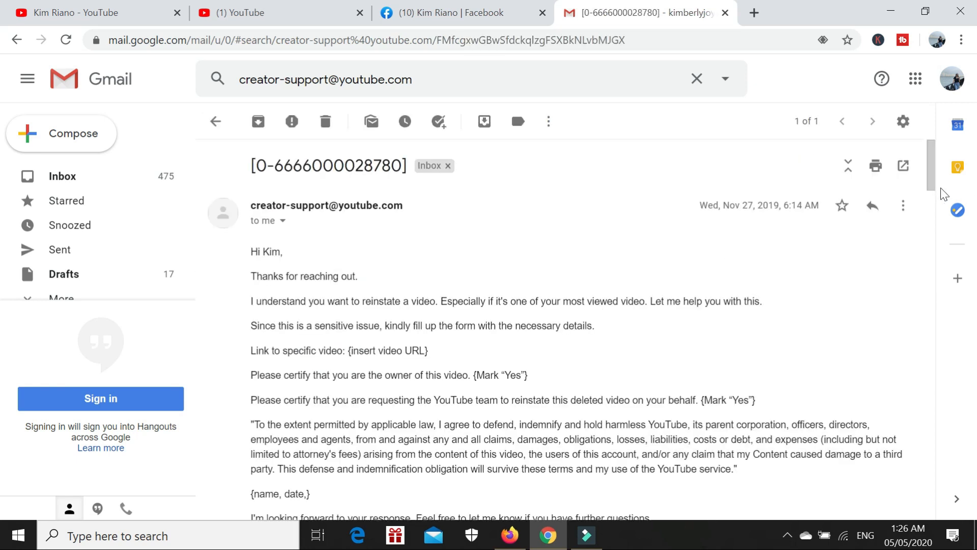
pyautogui.moveTo(260, 265)
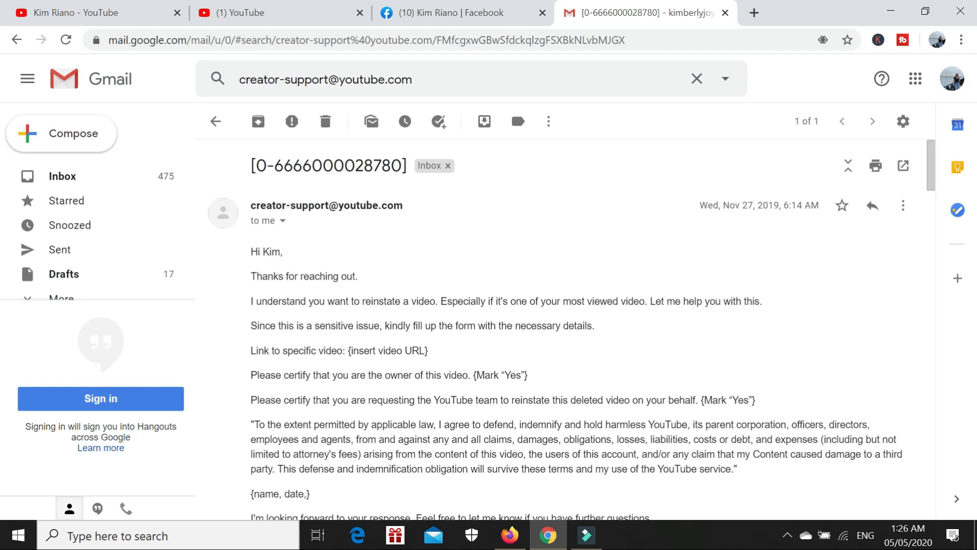
pyautogui.moveTo(358, 303)
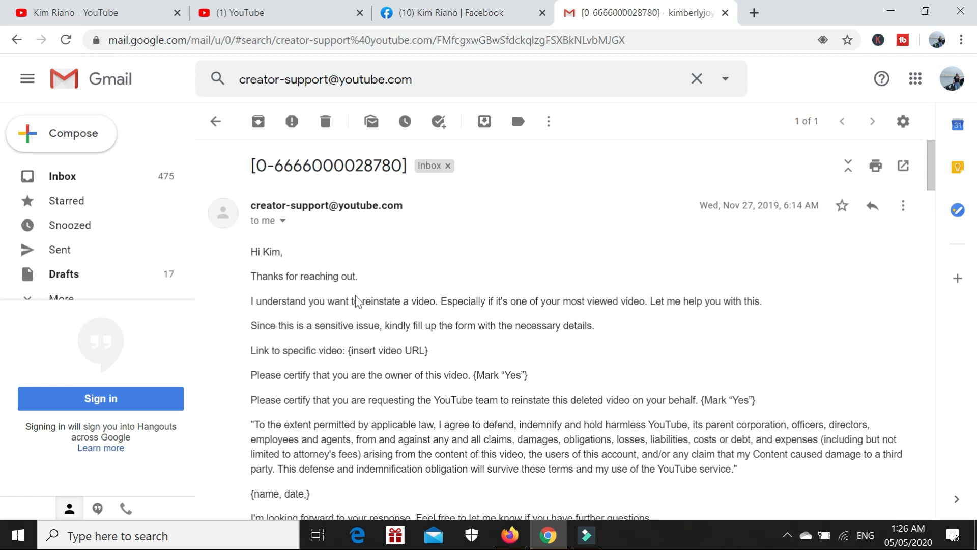
# Open the creator-support email and read the requested form down to Erwin's sign-off.
pyautogui.doubleClick(379, 301)
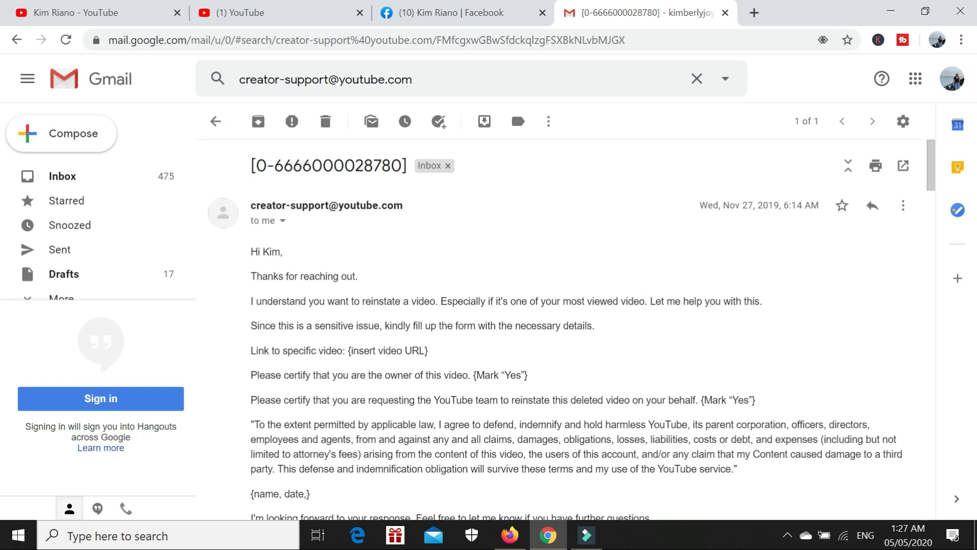
pyautogui.moveTo(956, 186)
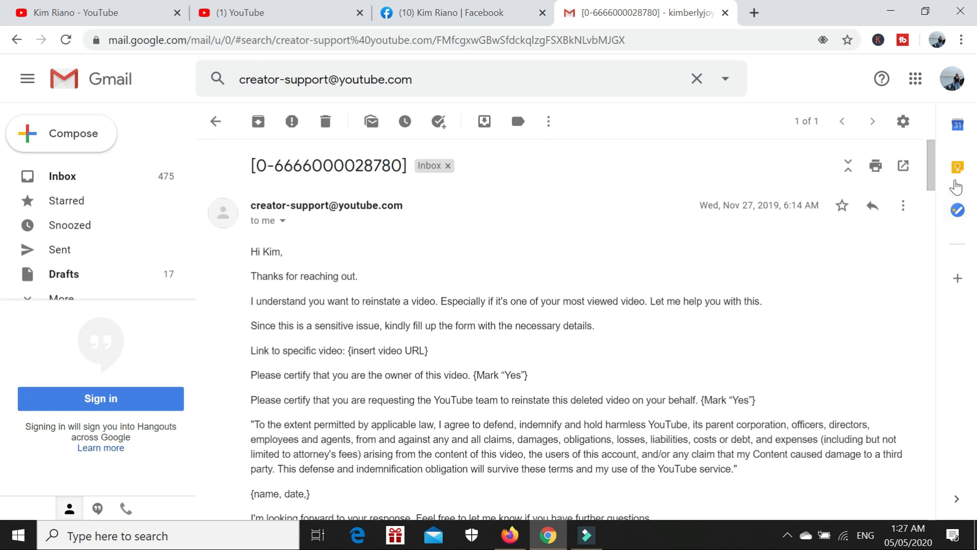
pyautogui.scroll(-3)
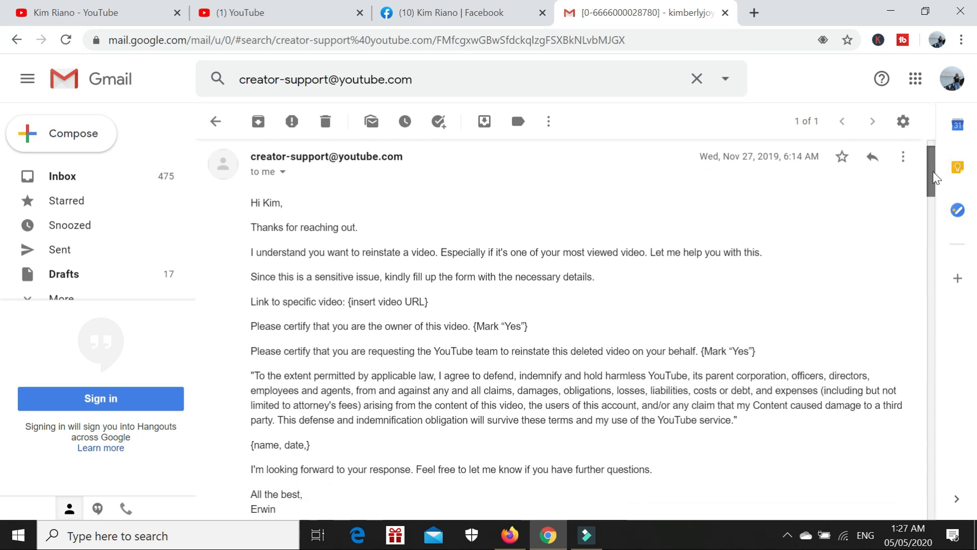
pyautogui.moveTo(511, 296)
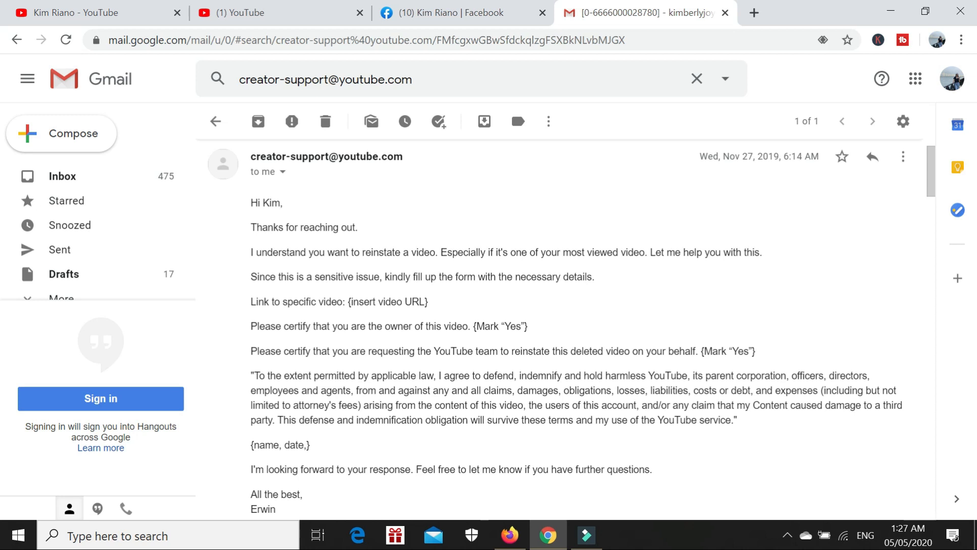
pyautogui.moveTo(434, 310)
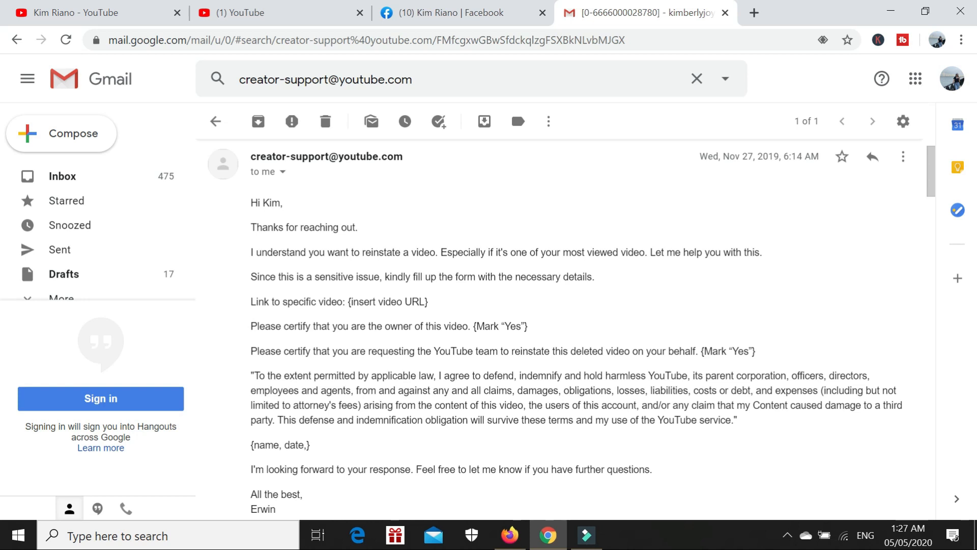
pyautogui.moveTo(531, 337)
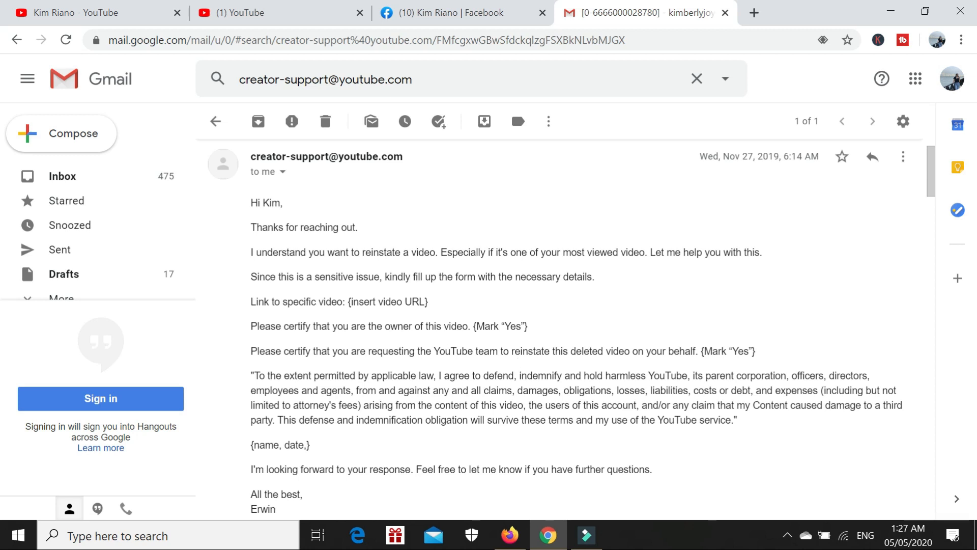
pyautogui.moveTo(569, 344)
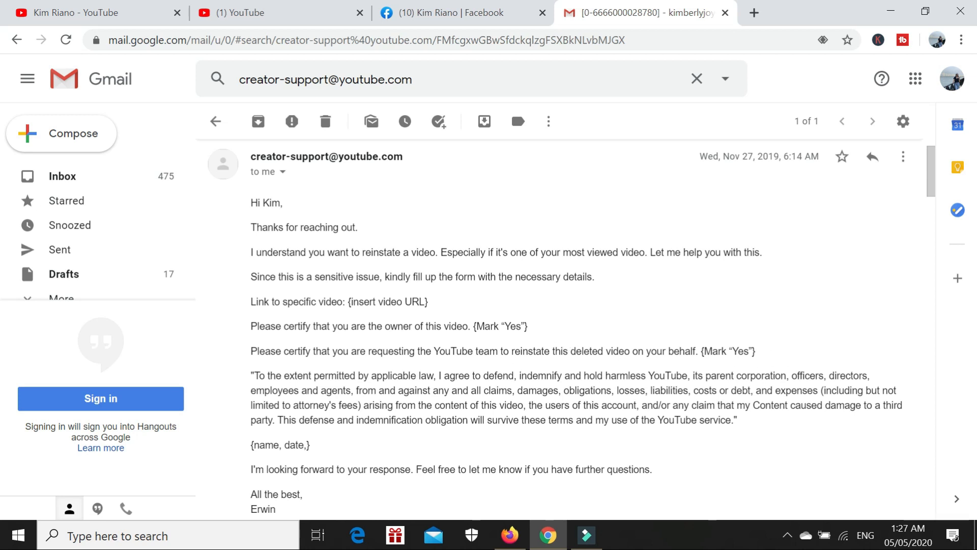
pyautogui.scroll(-3)
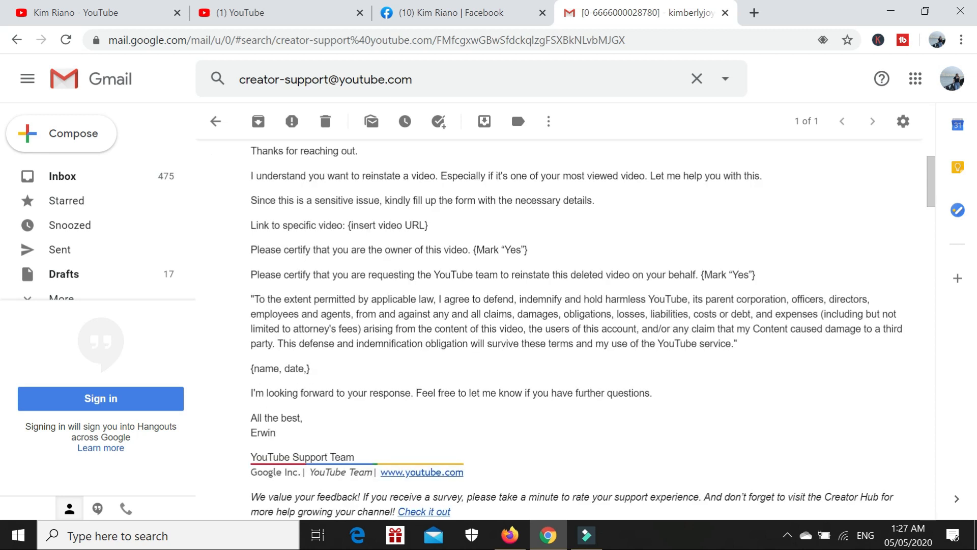
pyautogui.doubleClick(259, 226)
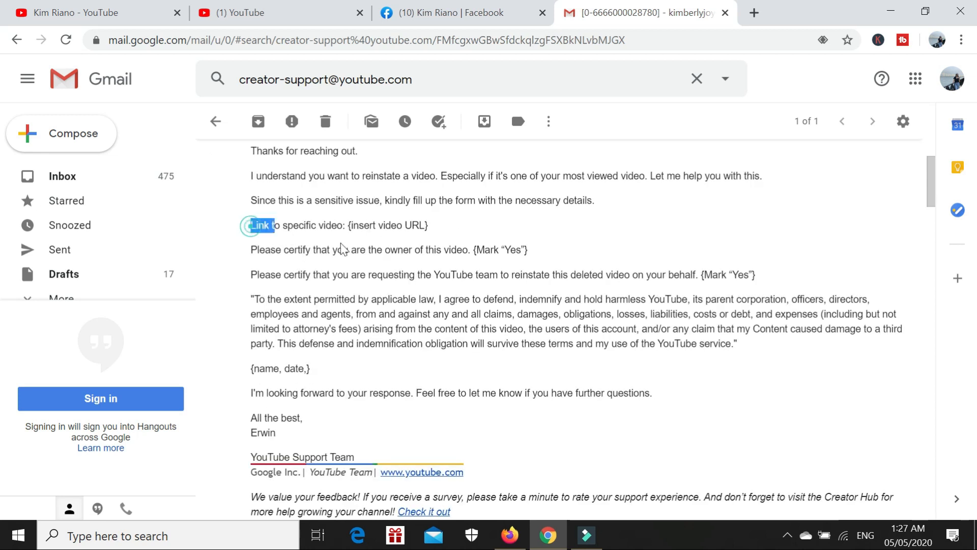
pyautogui.moveTo(251, 225); pyautogui.dragTo(310, 369)
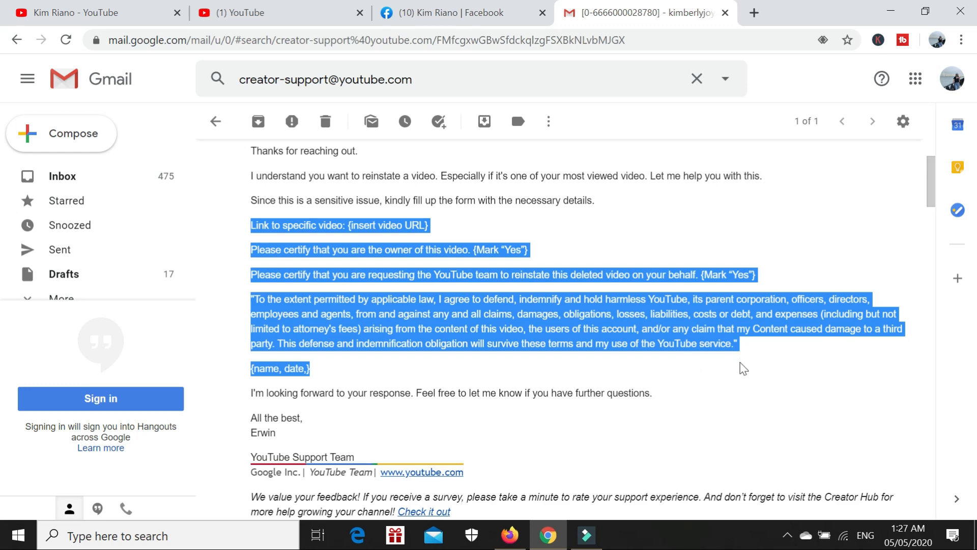
pyautogui.scroll(-3)
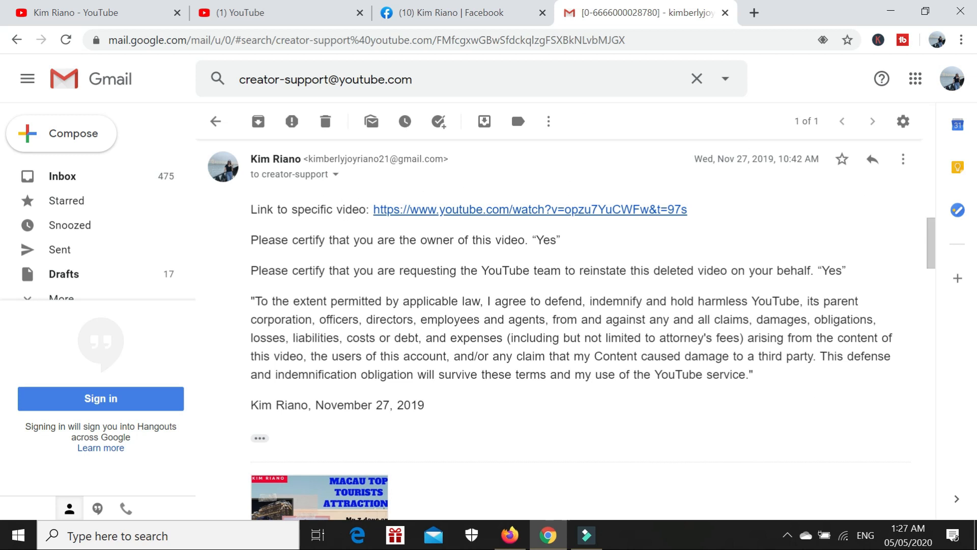
pyautogui.moveTo(378, 217)
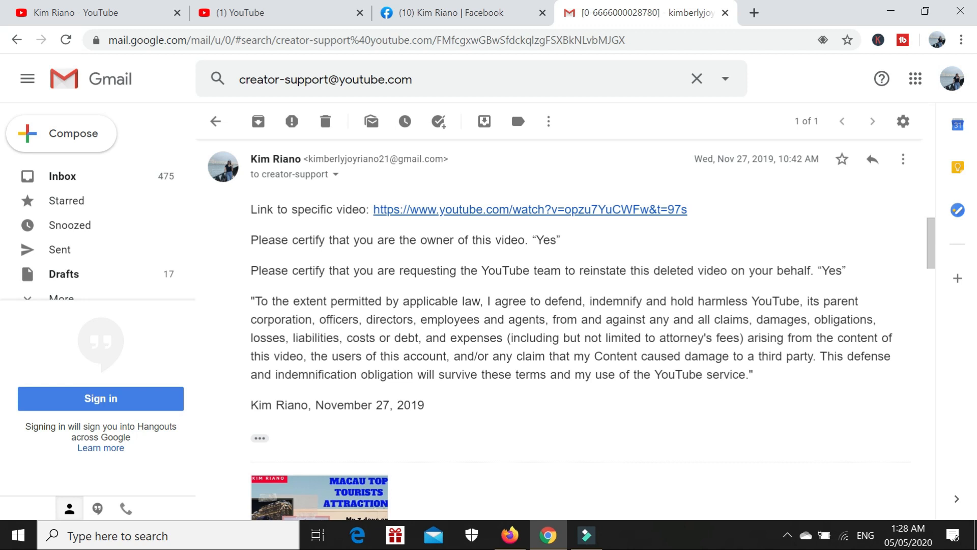
pyautogui.moveTo(709, 289)
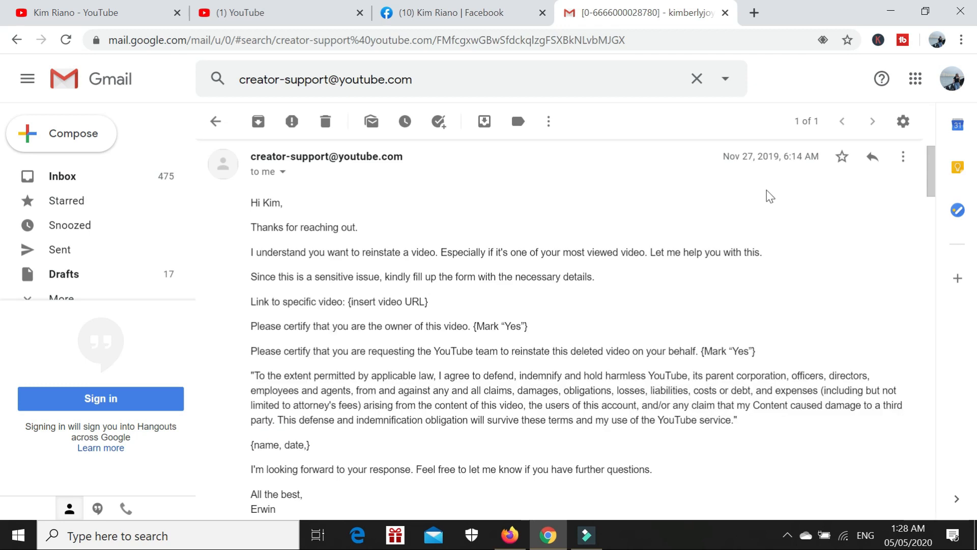
pyautogui.moveTo(782, 157)
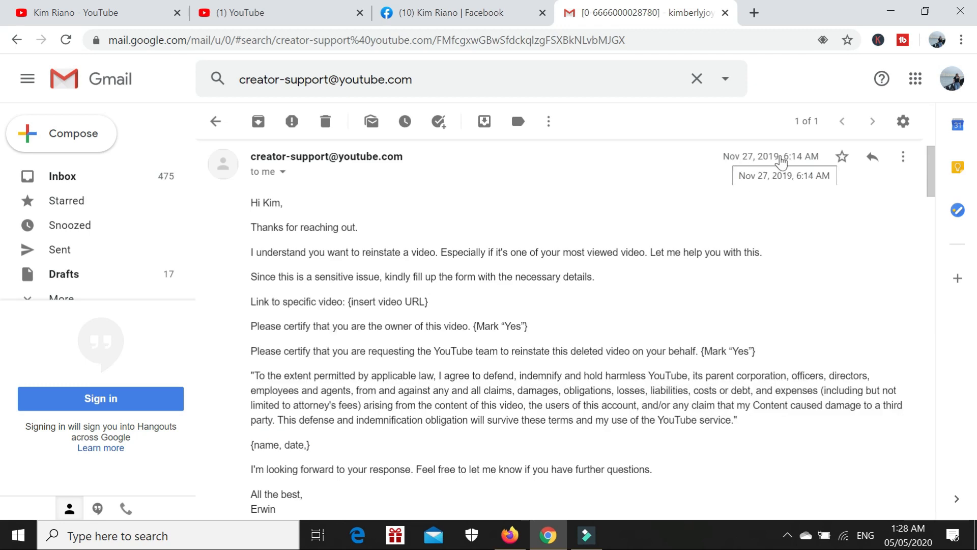
# Scroll to support's Nov 27 reply reinstating the video, then return to the YouTube tab.
pyautogui.scroll(-3)
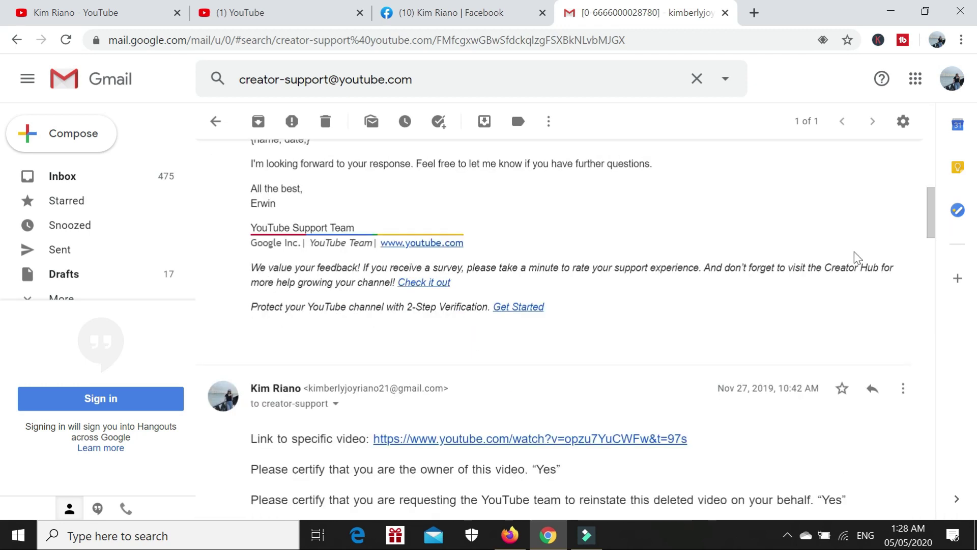
pyautogui.scroll(-3)
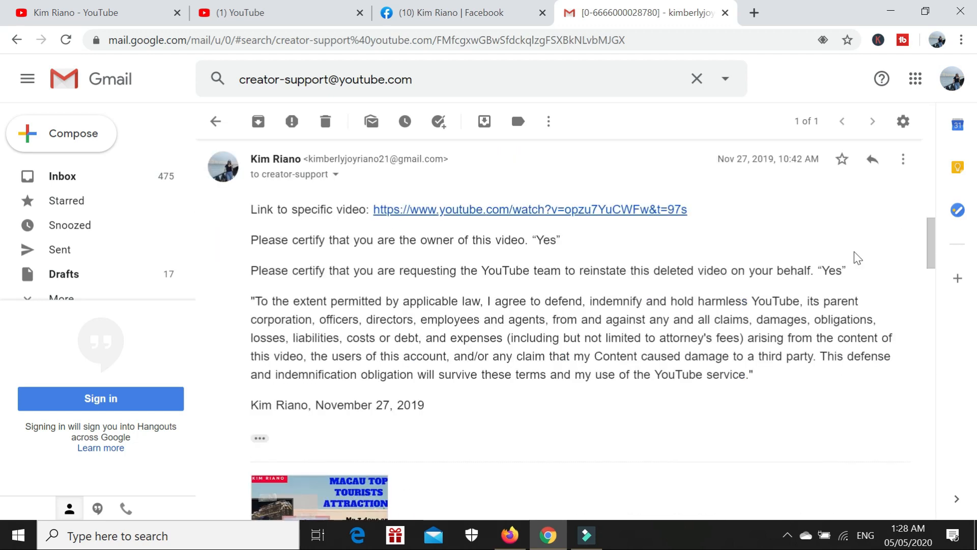
pyautogui.scroll(-3)
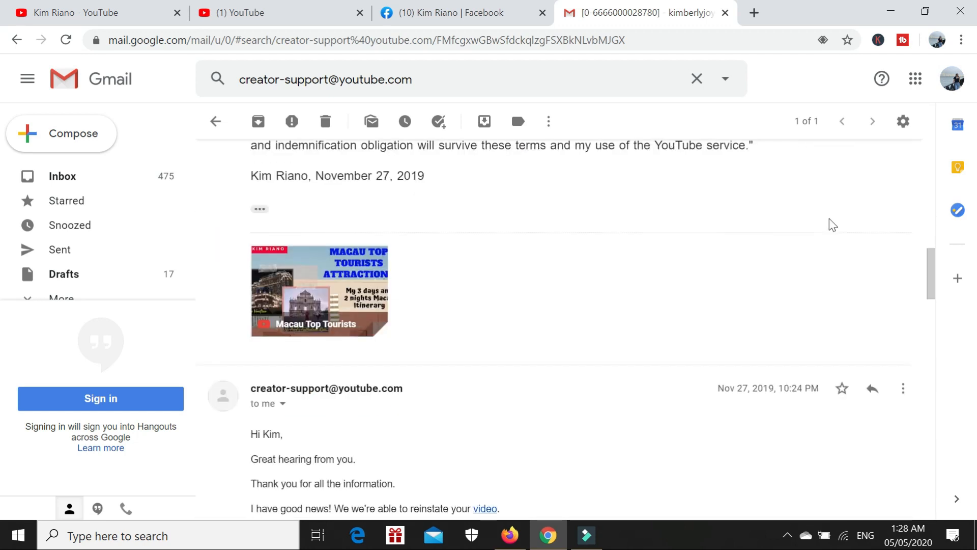
pyautogui.scroll(-3)
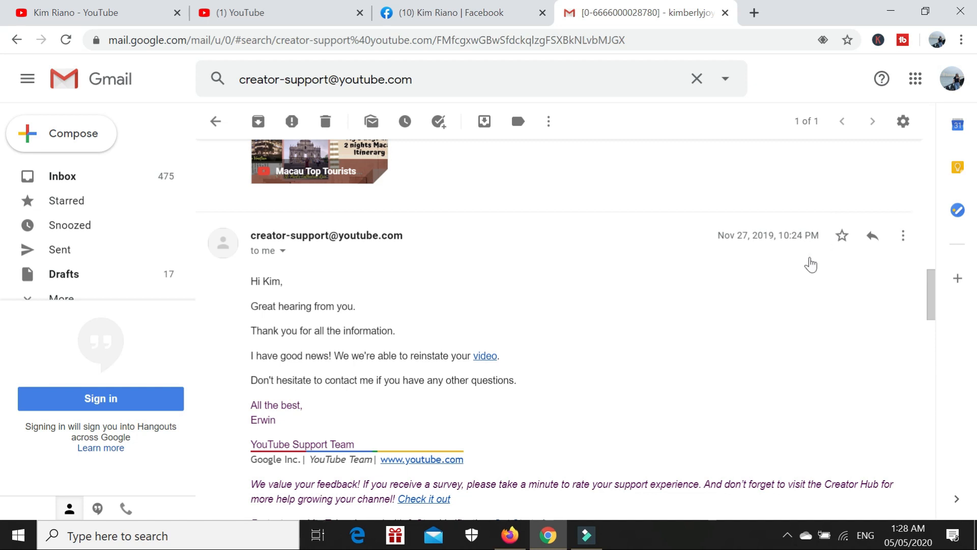
pyautogui.moveTo(484, 303)
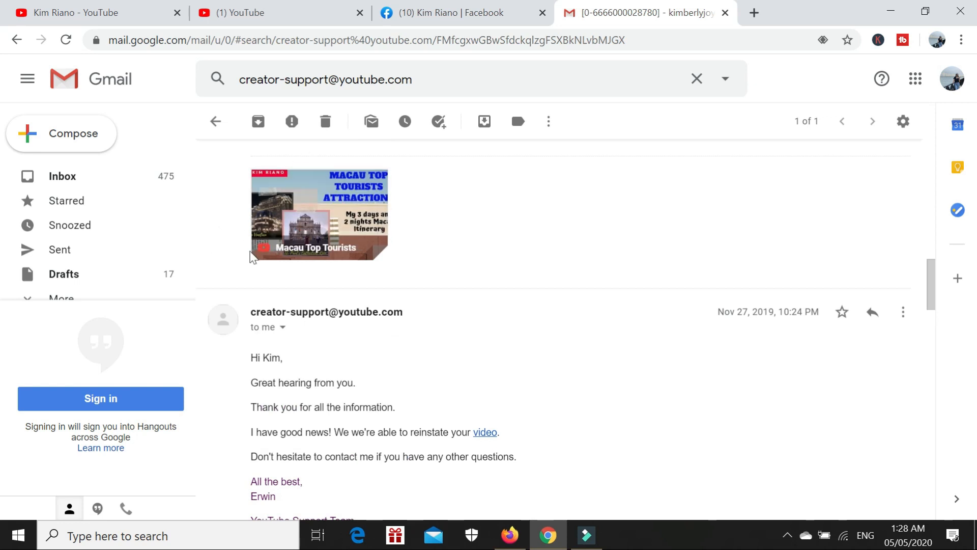
pyautogui.scroll(-3)
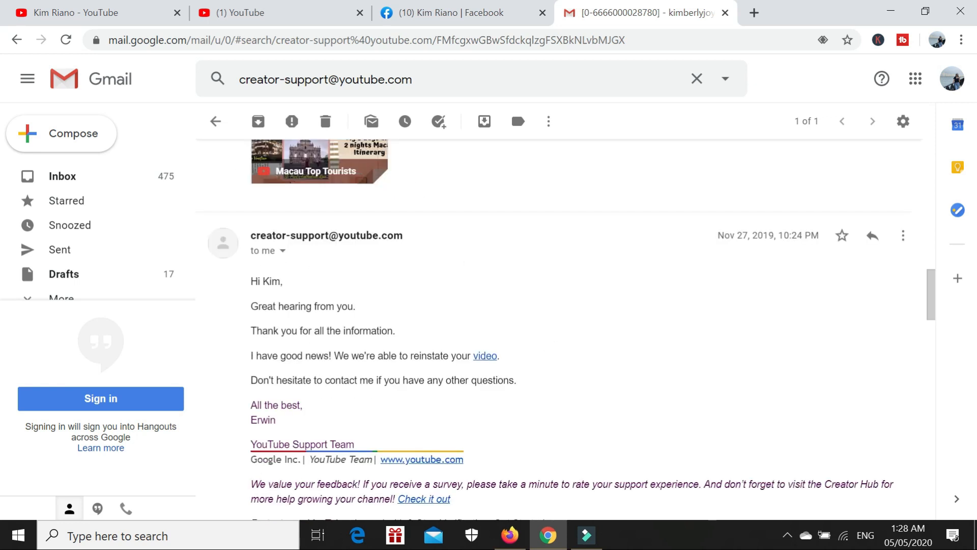
pyautogui.moveTo(367, 308)
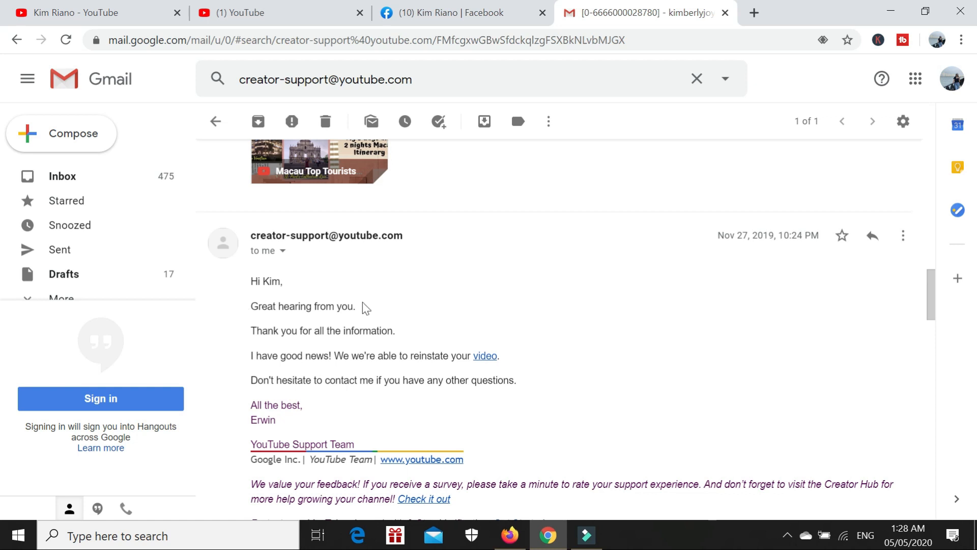
pyautogui.moveTo(474, 335)
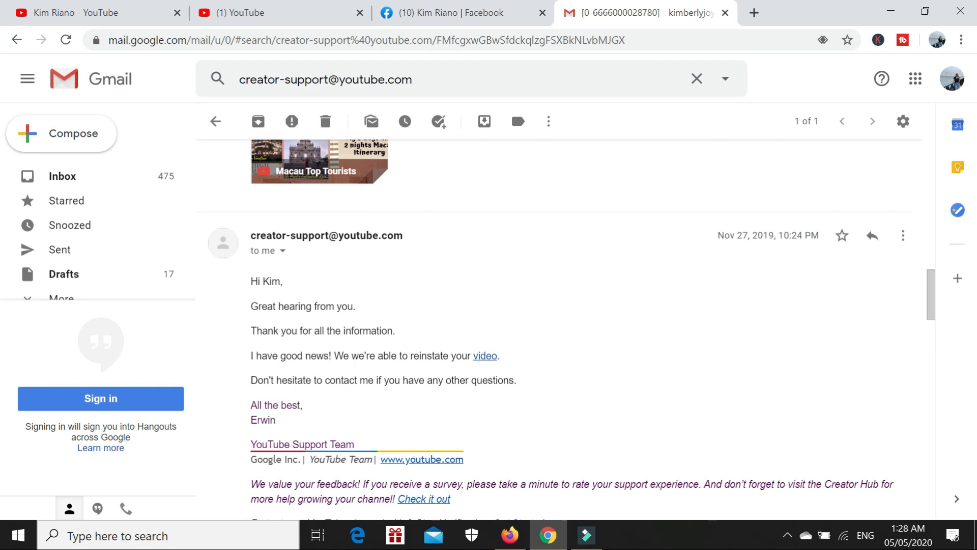
pyautogui.moveTo(669, 388)
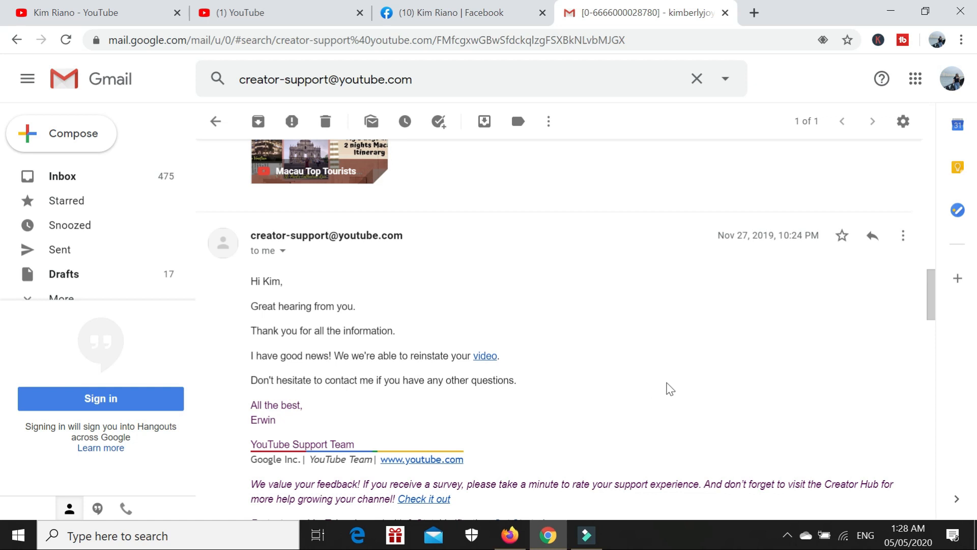
pyautogui.scroll(-3)
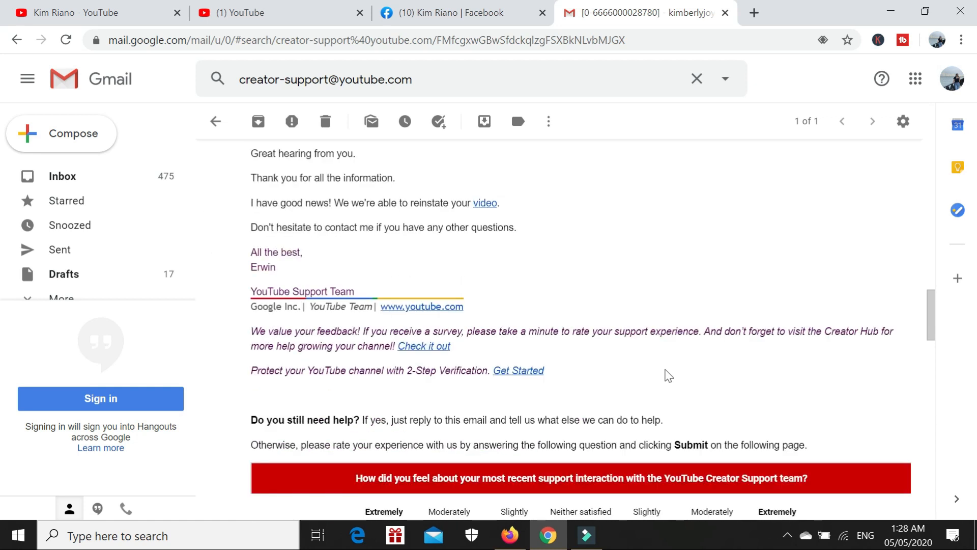
pyautogui.moveTo(738, 370)
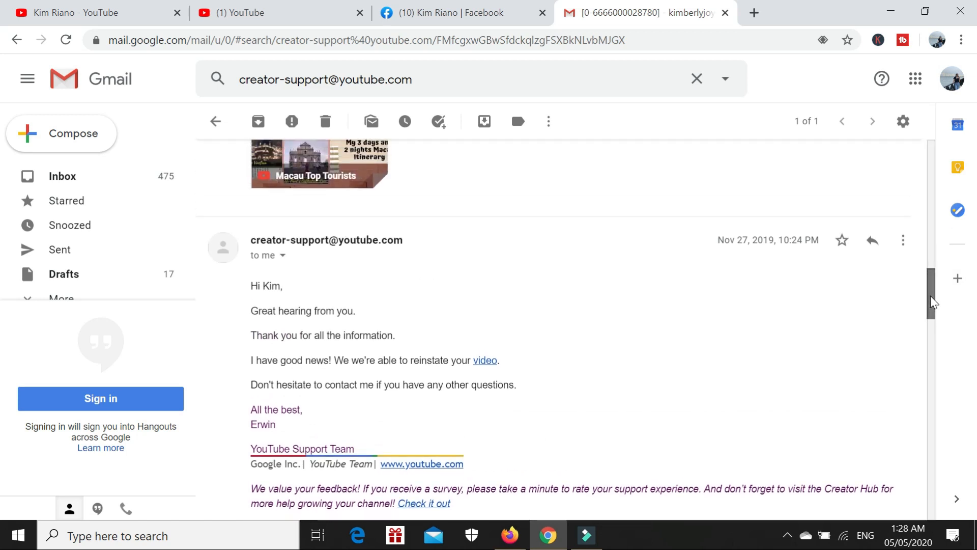
pyautogui.scroll(3)
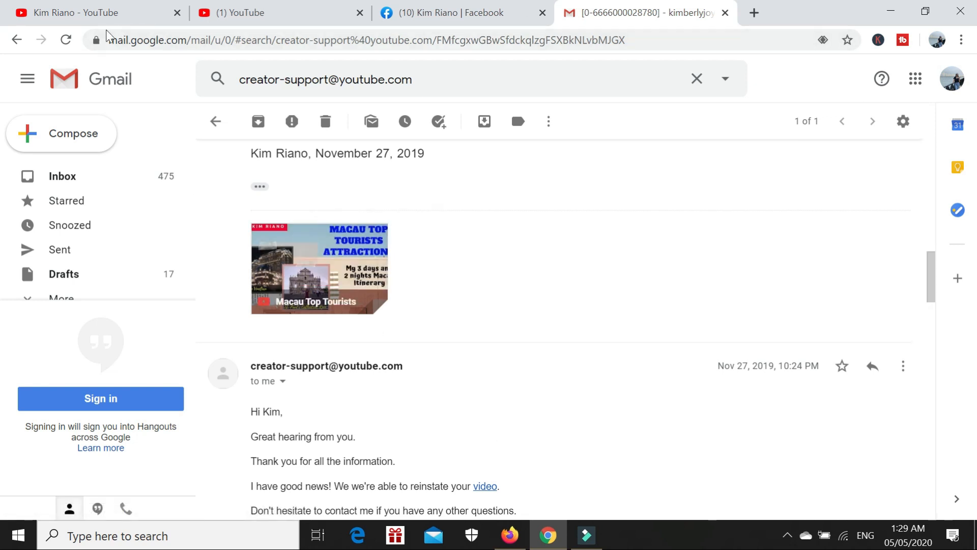
pyautogui.click(81, 12)
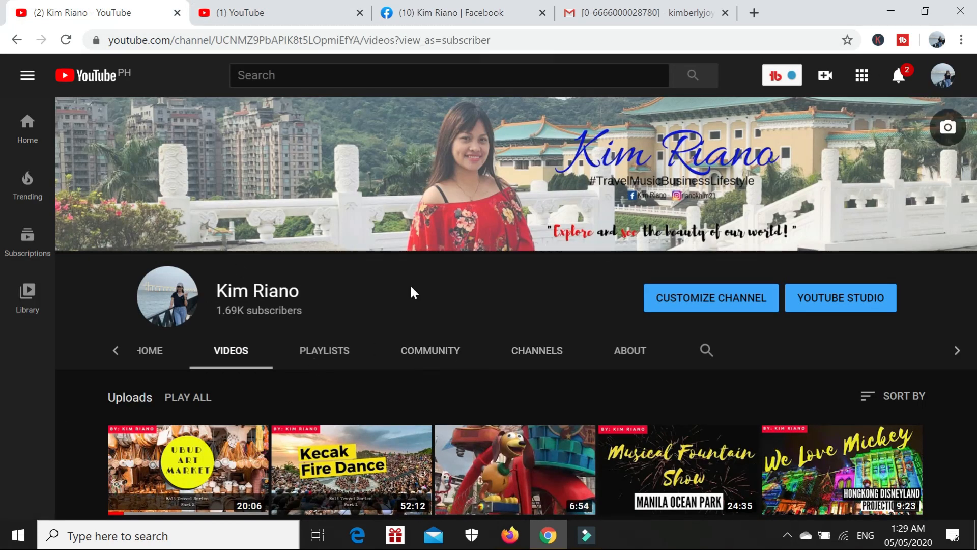
pyautogui.moveTo(765, 250)
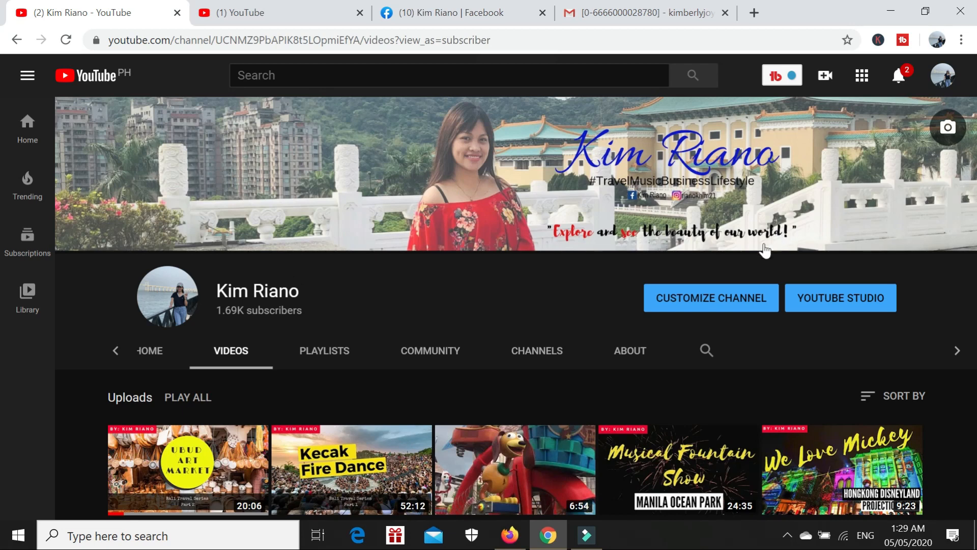
pyautogui.moveTo(647, 136)
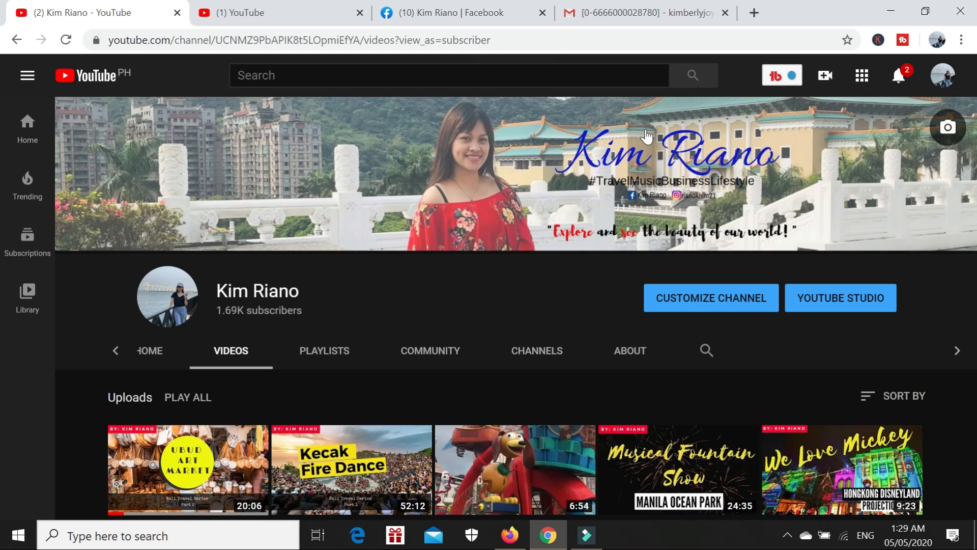
pyautogui.moveTo(711, 161)
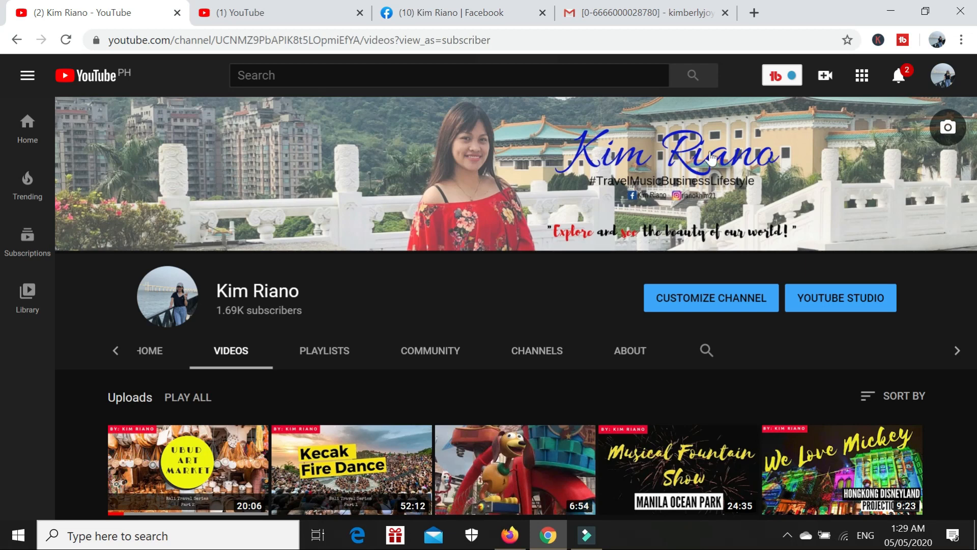
pyautogui.moveTo(655, 215)
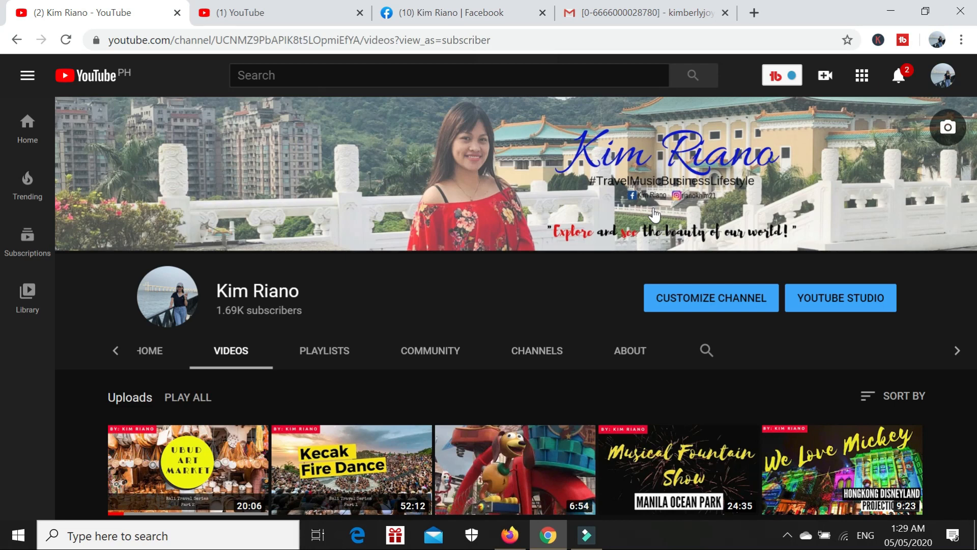
pyautogui.moveTo(679, 204)
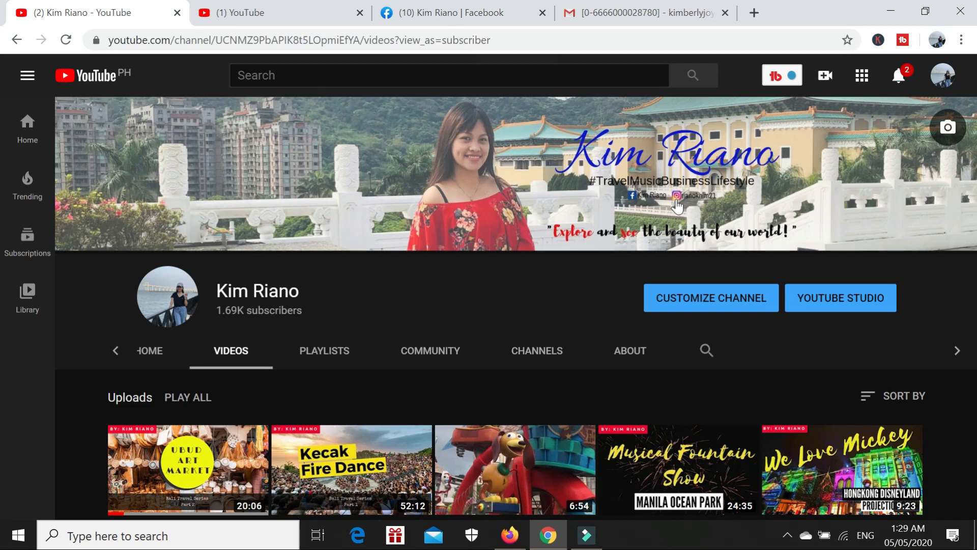
pyautogui.moveTo(816, 102)
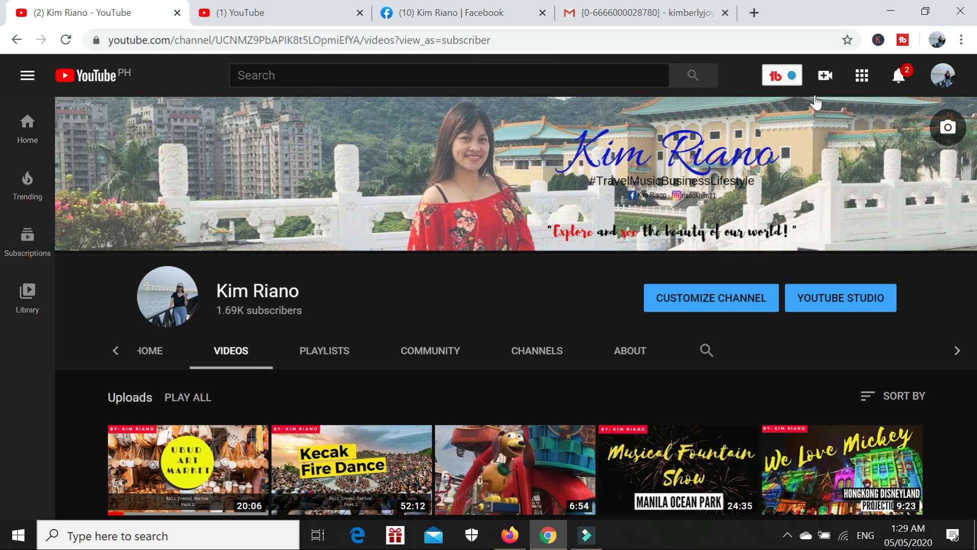